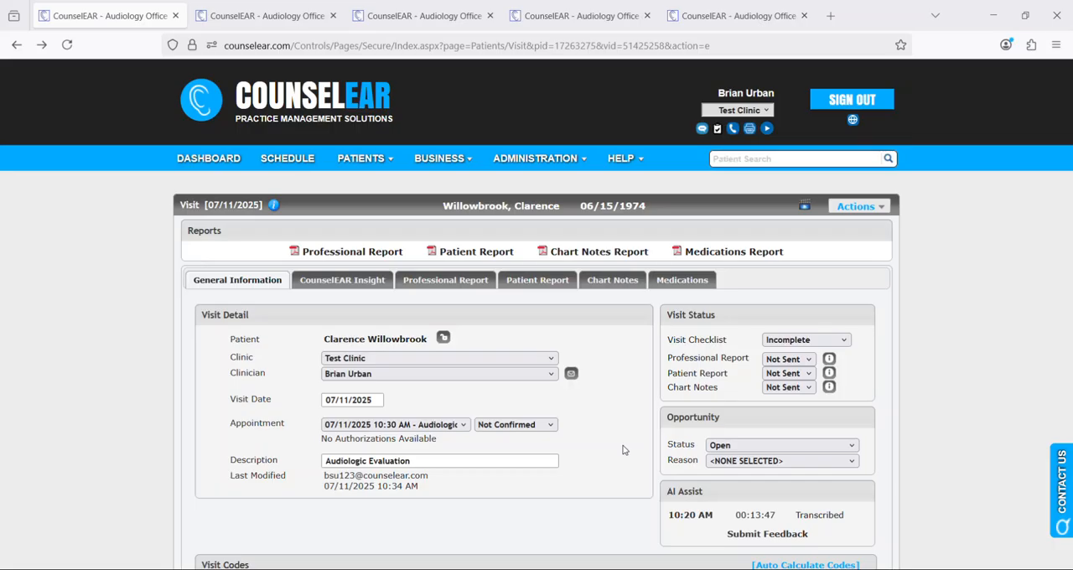
mouse_move(615, 391)
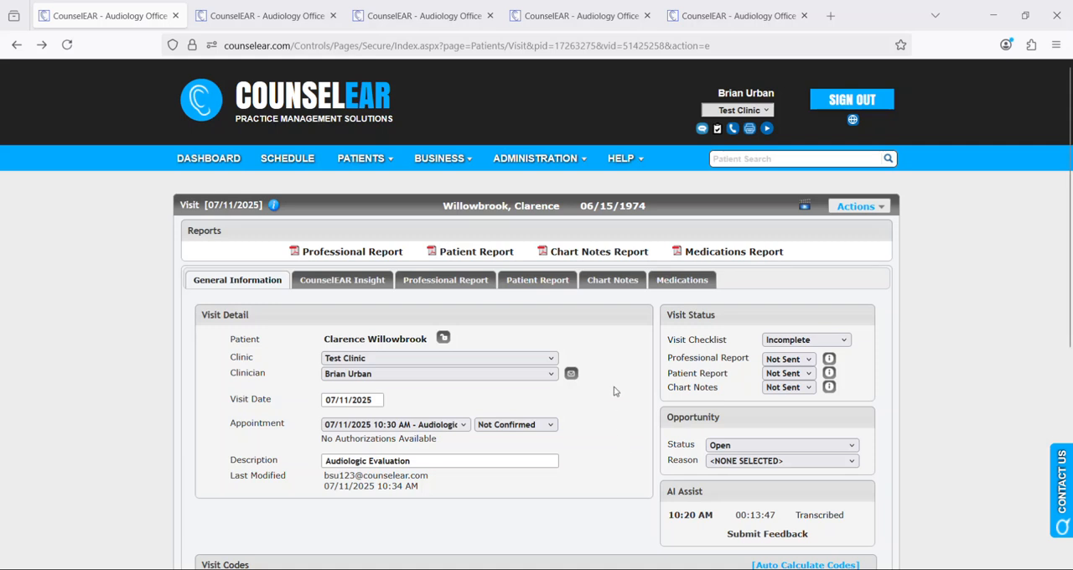
mouse_move(538, 158)
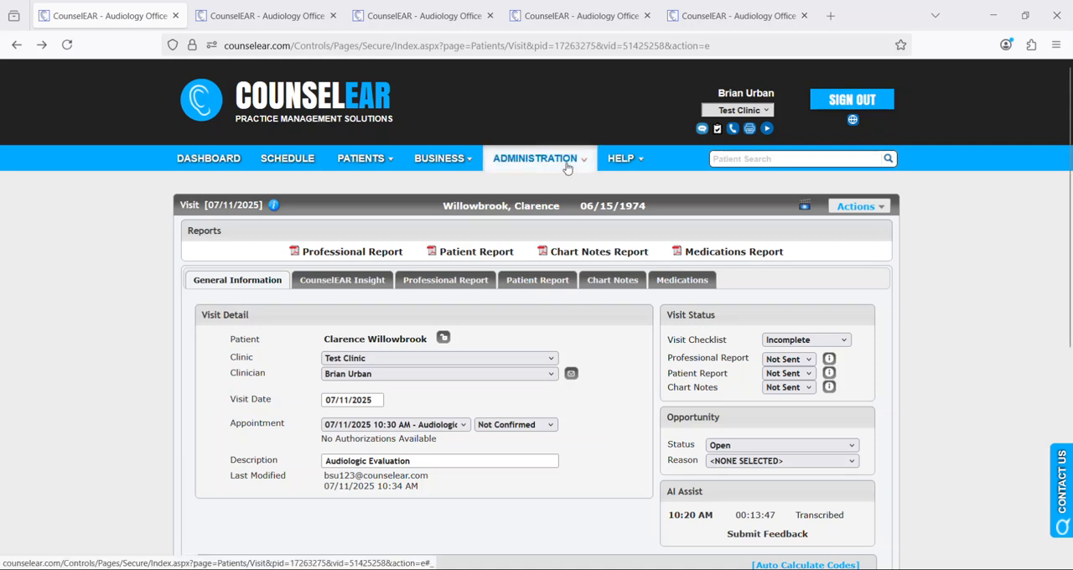
- Verify AI Assist is enabled for Test Clinic under Advanced Settings, then save the clinic settings
left_click(535, 158)
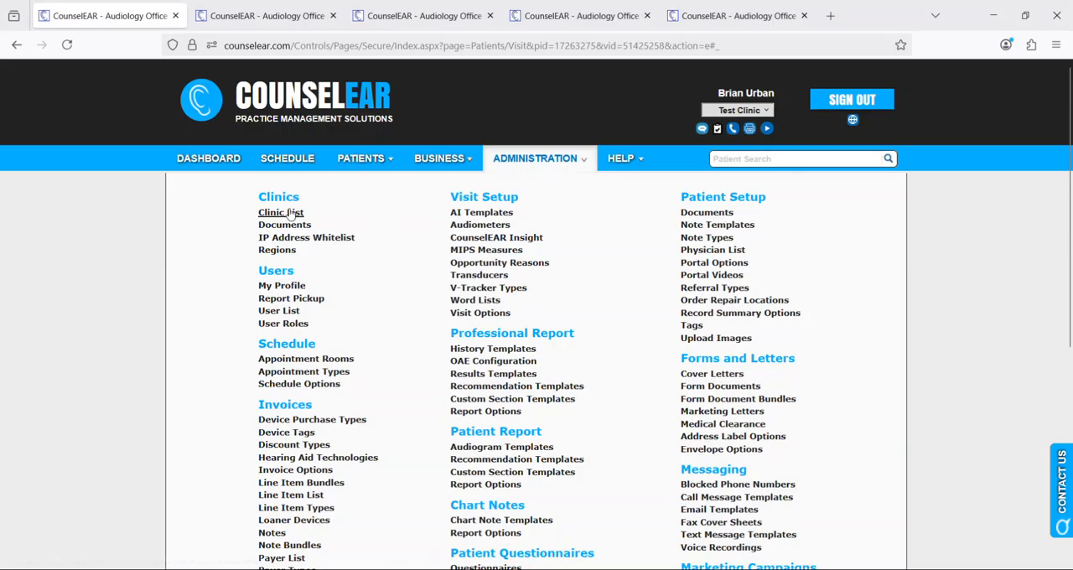
left_click(280, 212)
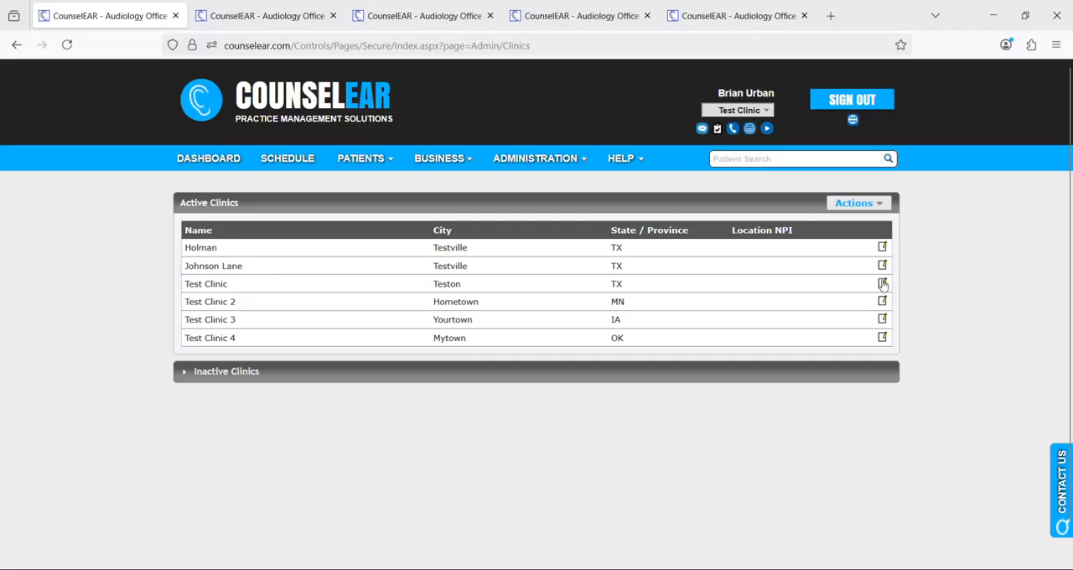
left_click(882, 284)
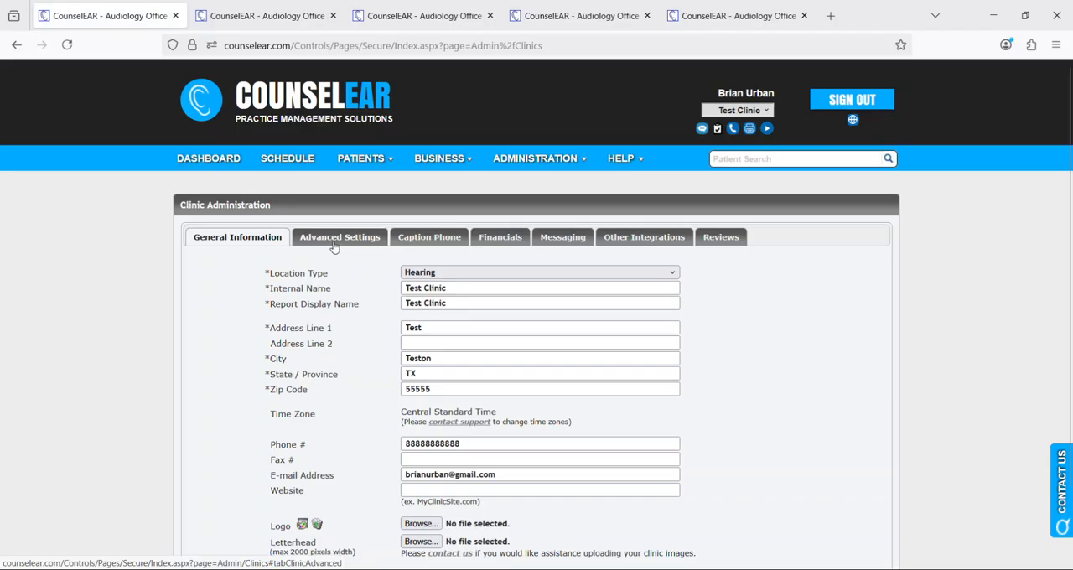
left_click(339, 236)
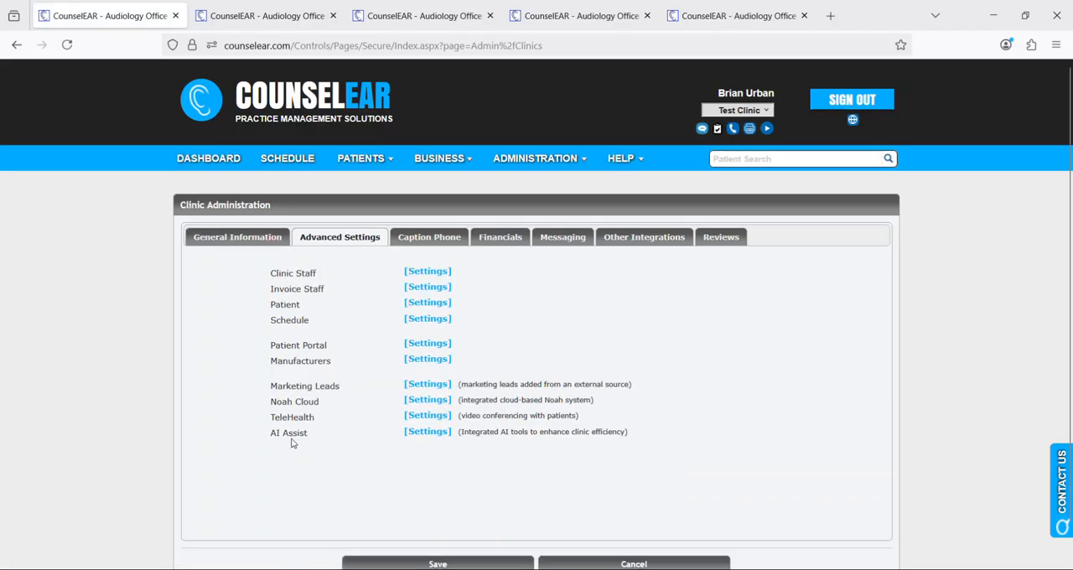
double_click(288, 432)
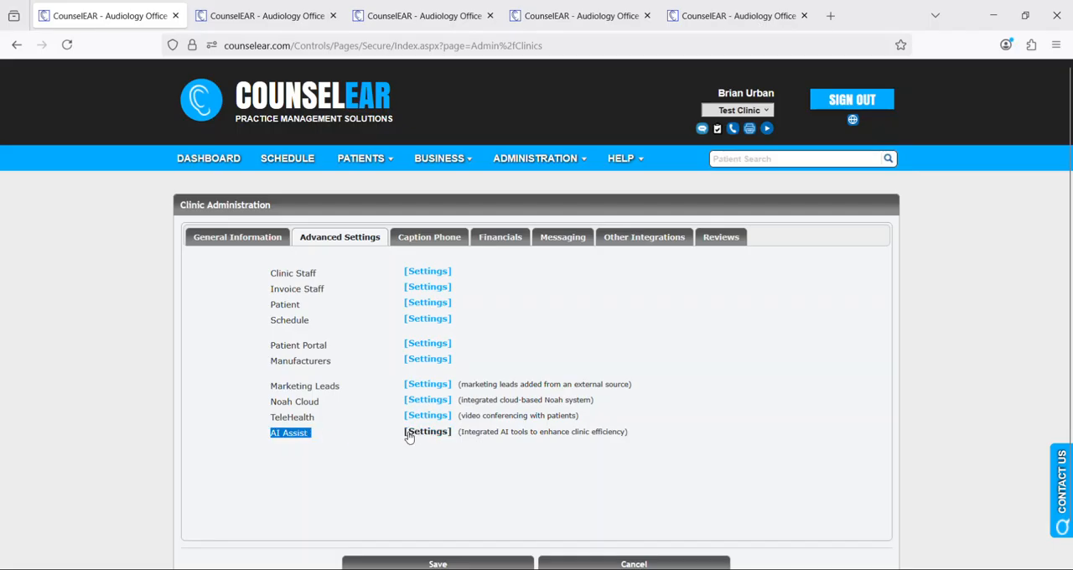
left_click(426, 431)
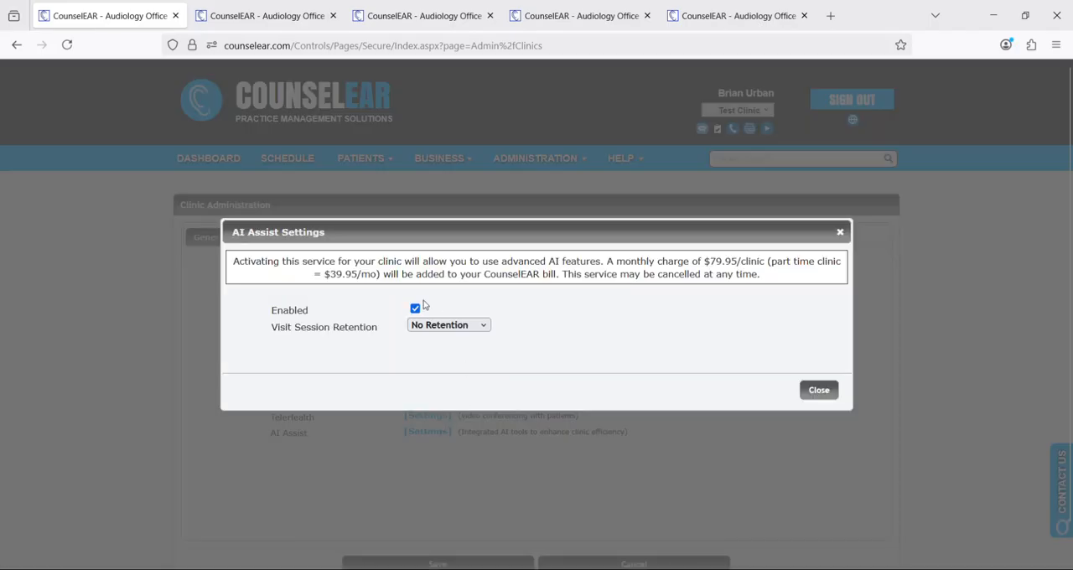
mouse_move(616, 388)
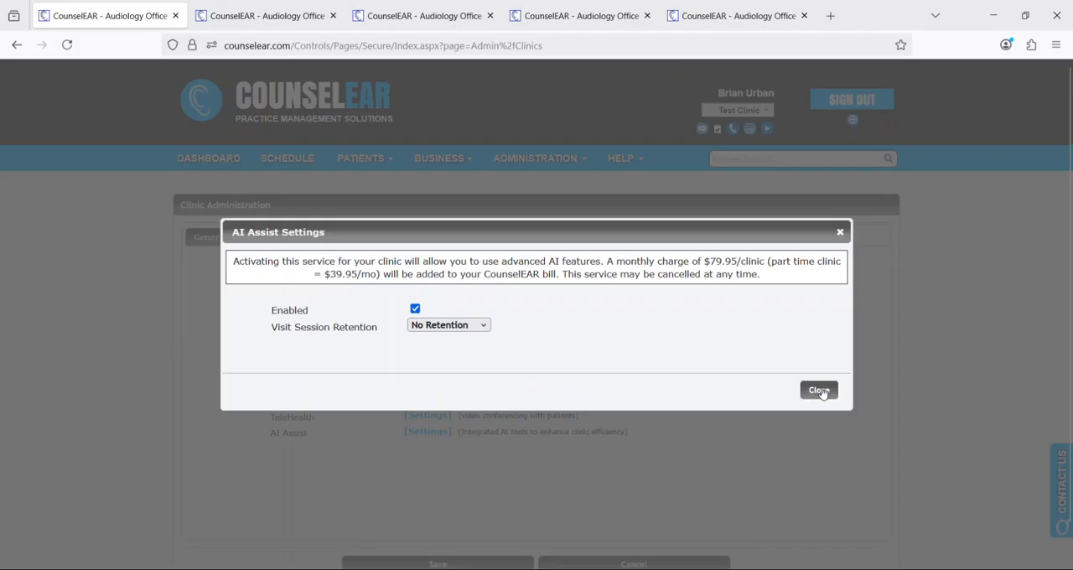
left_click(818, 390)
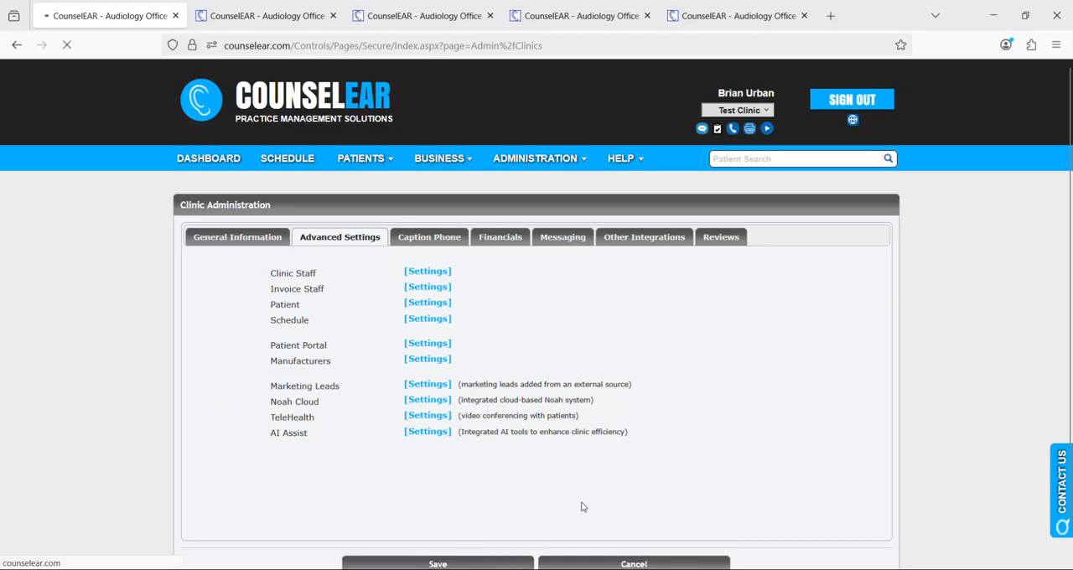
left_click(436, 563)
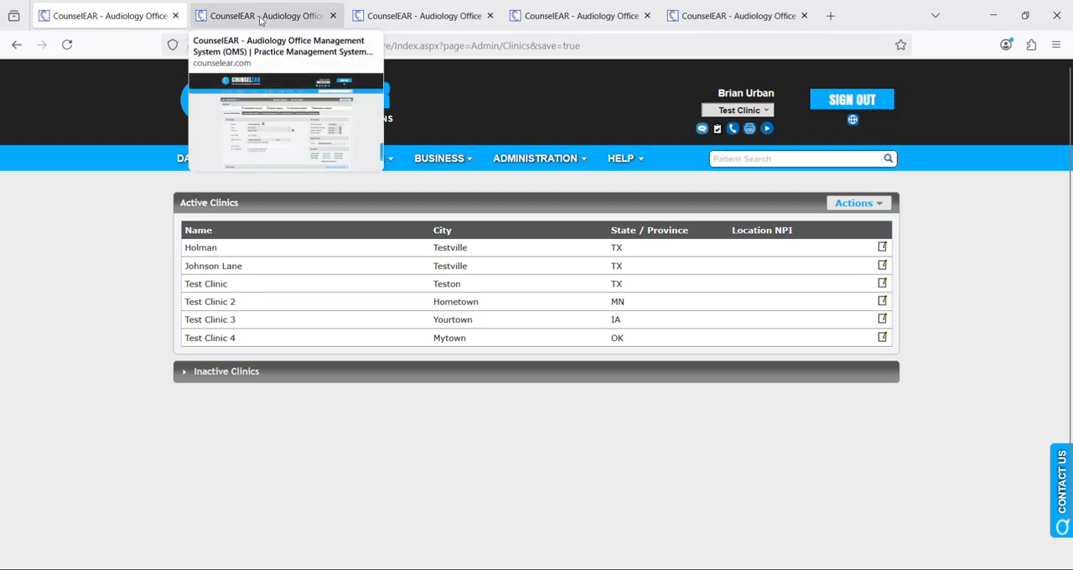
left_click(260, 15)
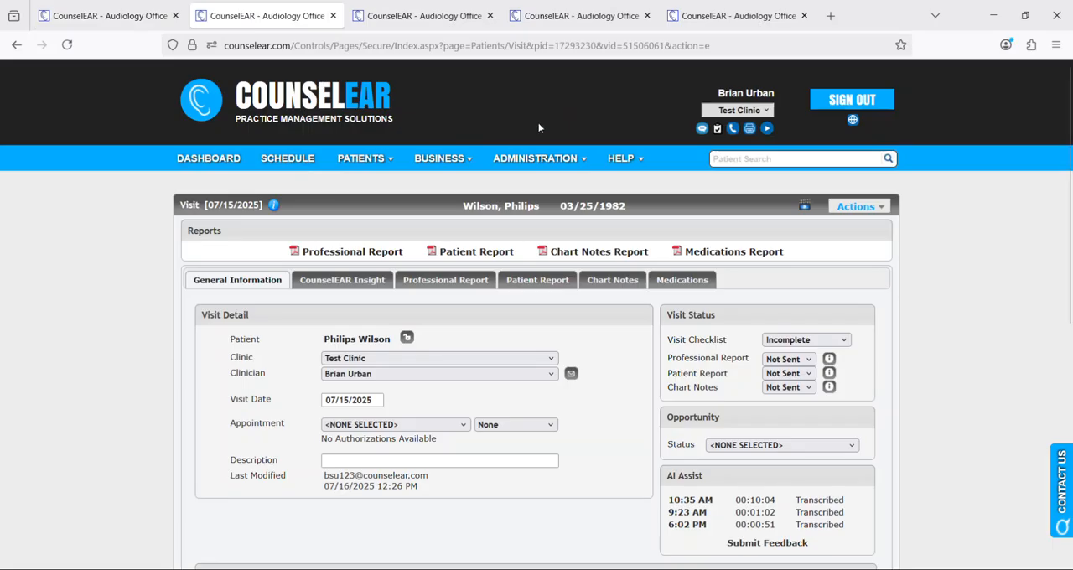
mouse_move(964, 338)
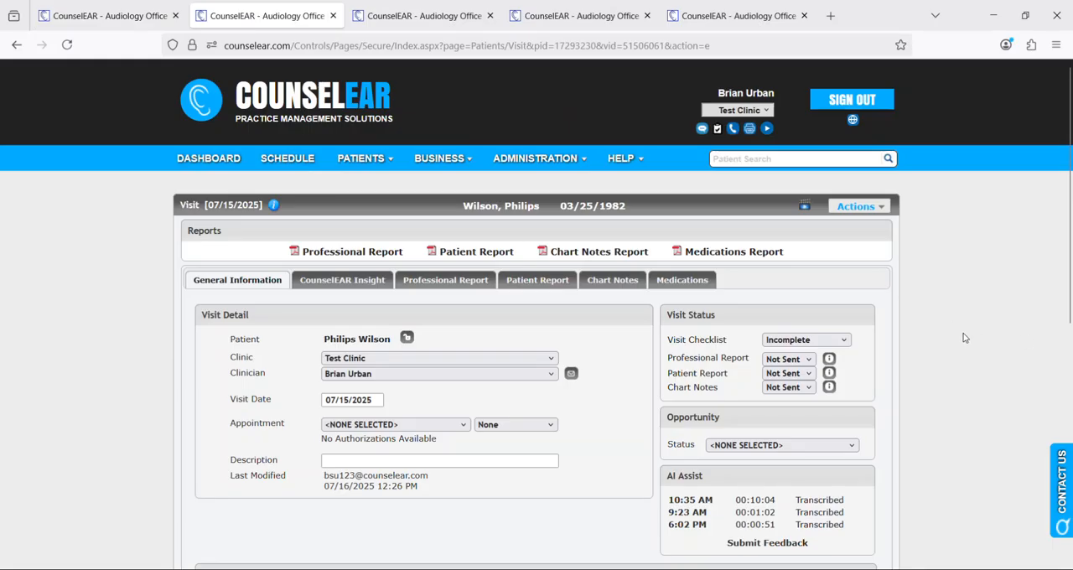
mouse_move(953, 329)
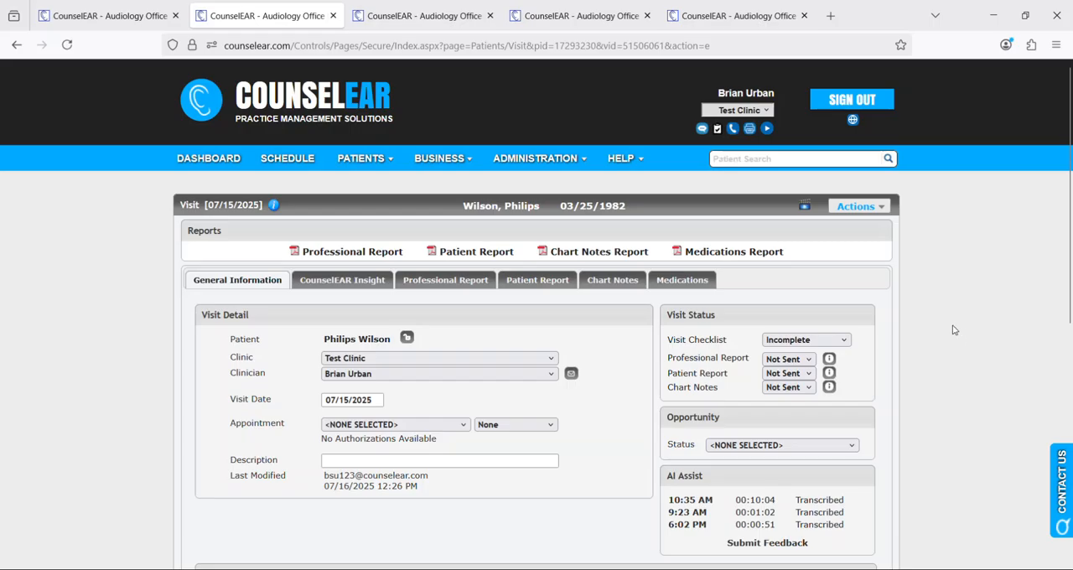
mouse_move(915, 320)
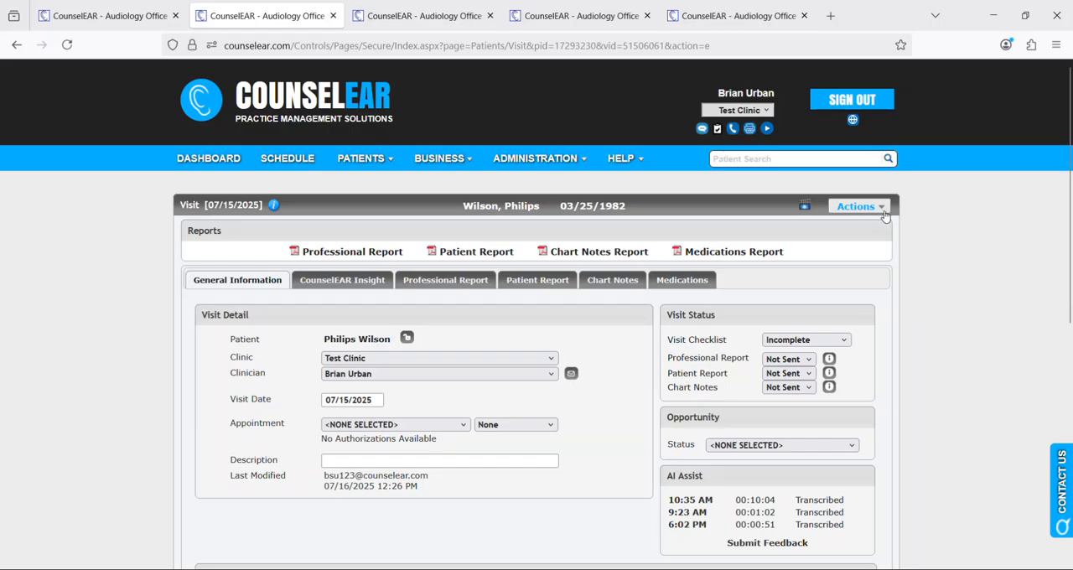
left_click(855, 206)
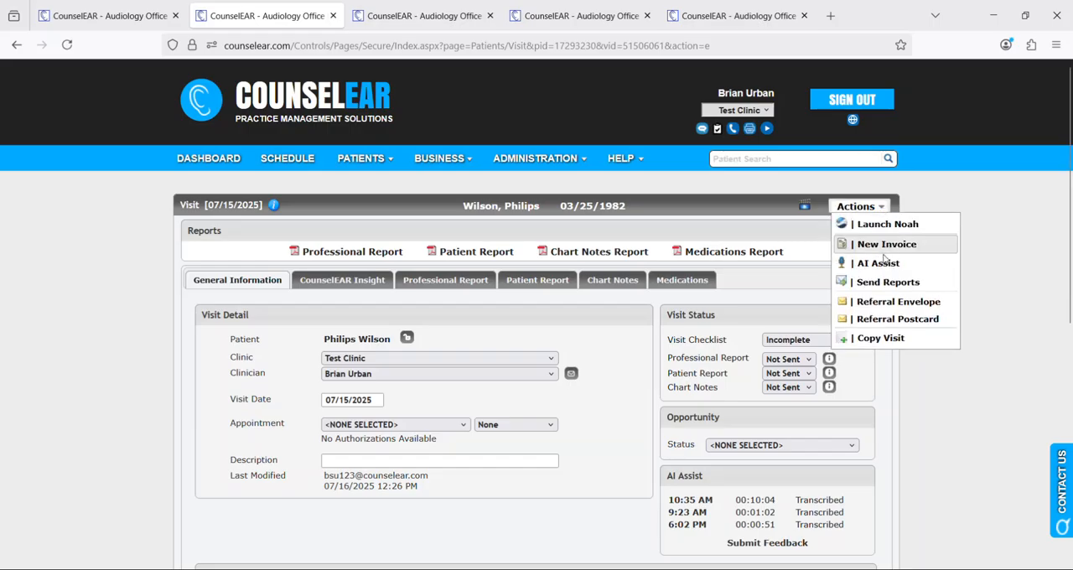
left_click(877, 262)
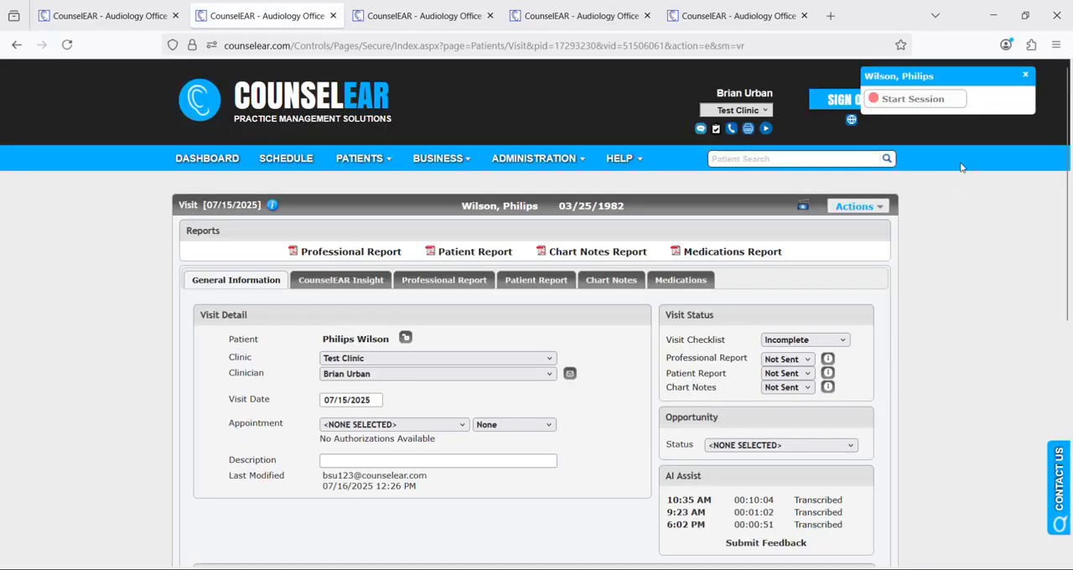
mouse_move(912, 99)
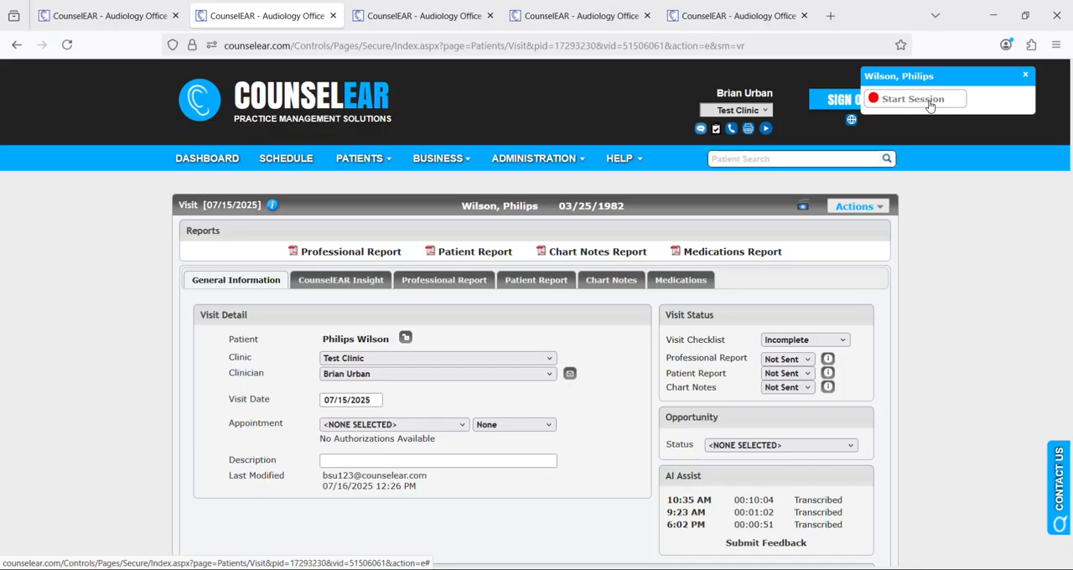
left_click(912, 99)
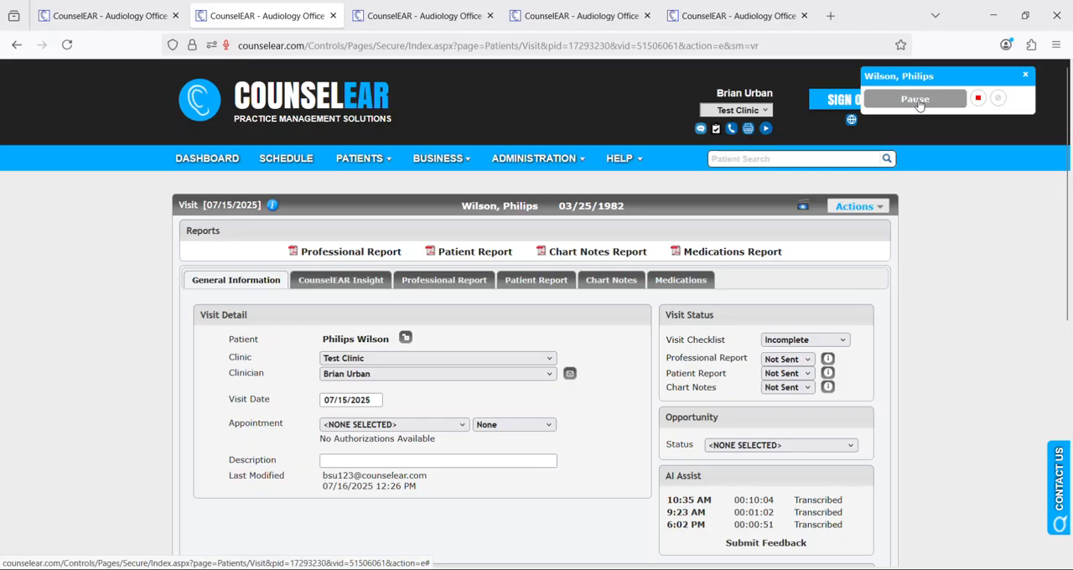
left_click(914, 98)
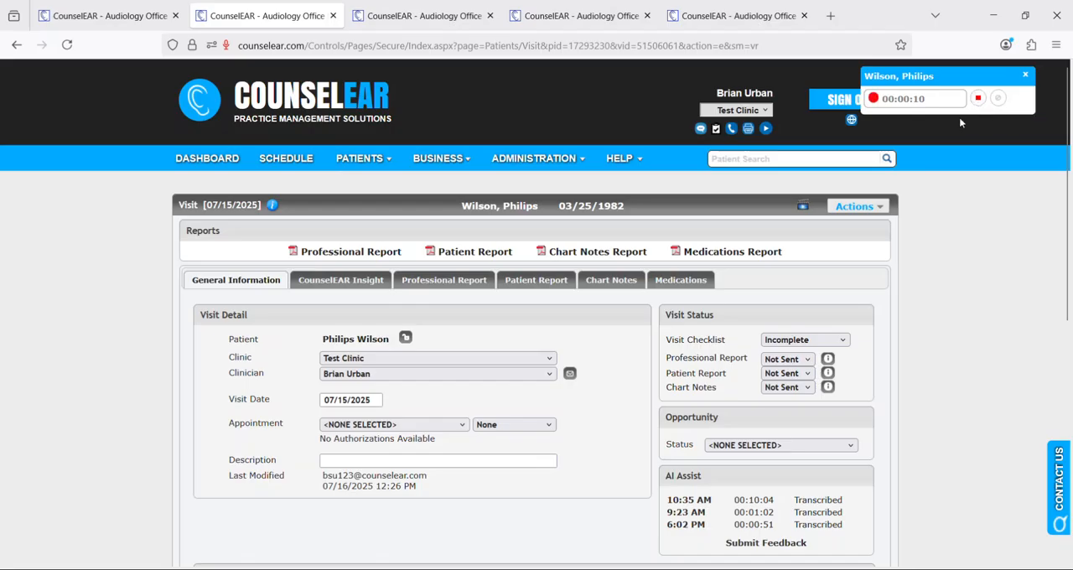
left_click(914, 98)
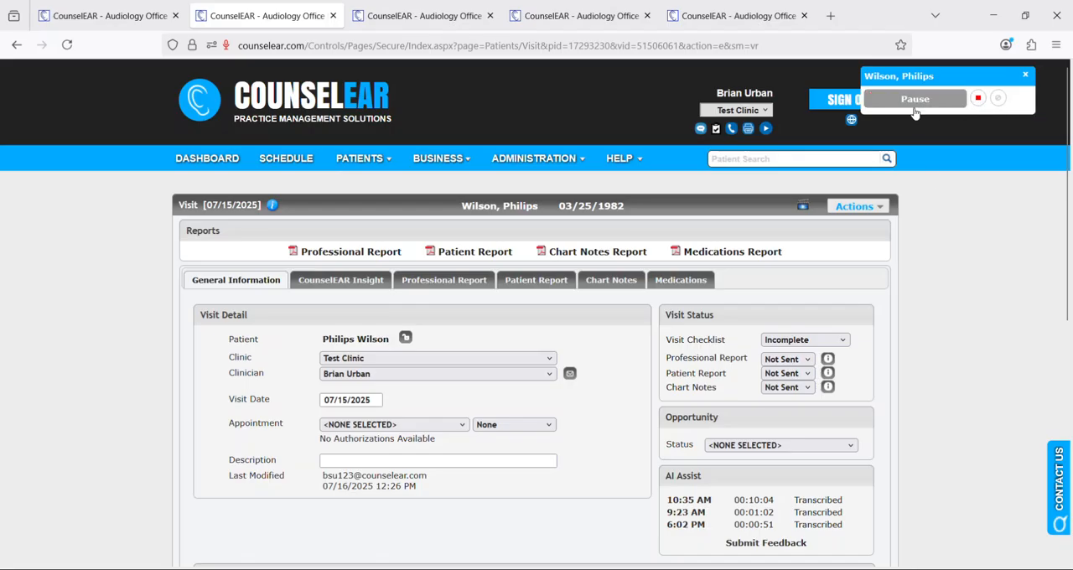
left_click(914, 98)
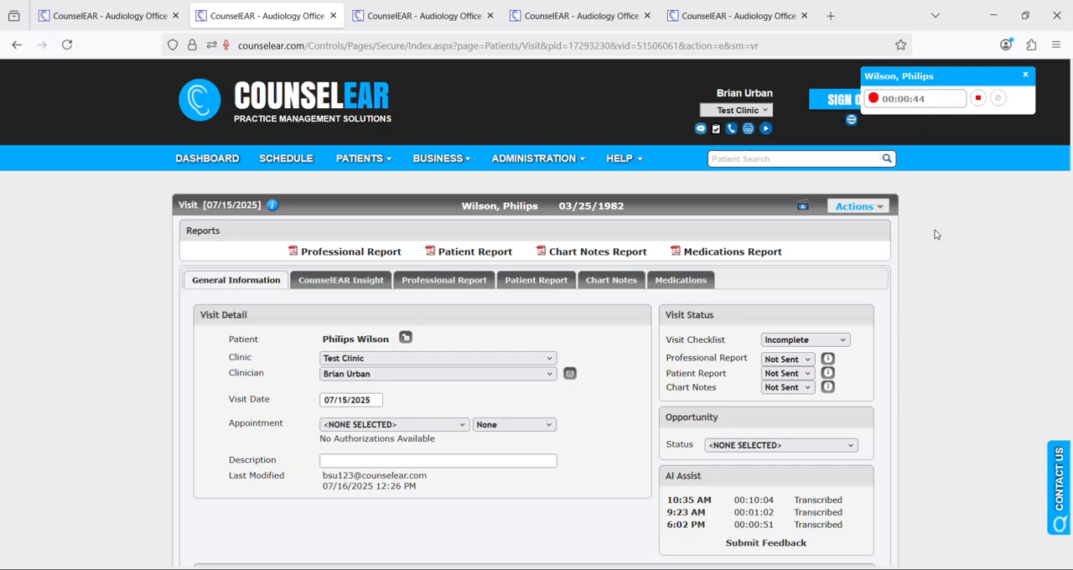
mouse_move(936, 200)
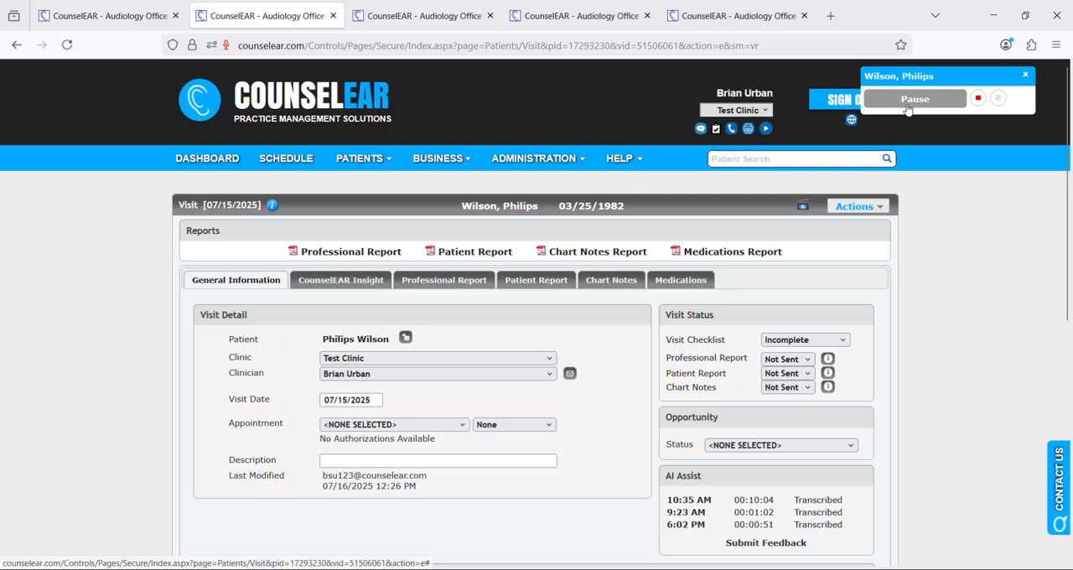
left_click(914, 98)
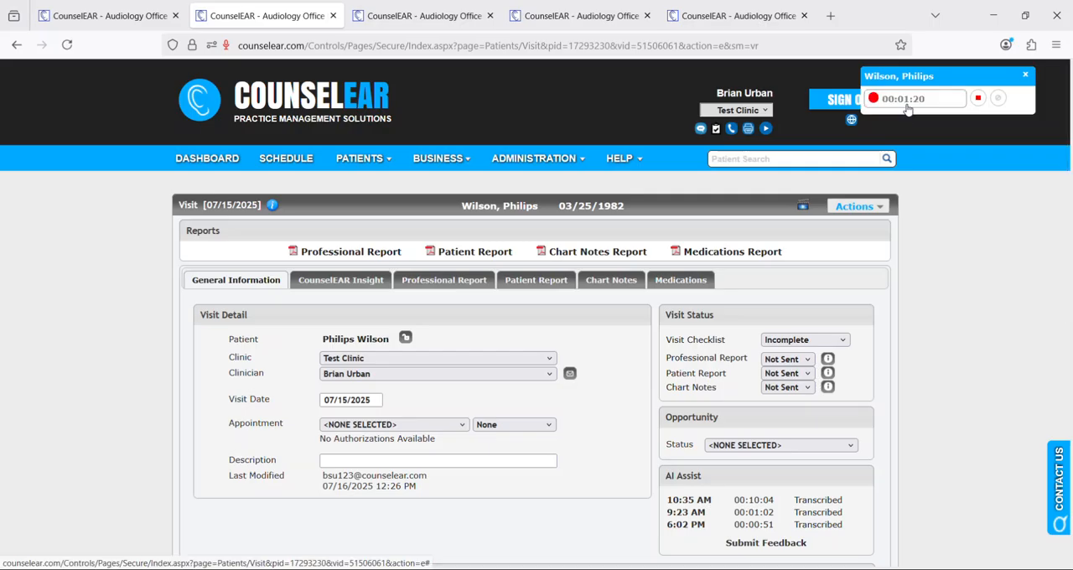
left_click(854, 206)
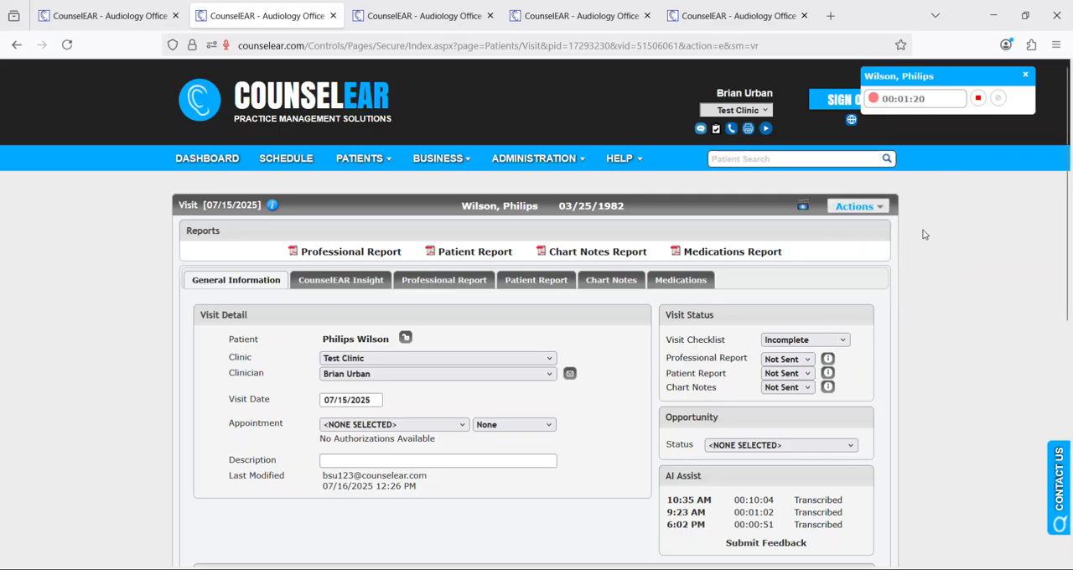
mouse_move(796, 98)
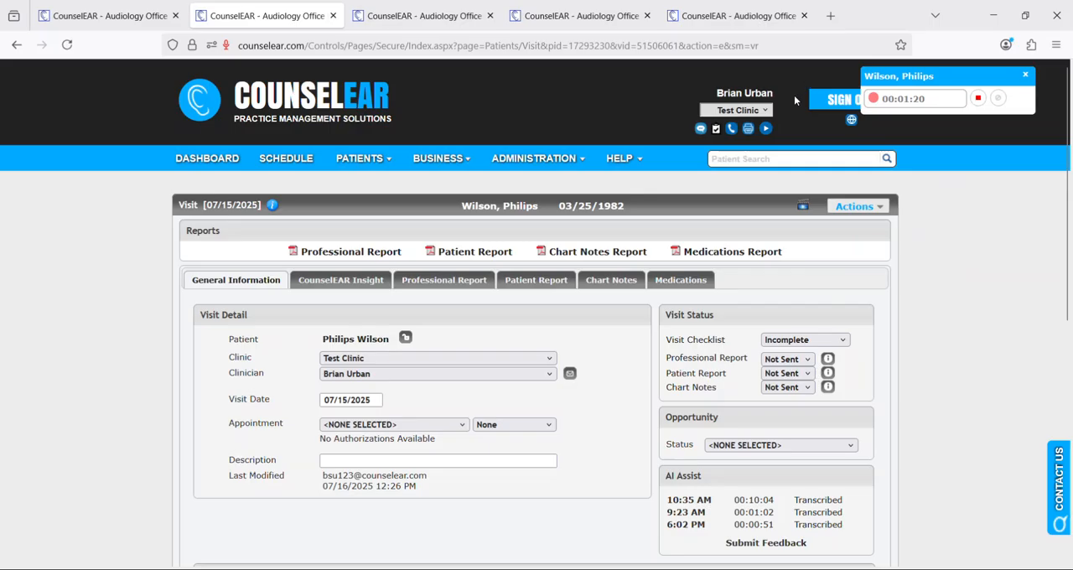
mouse_move(755, 207)
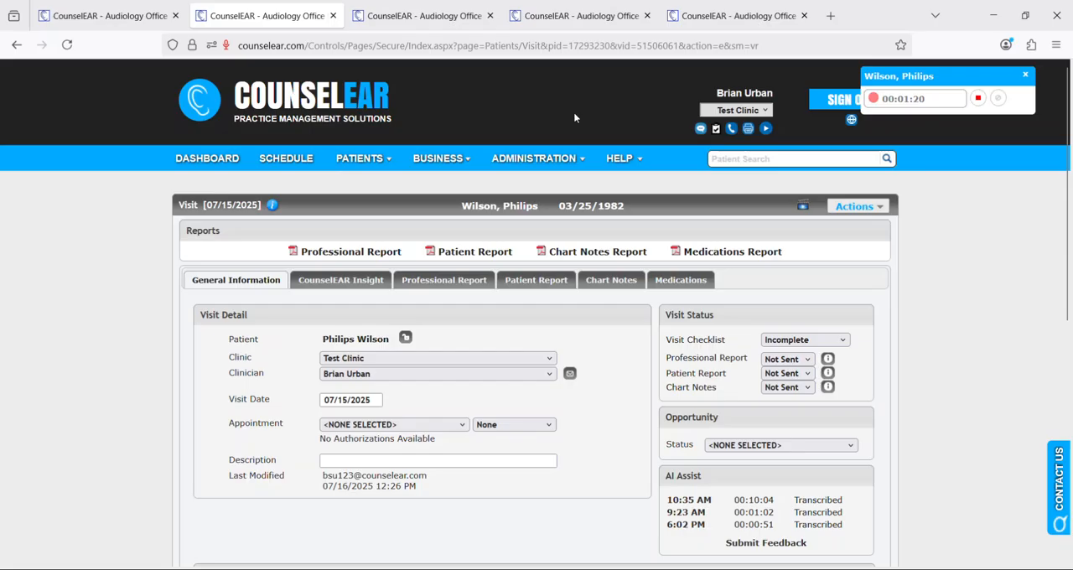
mouse_move(793, 80)
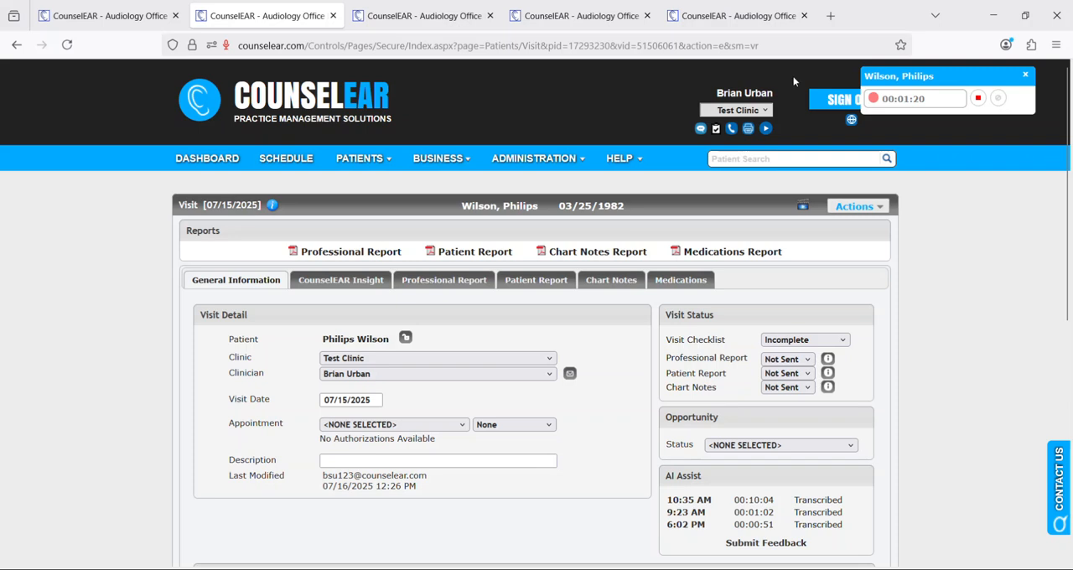
mouse_move(858, 23)
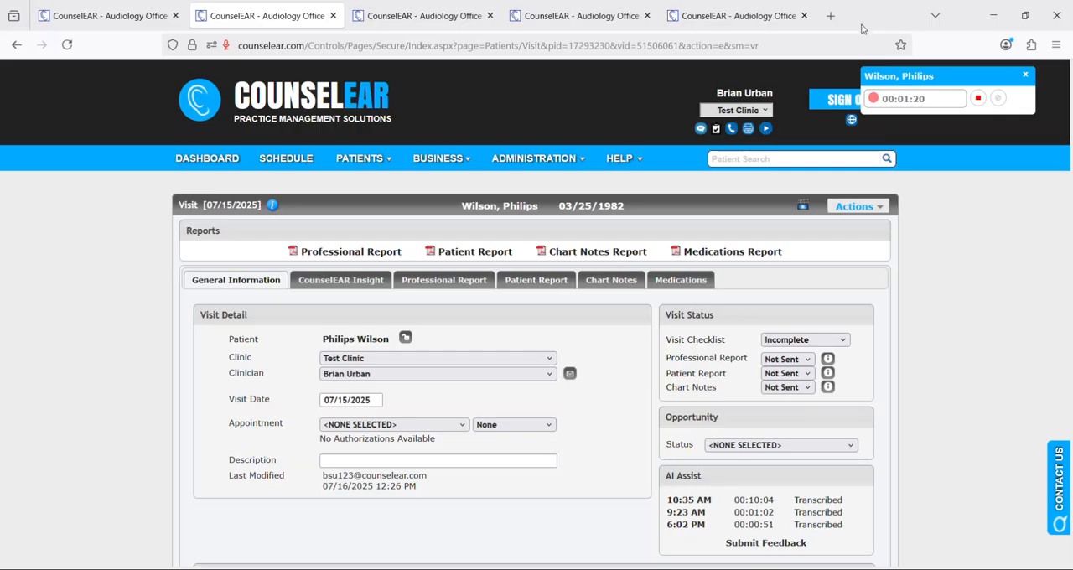
scroll("down", 3)
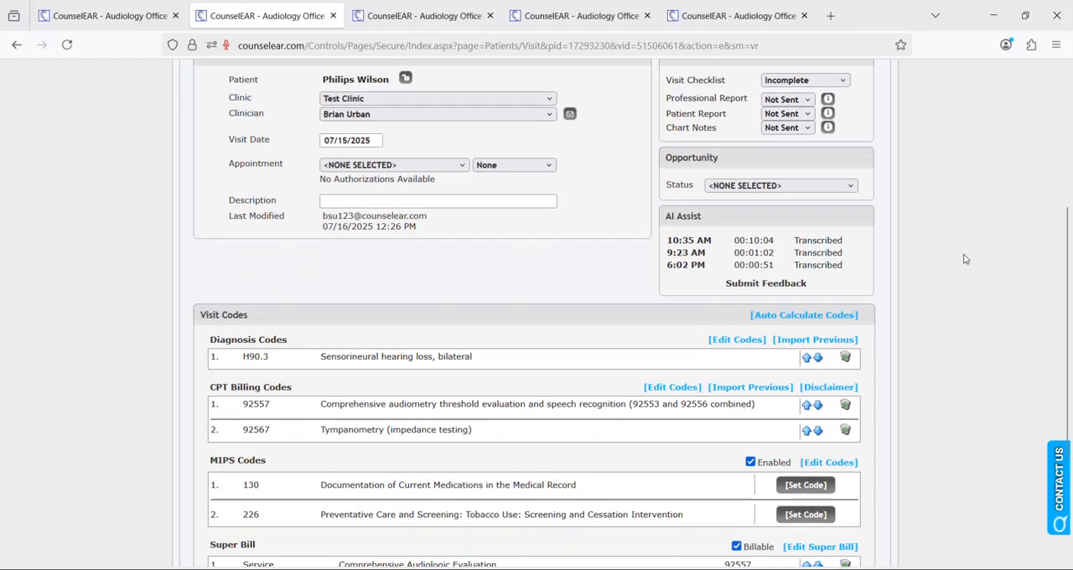
scroll("down", 3)
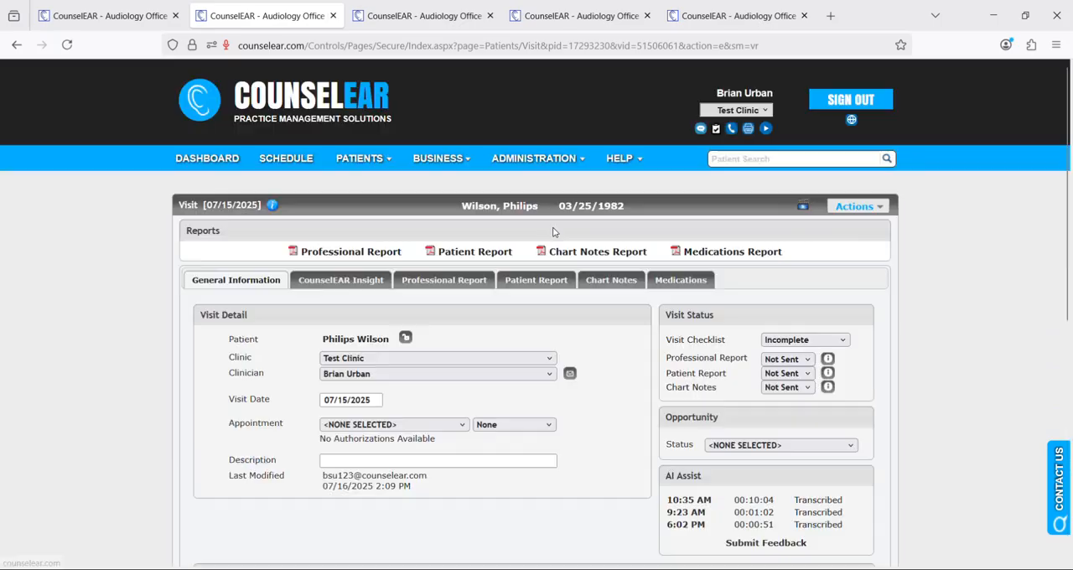
left_click(443, 280)
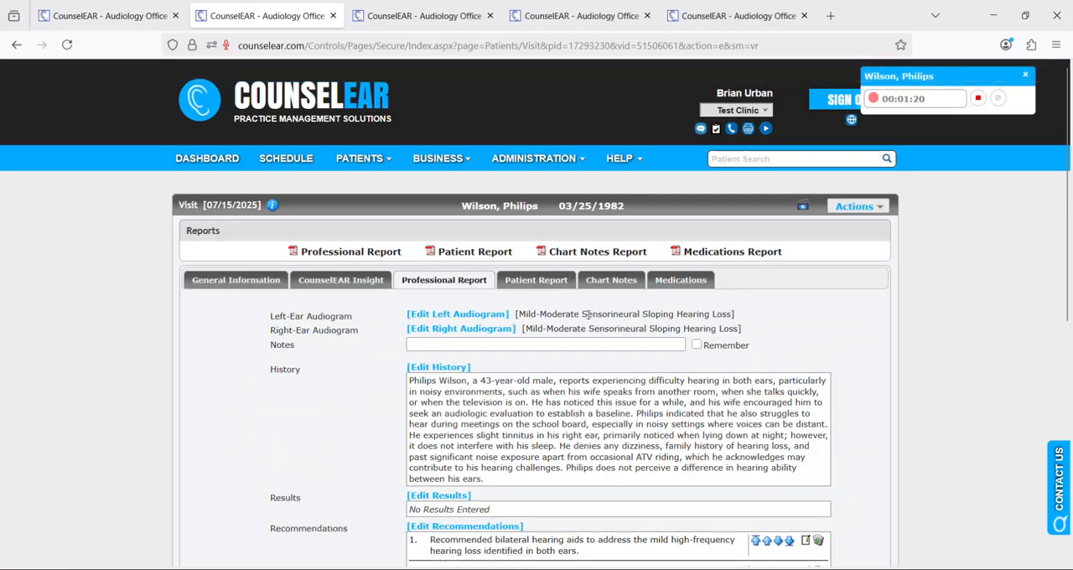
left_click(235, 280)
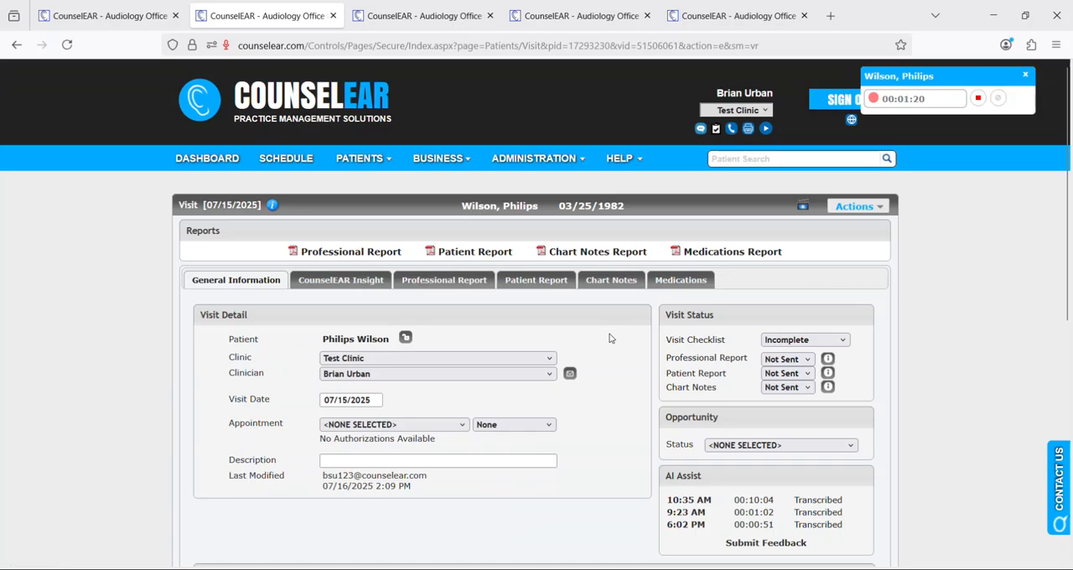
mouse_move(935, 327)
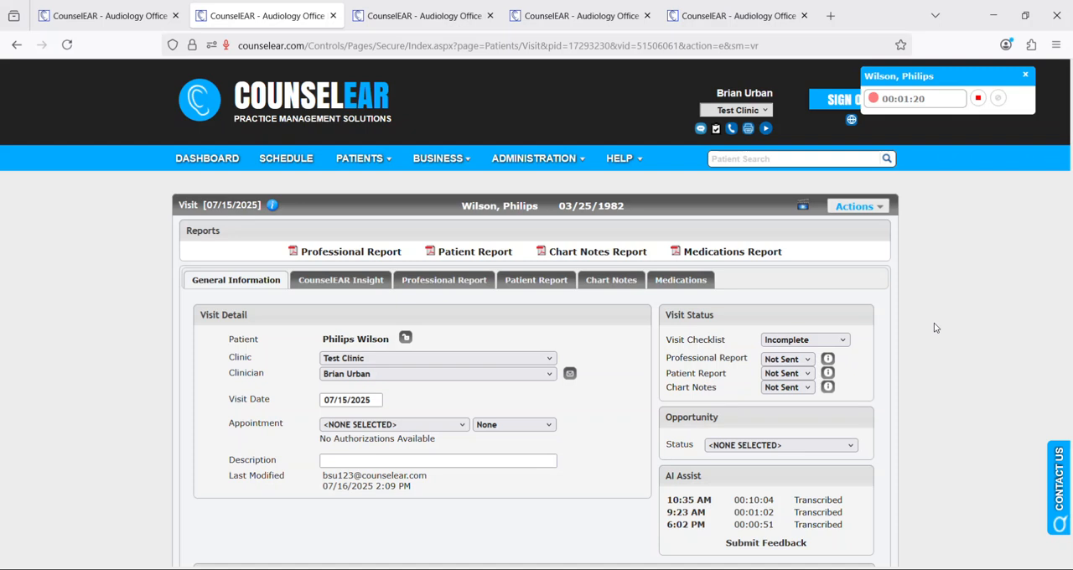
mouse_move(918, 166)
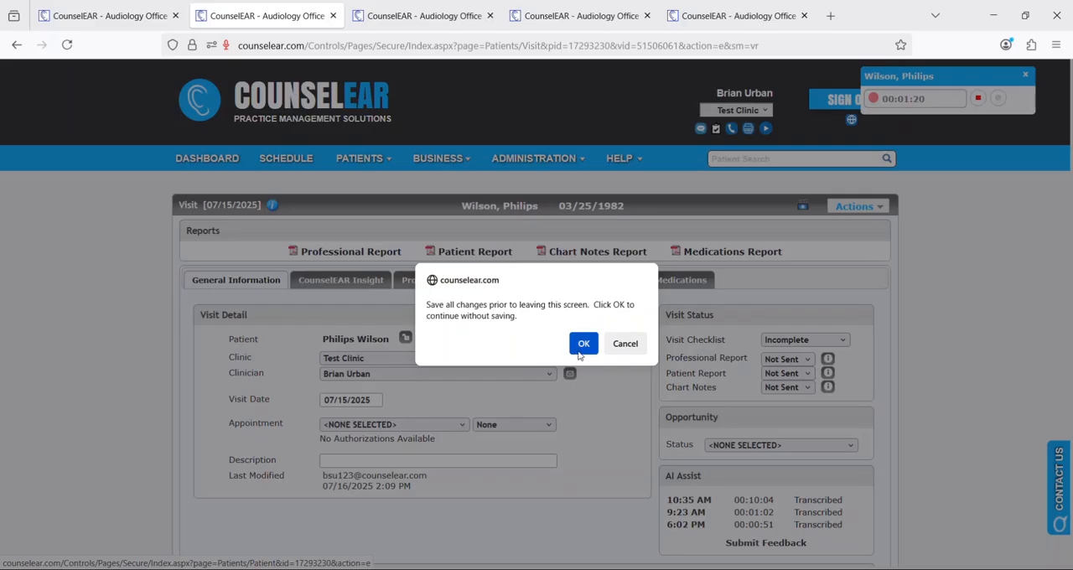
- Leave the visit unsaved, check the Adult Patient Intake questionnaire, resume recording, and open Appts/Visits
left_click(584, 343)
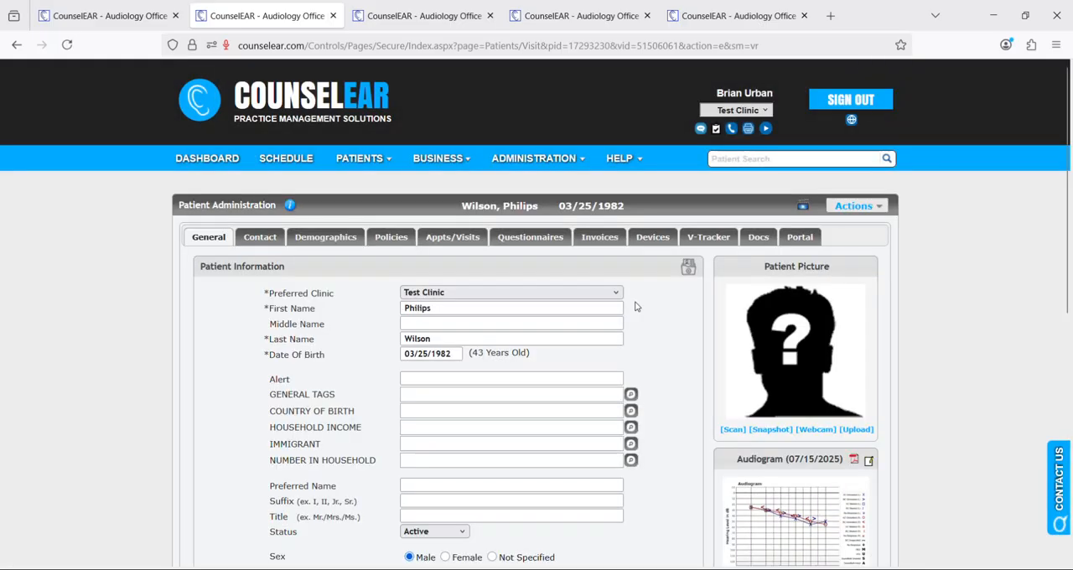
left_click(530, 236)
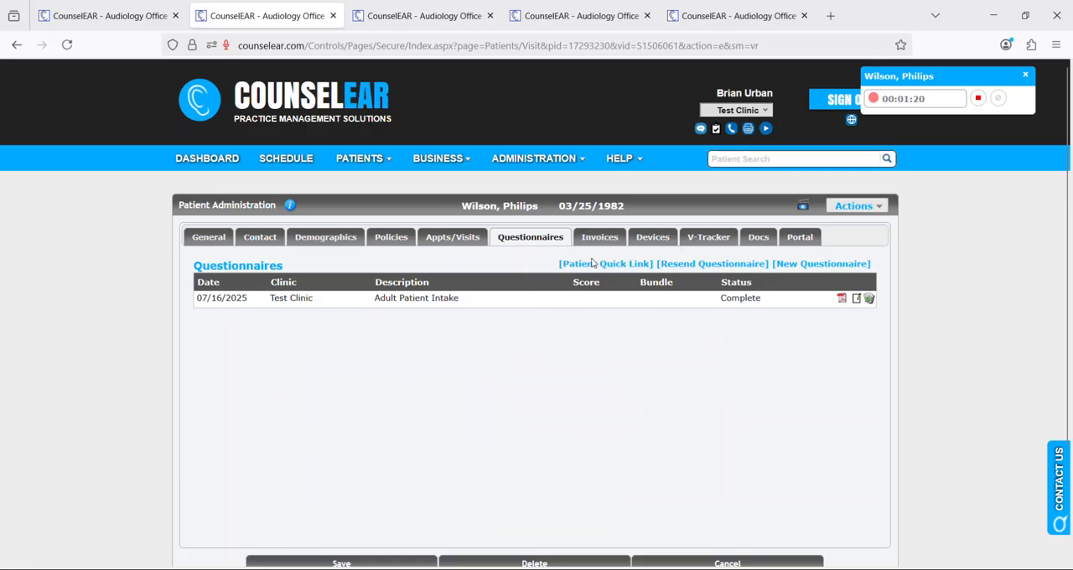
mouse_move(523, 264)
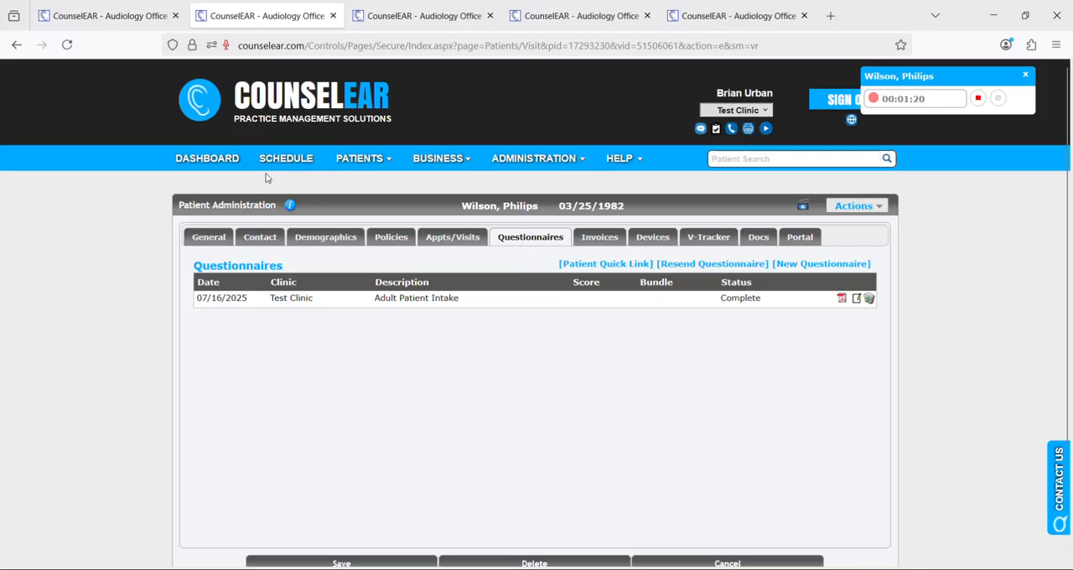
mouse_move(286, 158)
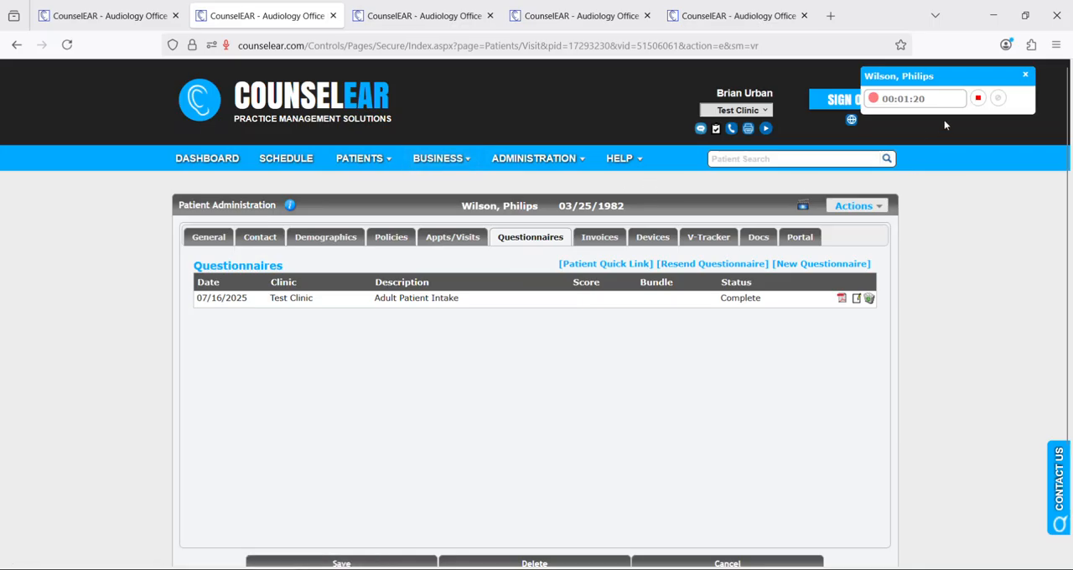
left_click(977, 98)
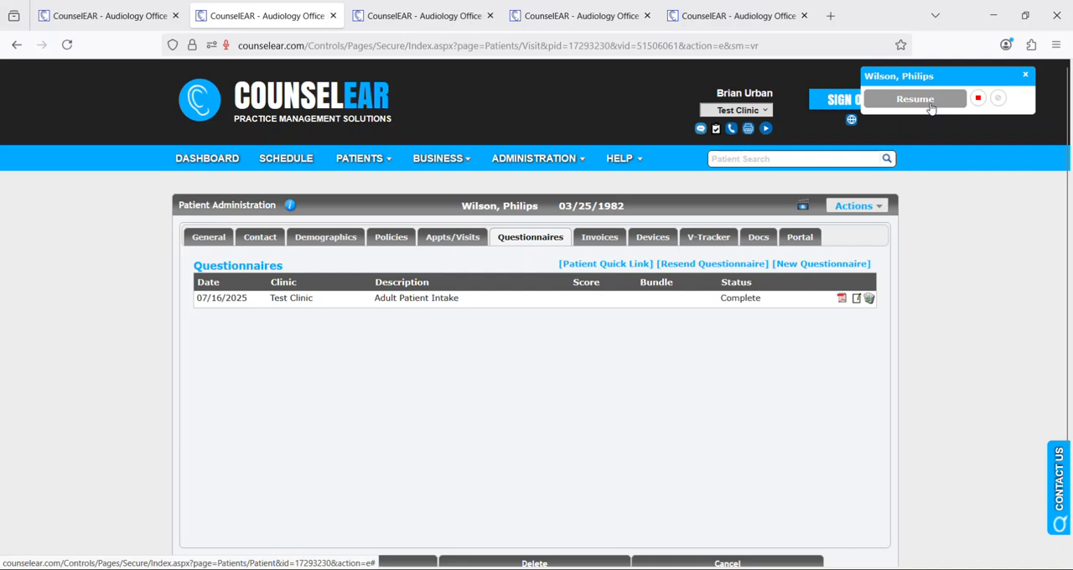
left_click(914, 98)
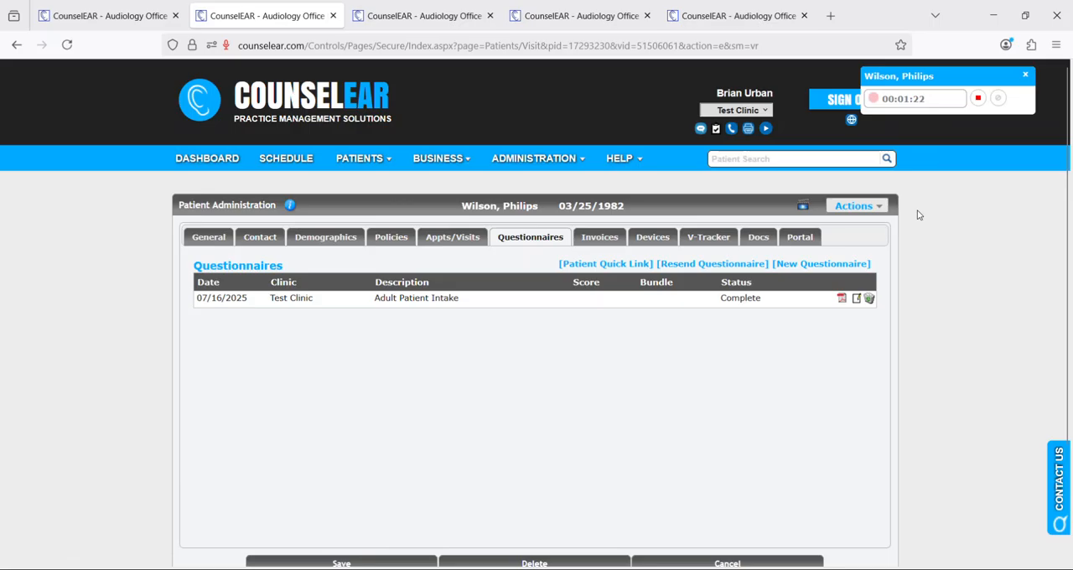
mouse_move(452, 236)
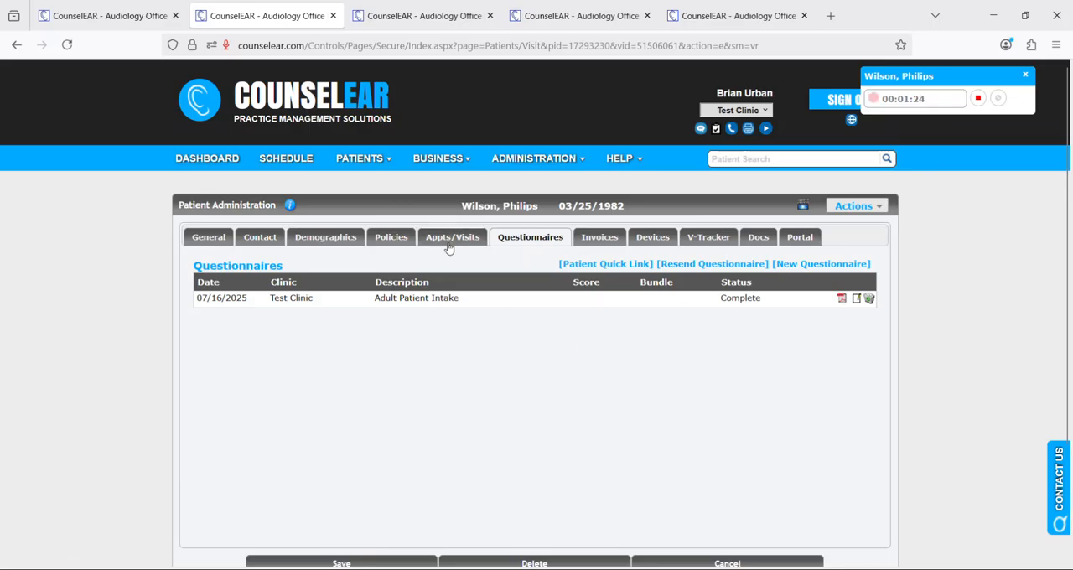
left_click(452, 236)
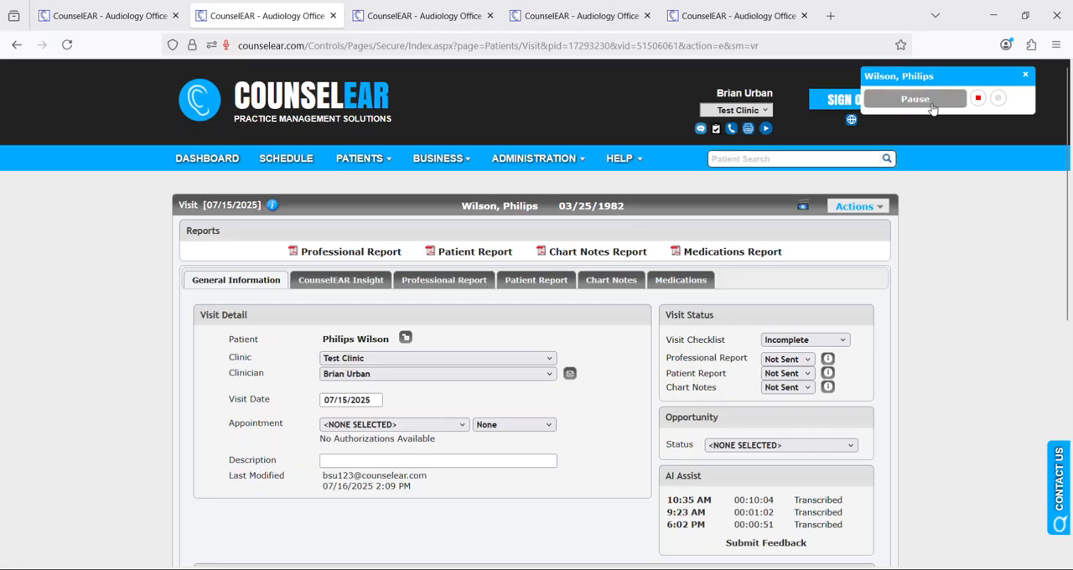
- Stop the recording and return to the visit, where the 2:10 PM, 00:01:46 session appears
left_click(914, 98)
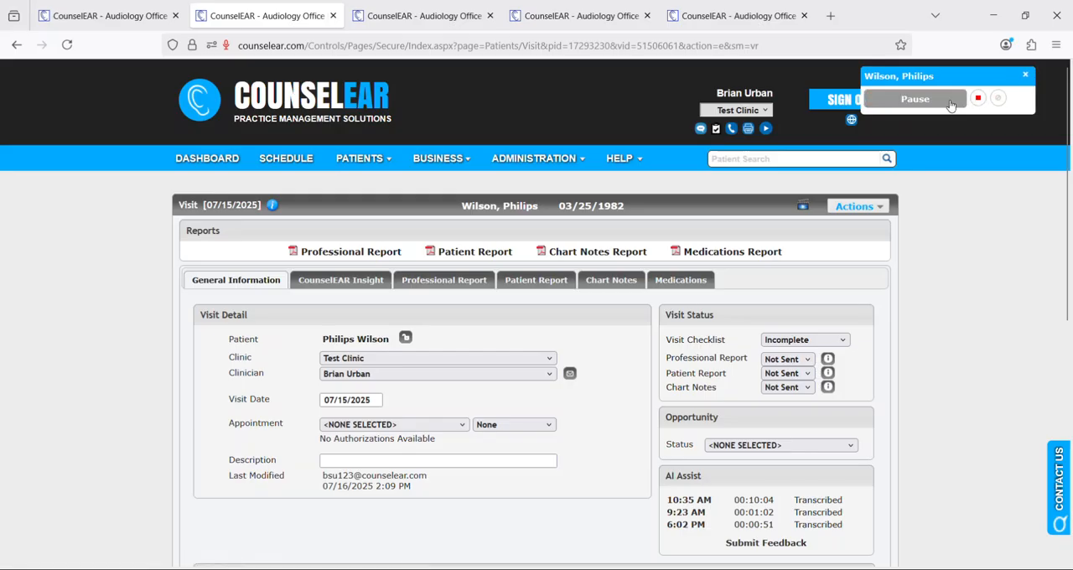
left_click(914, 99)
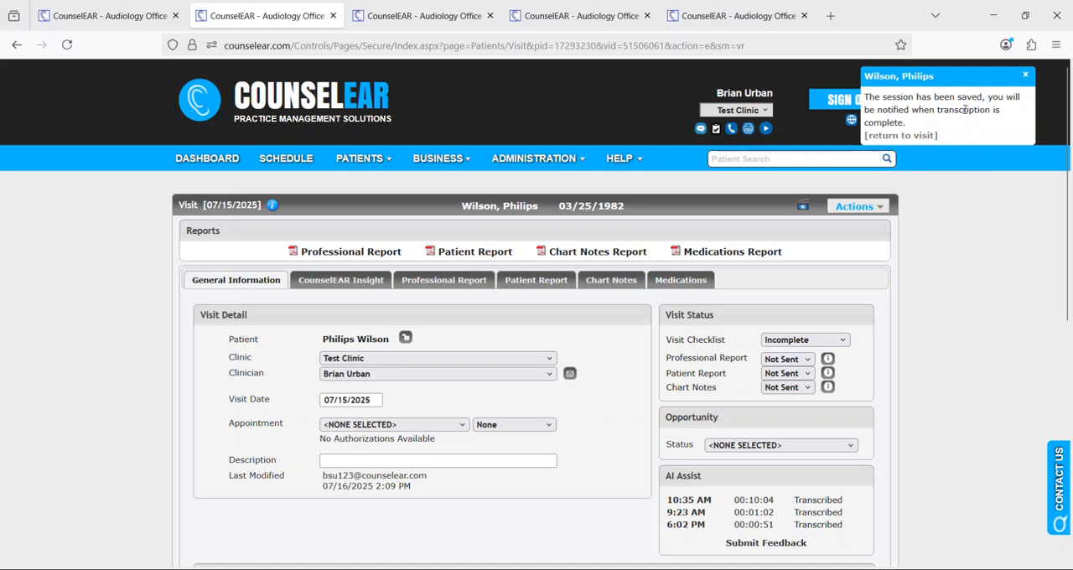
mouse_move(952, 127)
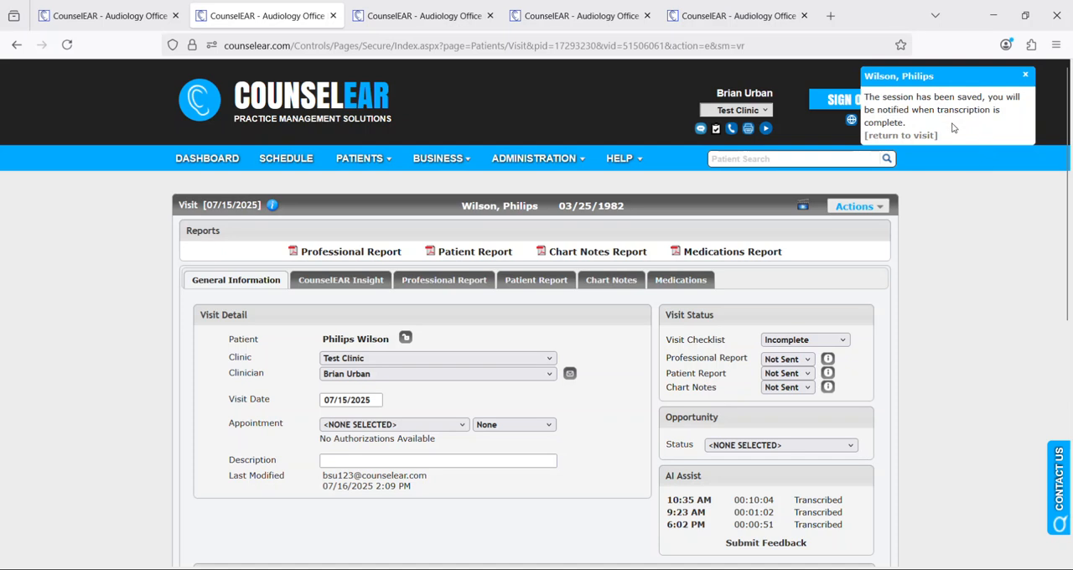
mouse_move(945, 132)
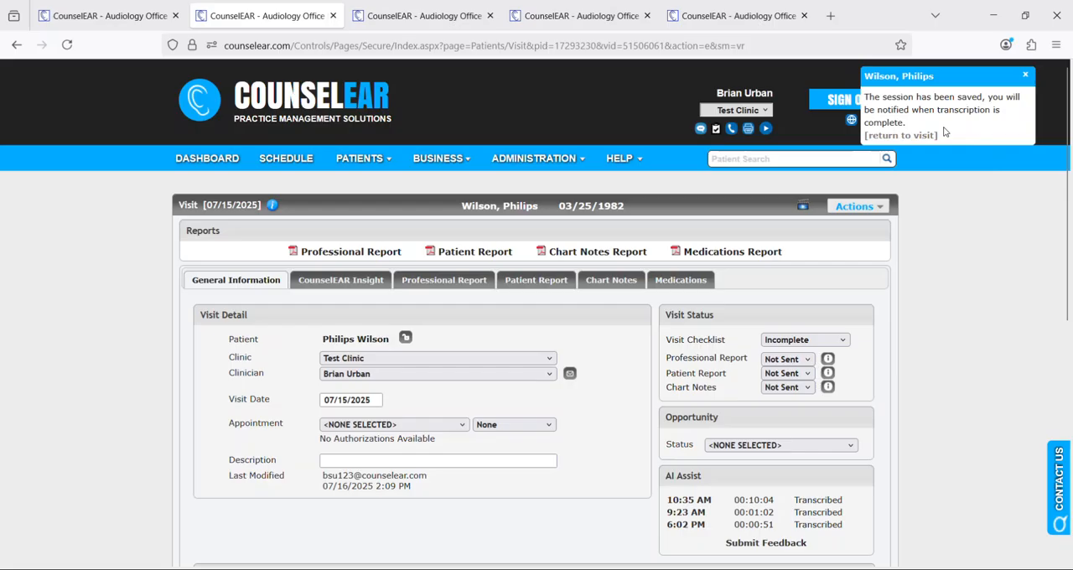
left_click(899, 135)
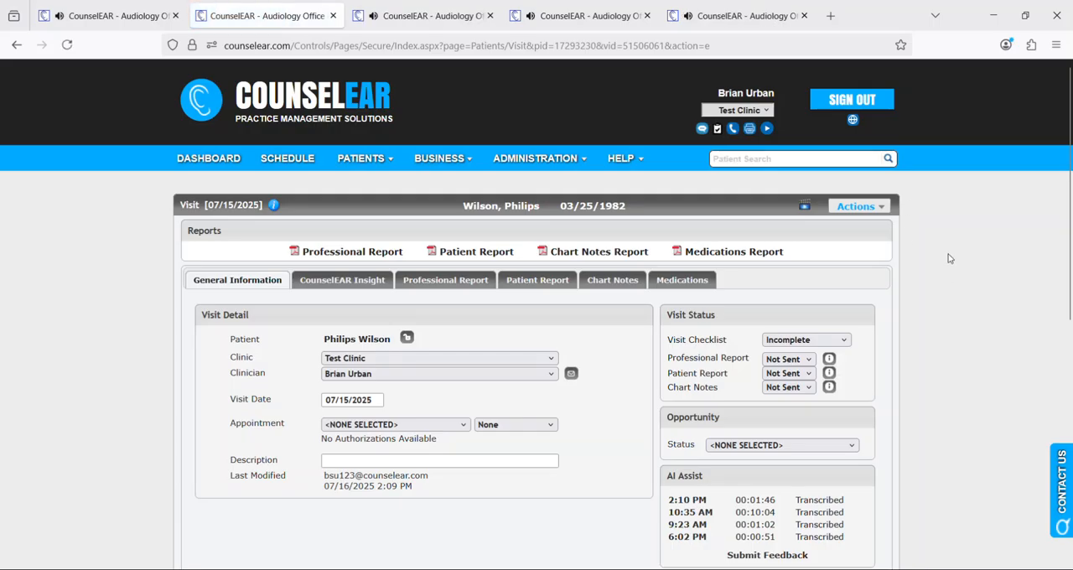
mouse_move(954, 258)
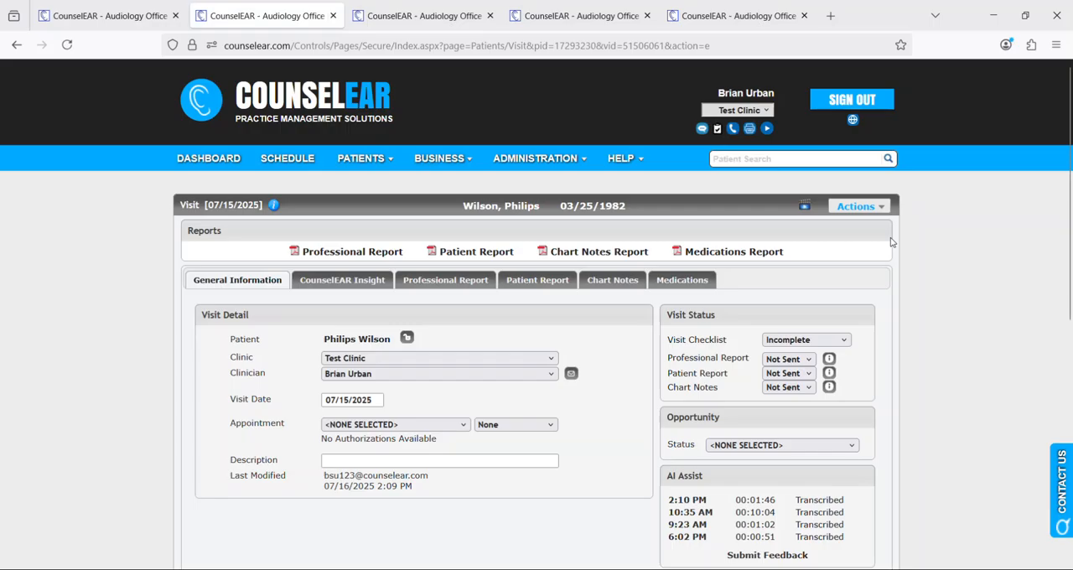
mouse_move(946, 253)
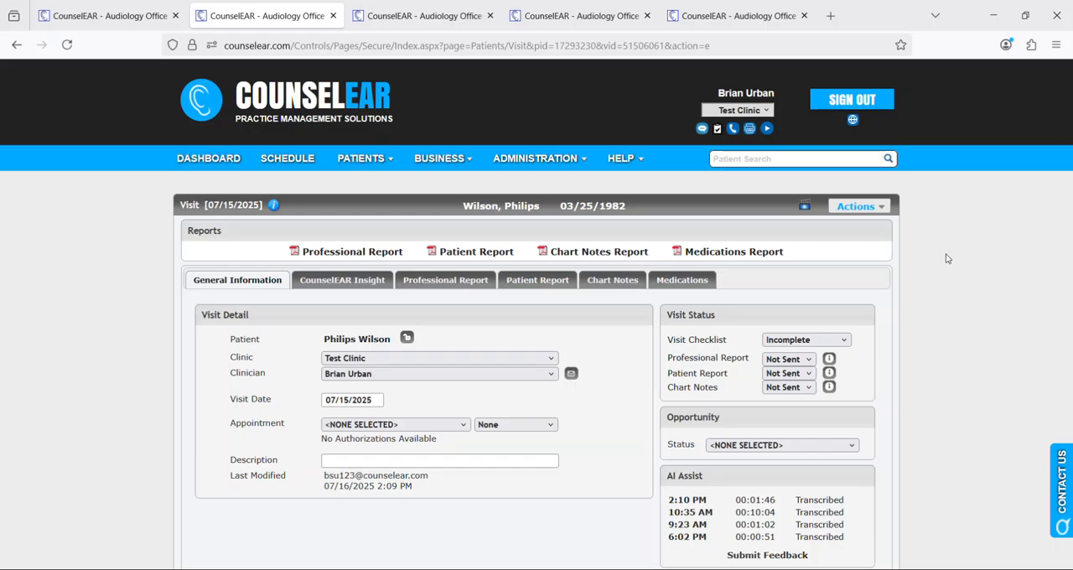
scroll("down", 3)
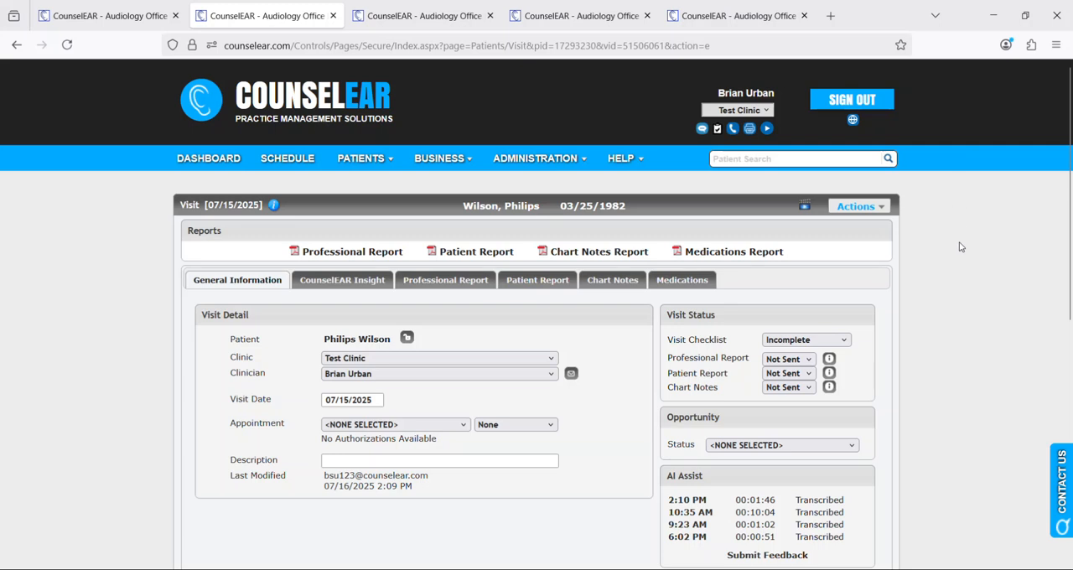
mouse_move(763, 479)
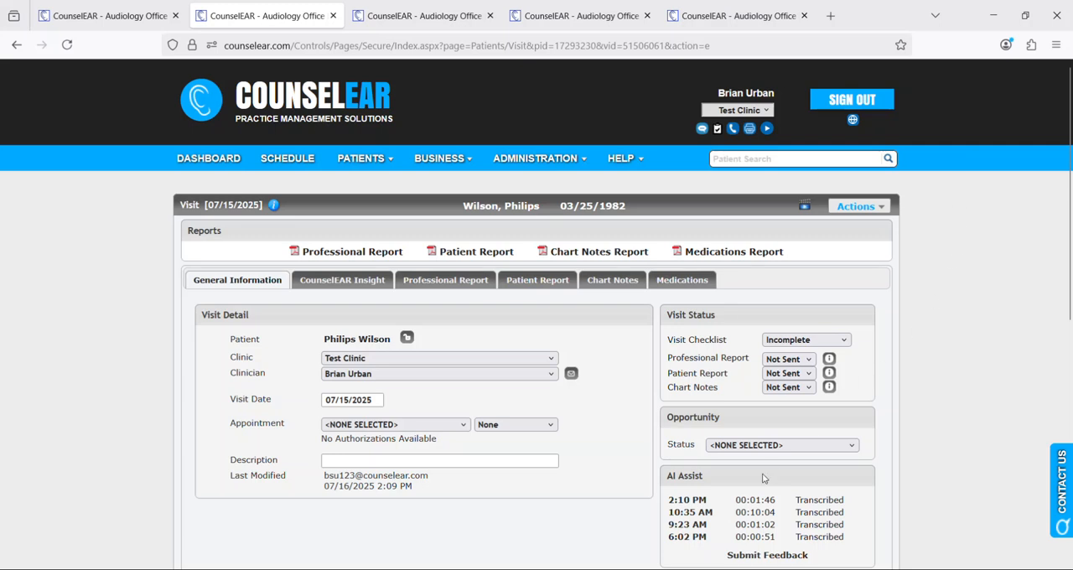
scroll("down", 3)
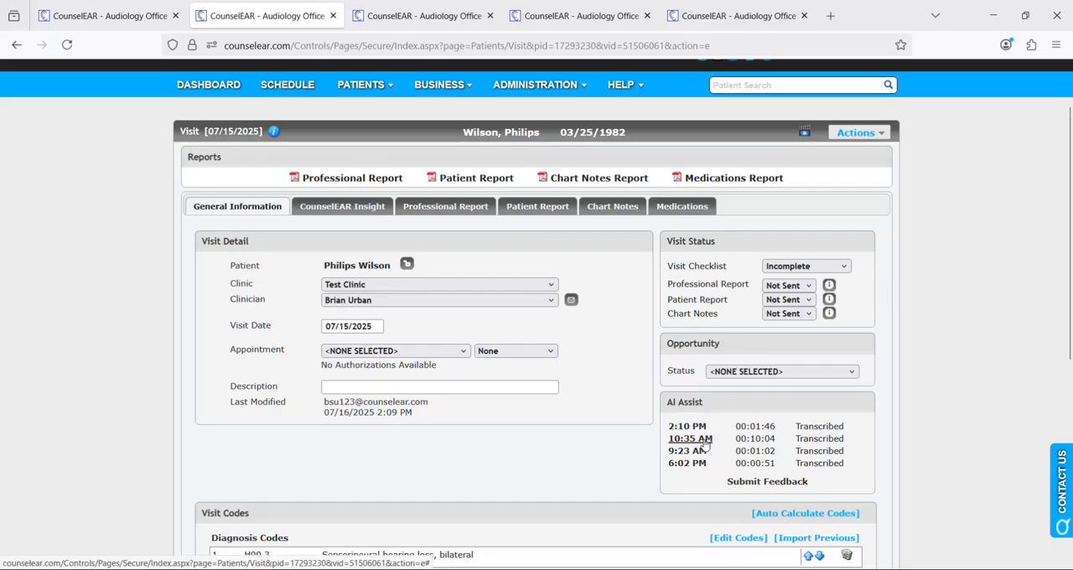
left_click(689, 438)
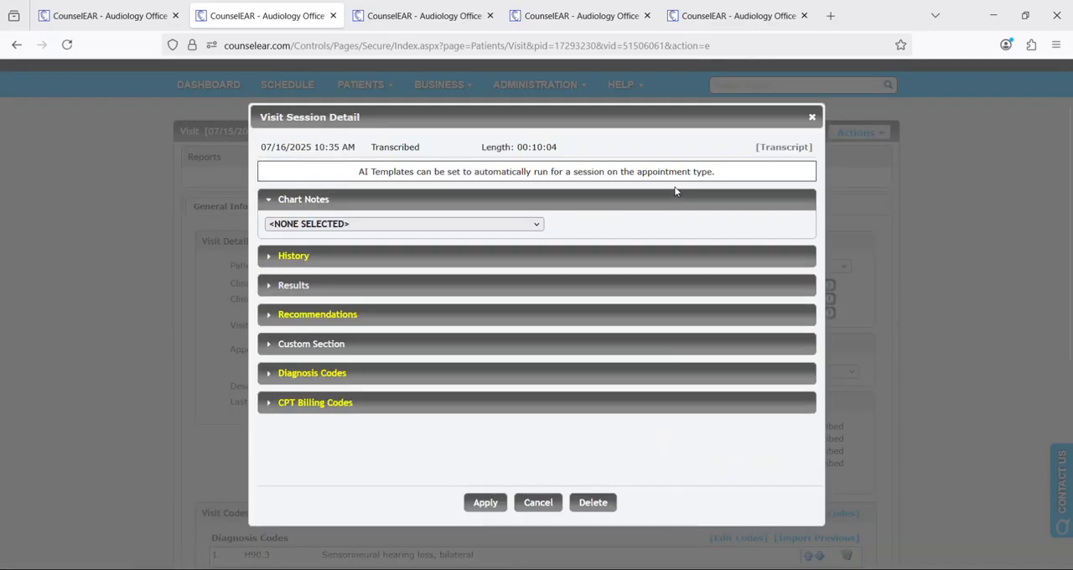
mouse_move(736, 199)
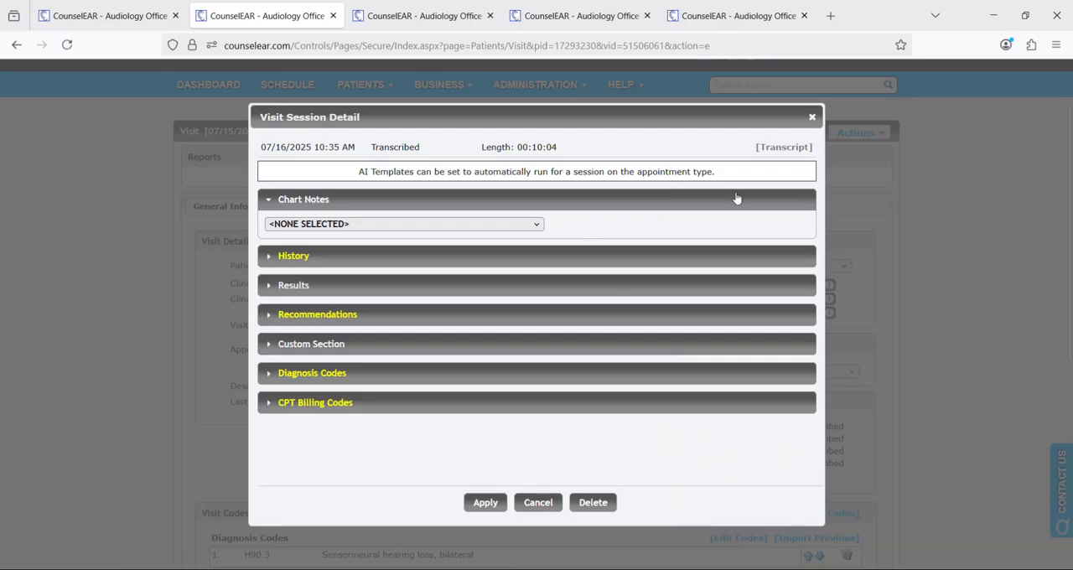
left_click(783, 147)
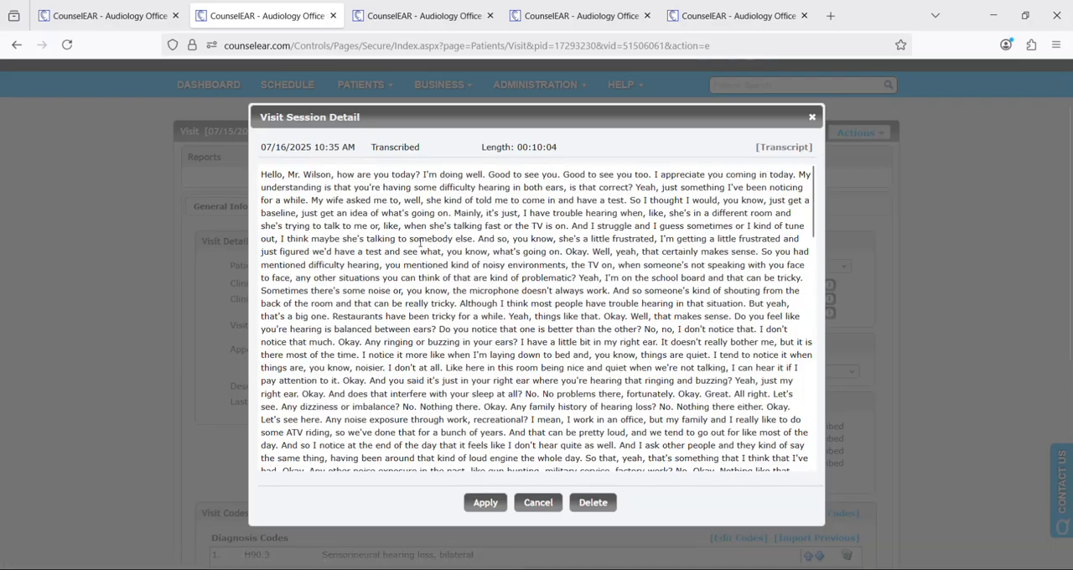
scroll("down", 3)
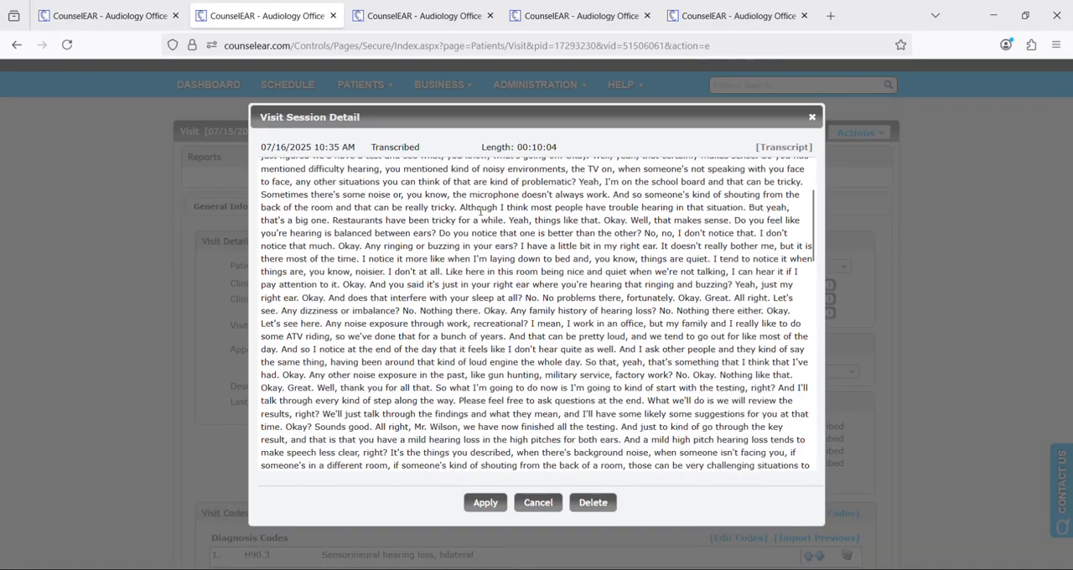
scroll("down", 3)
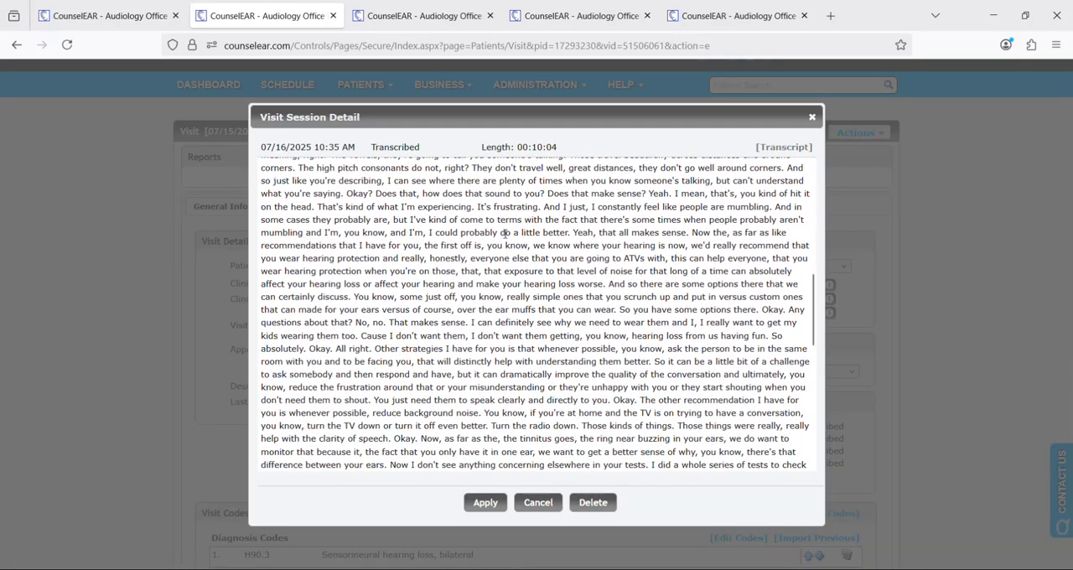
scroll("down", 3)
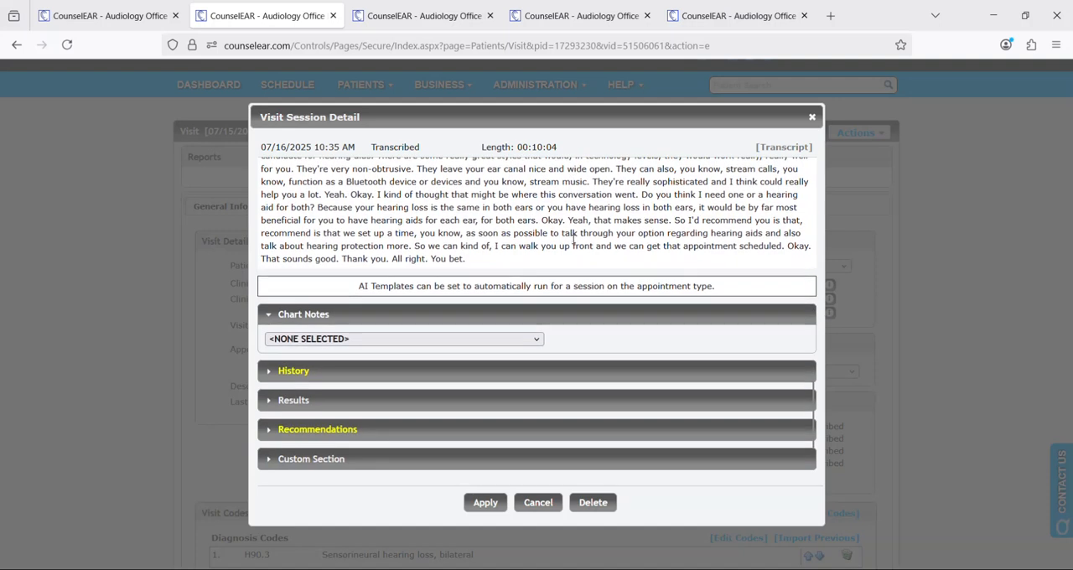
scroll("down", 3)
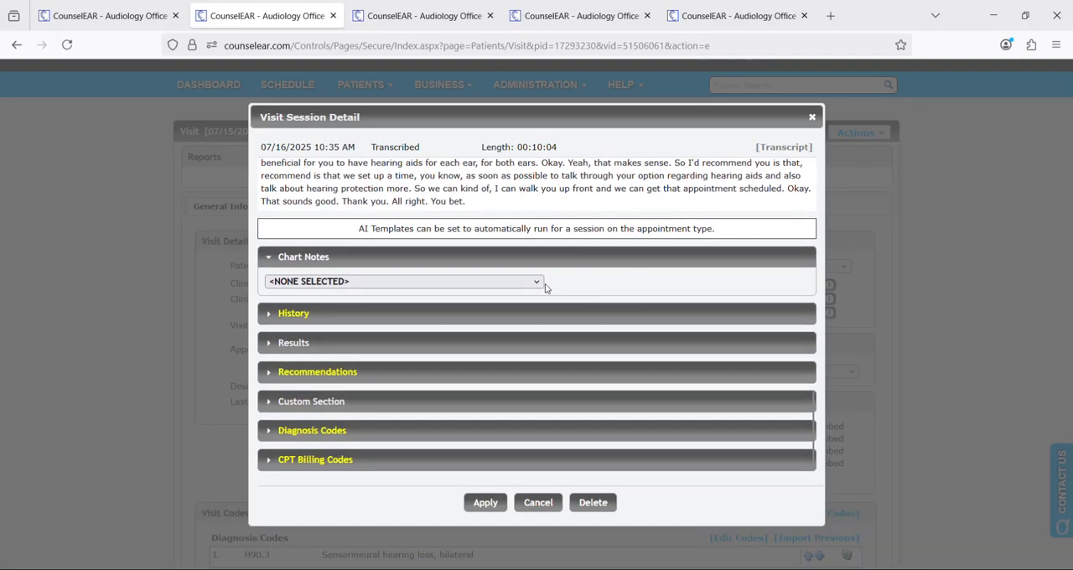
- Generate Summary chart notes for the 10:35 AM session, then expand the History section
left_click(403, 281)
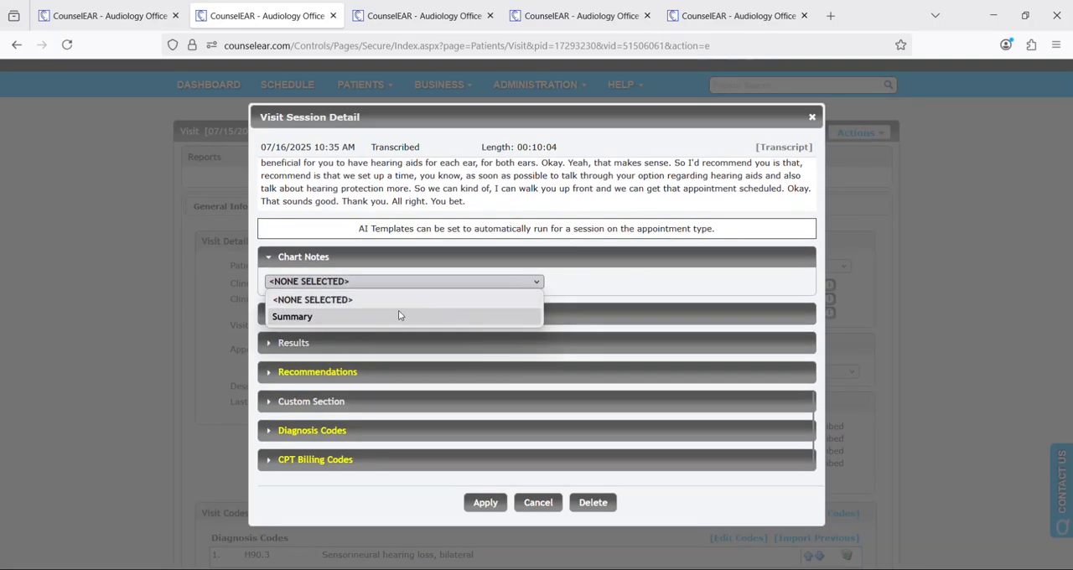
left_click(292, 316)
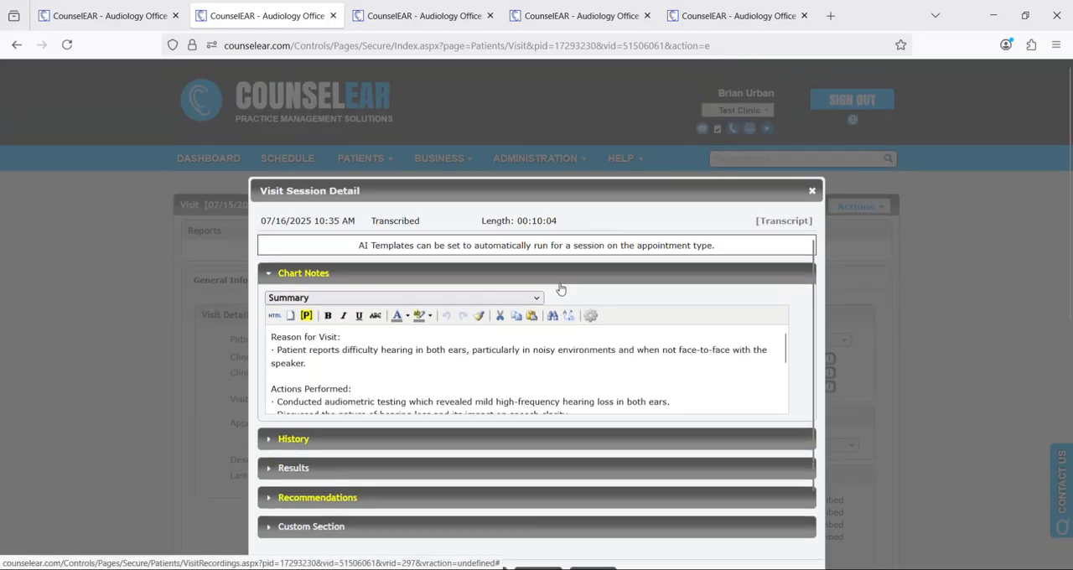
left_click(782, 220)
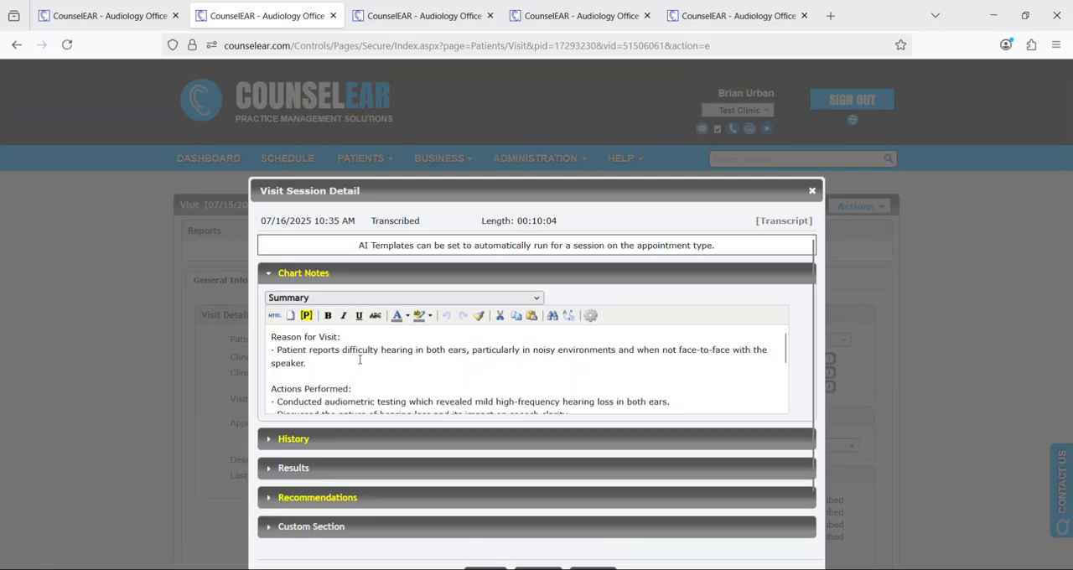
left_click_drag(276, 349, 452, 413)
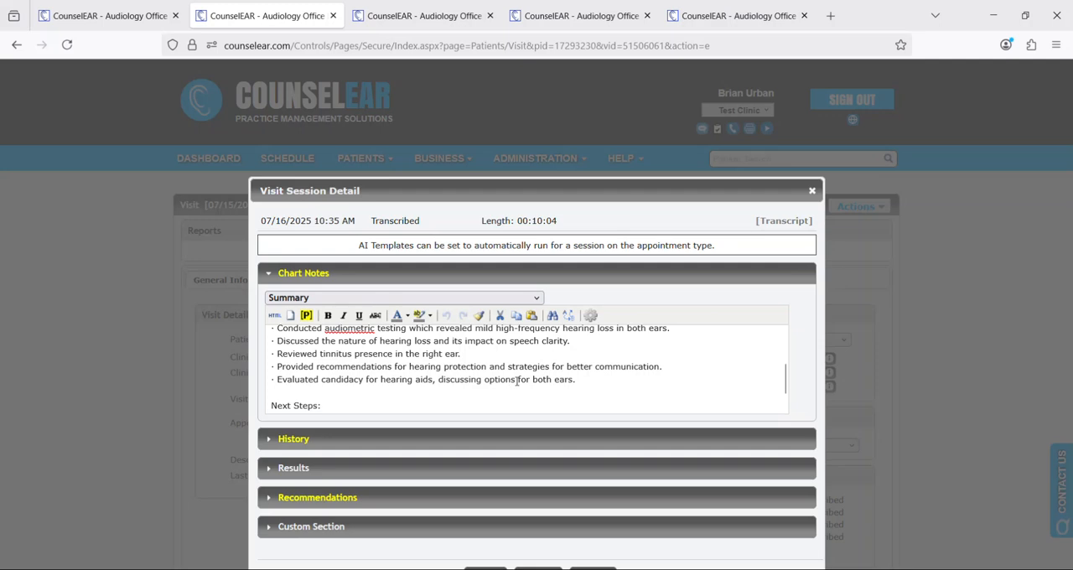
scroll("down", 3)
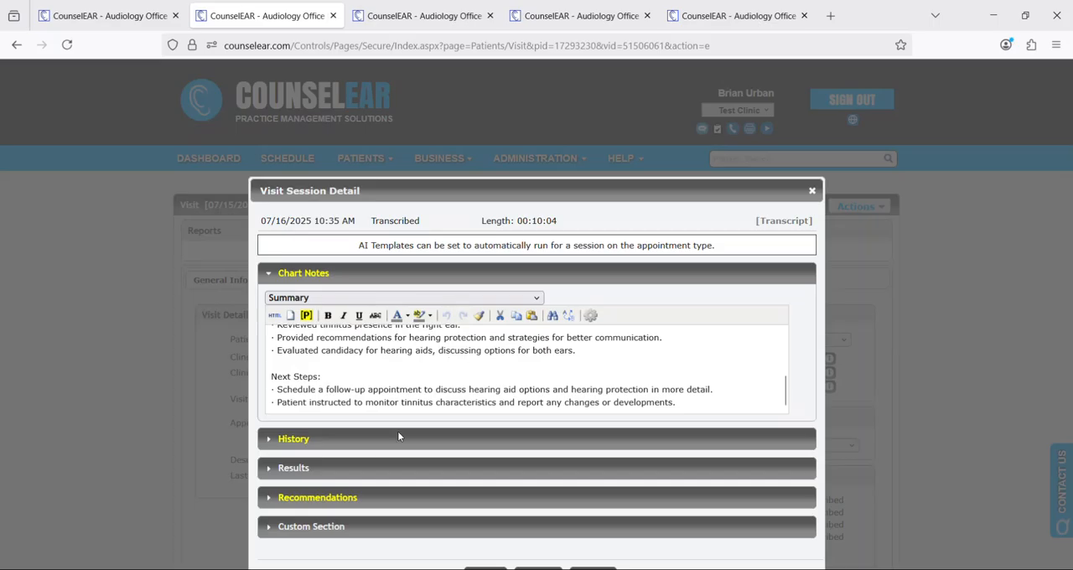
left_click(293, 438)
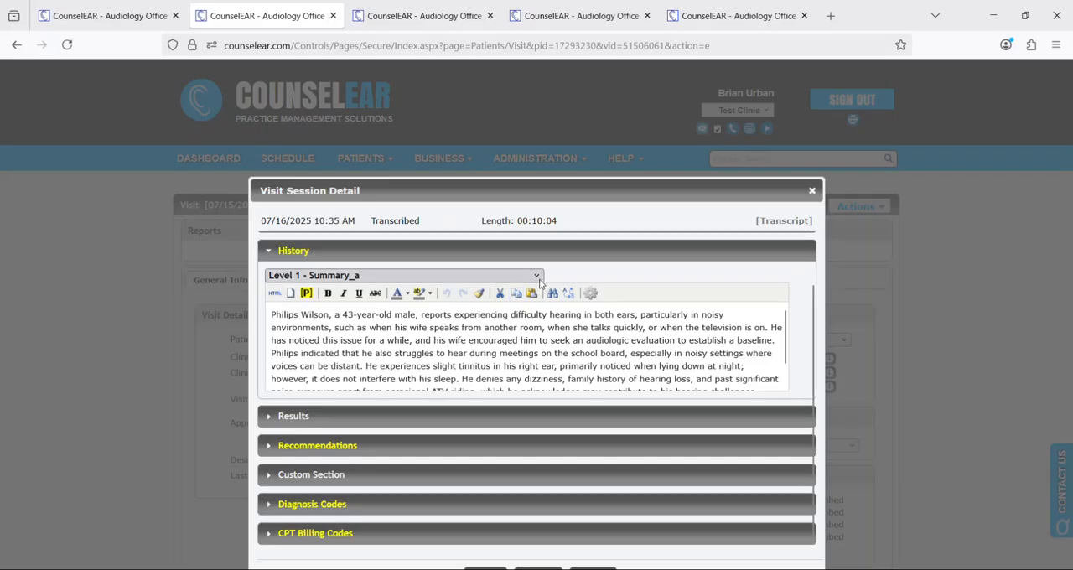
- Regenerate History with the Level 1 - Summary template and review the new text
left_click(403, 275)
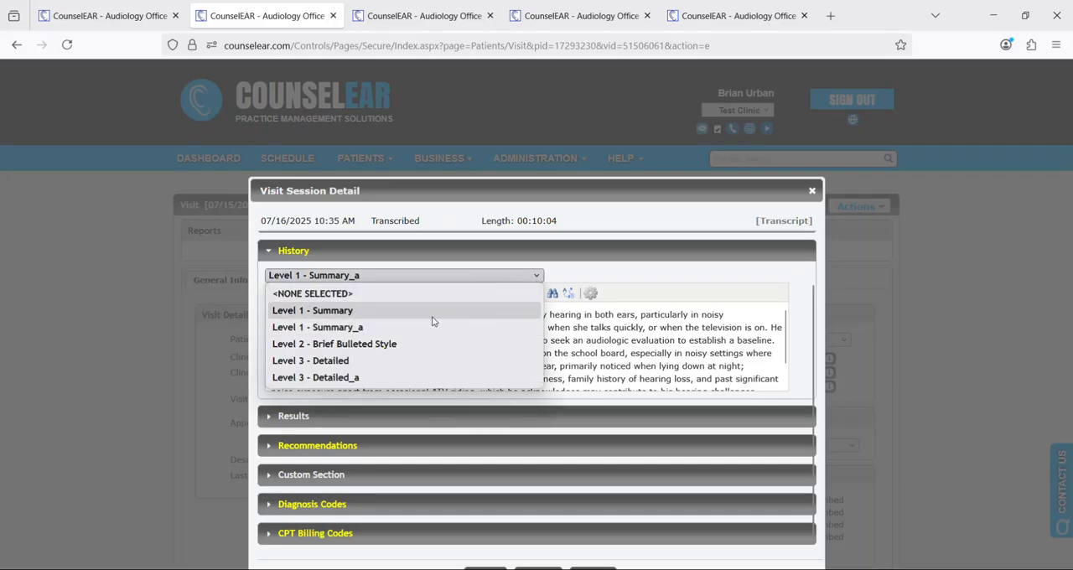
left_click(312, 310)
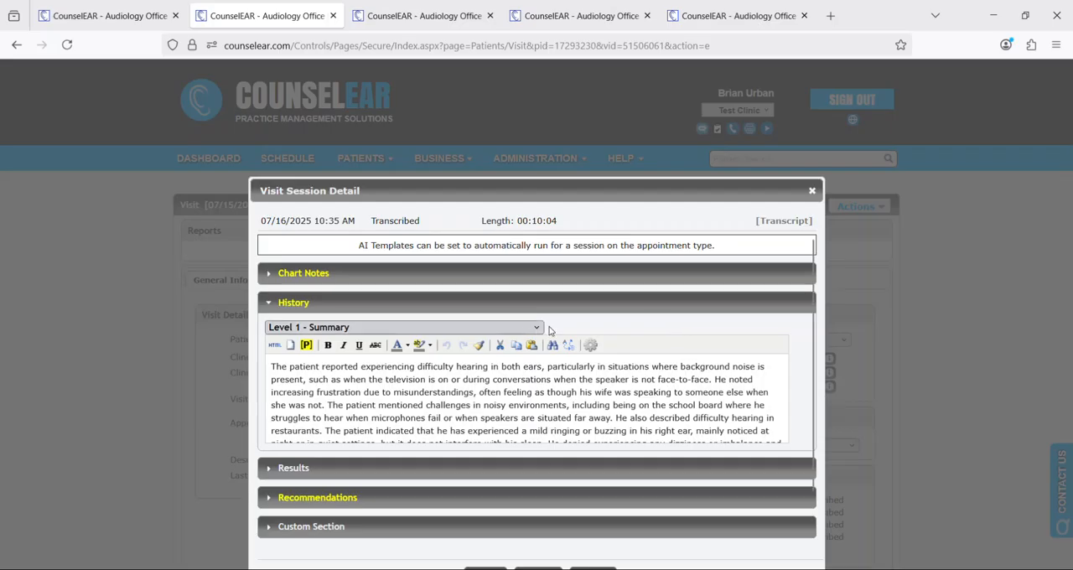
scroll("down", 3)
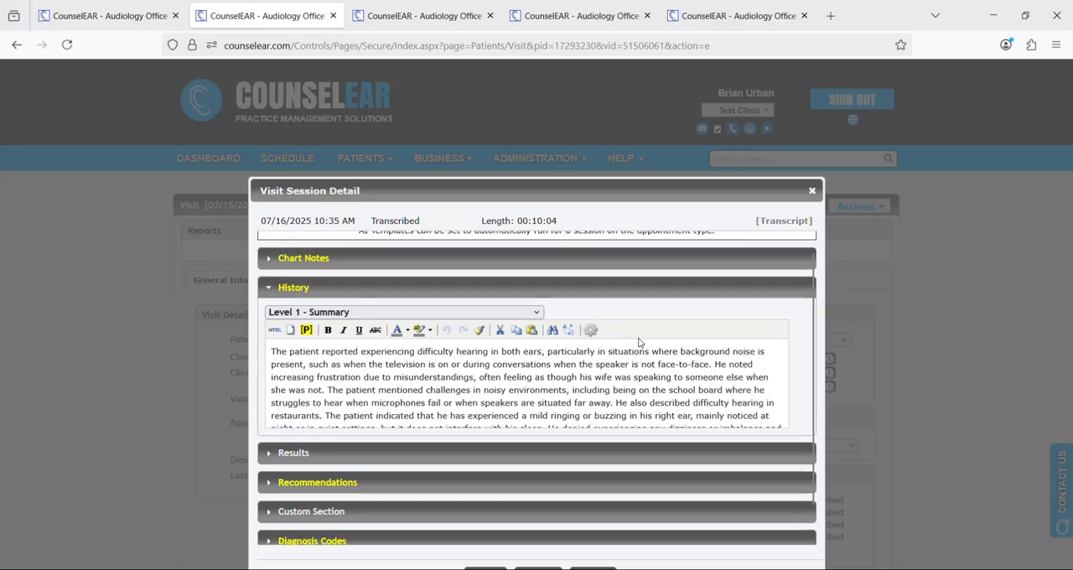
left_click(303, 257)
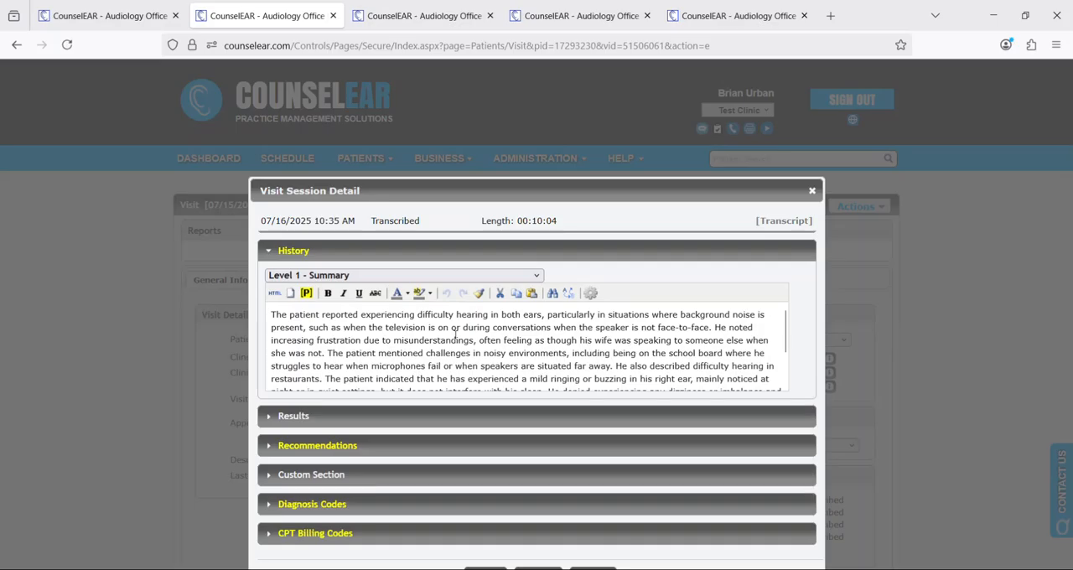
scroll("down", 3)
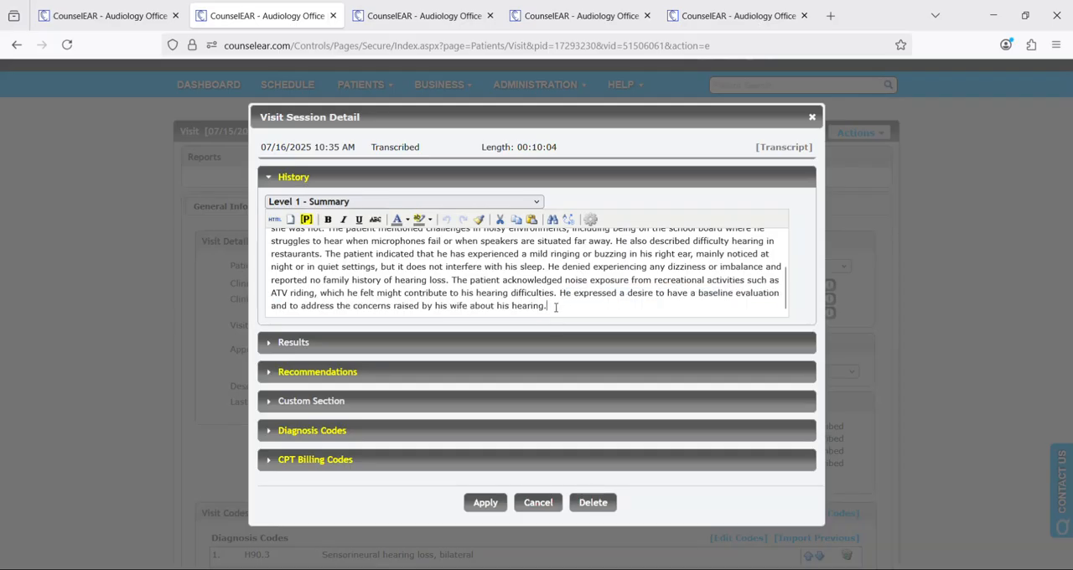
left_click_drag(561, 293, 546, 305)
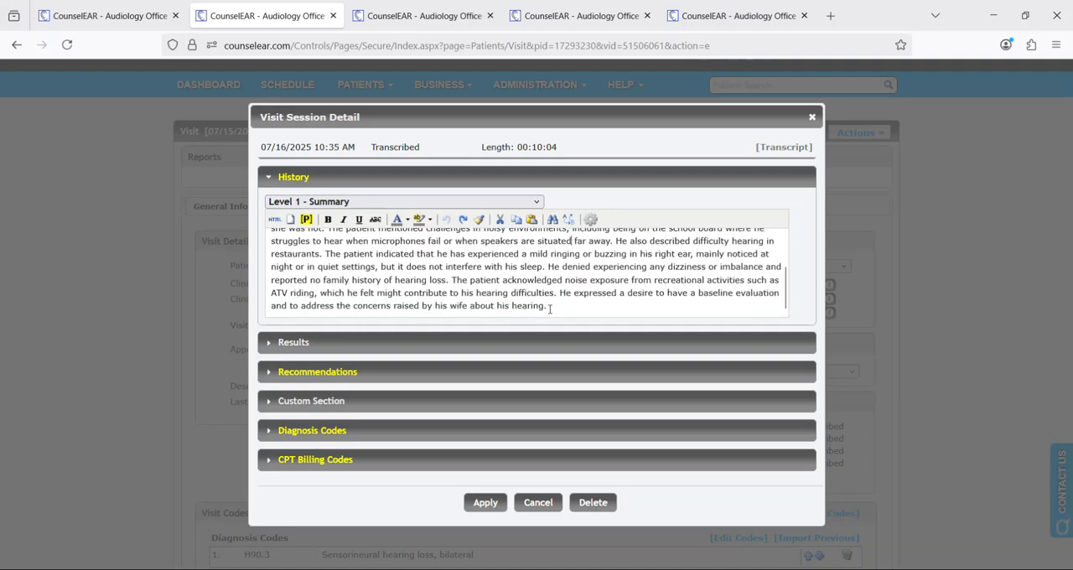
mouse_move(509, 266)
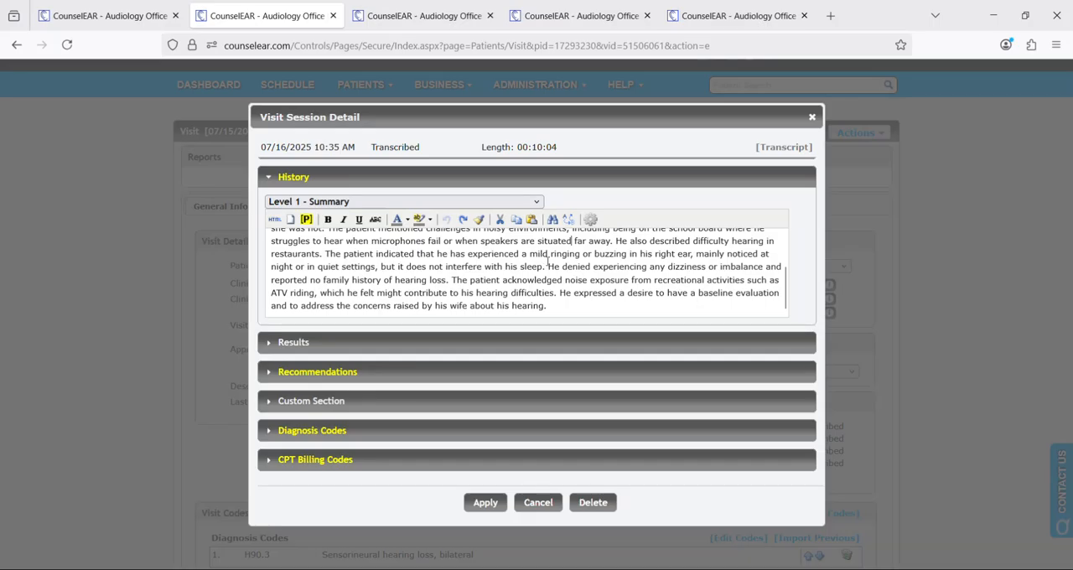
mouse_move(702, 262)
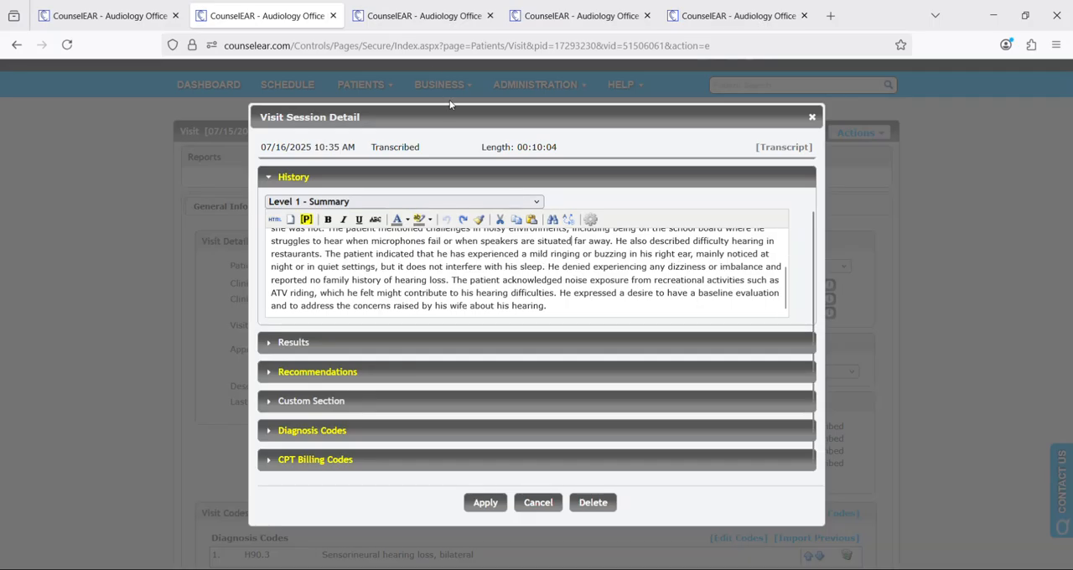
left_click(423, 15)
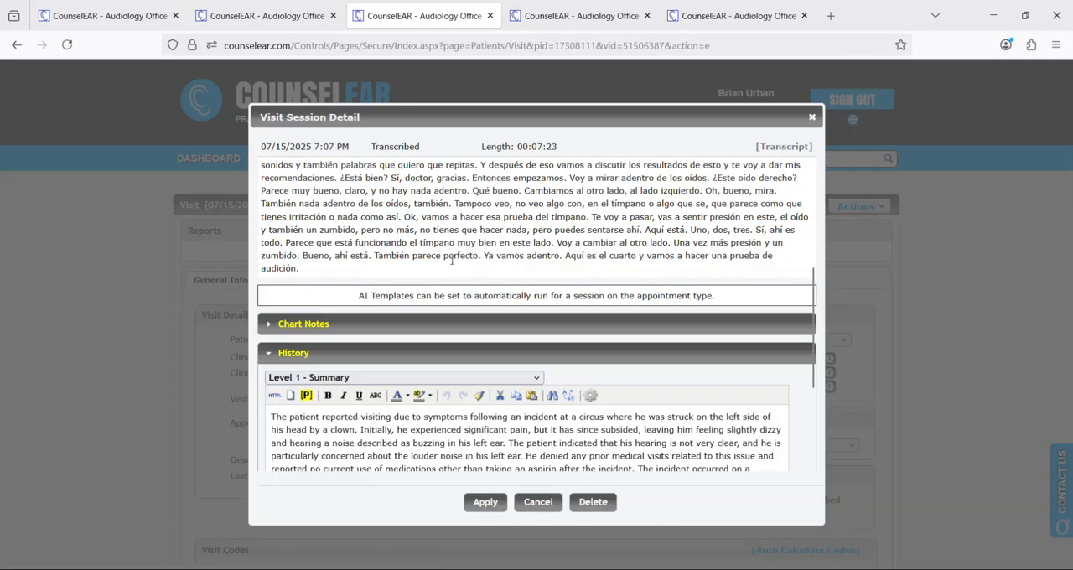
mouse_move(409, 223)
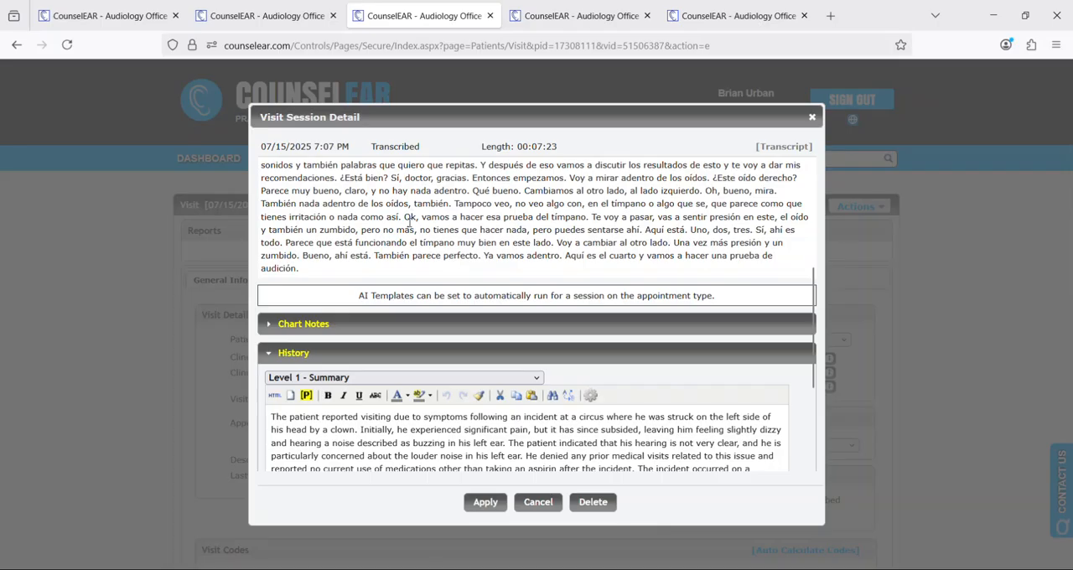
scroll("down", 3)
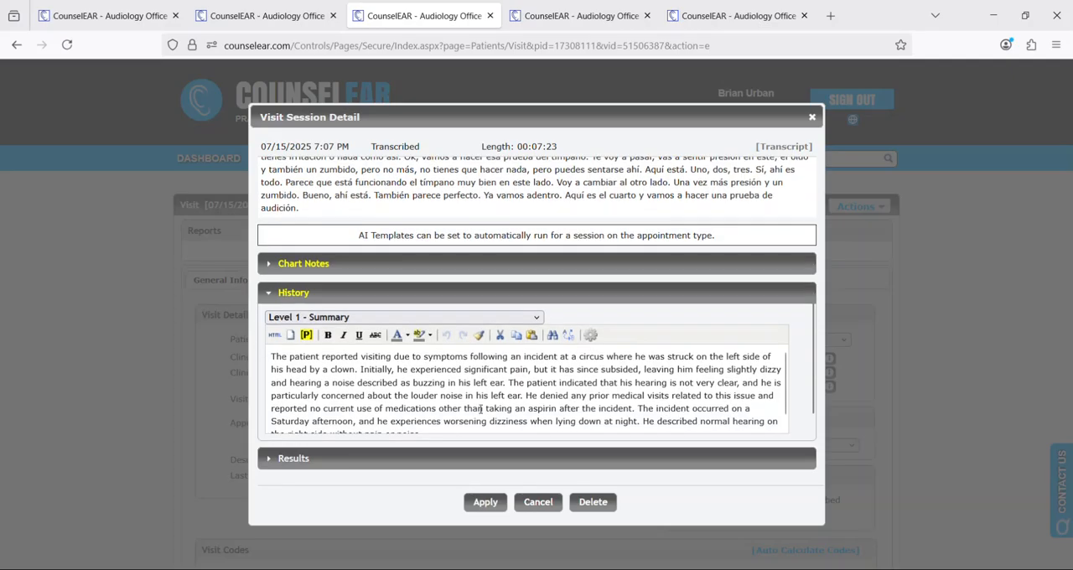
left_click(578, 16)
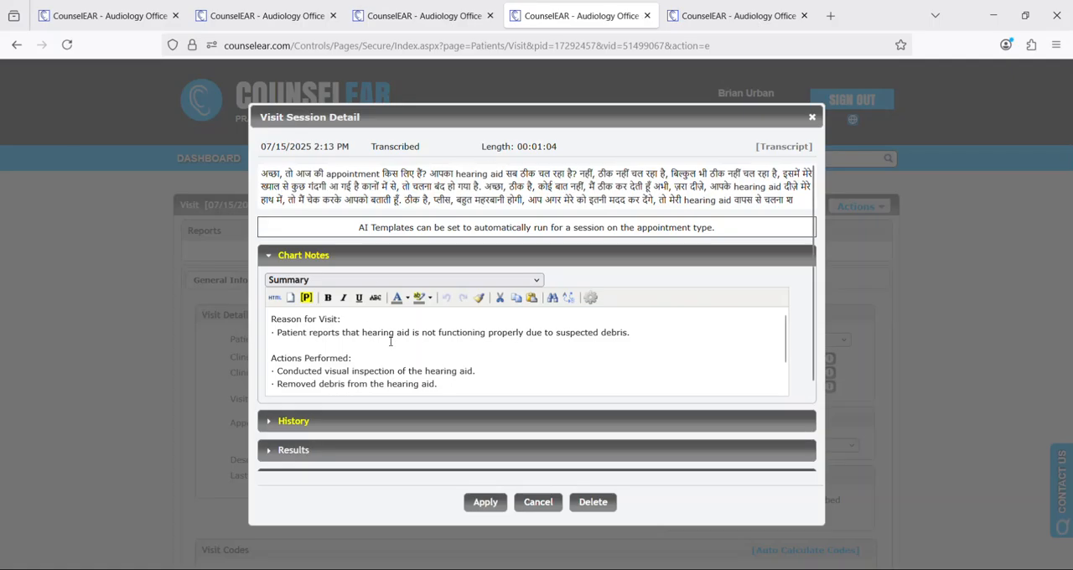
mouse_move(398, 352)
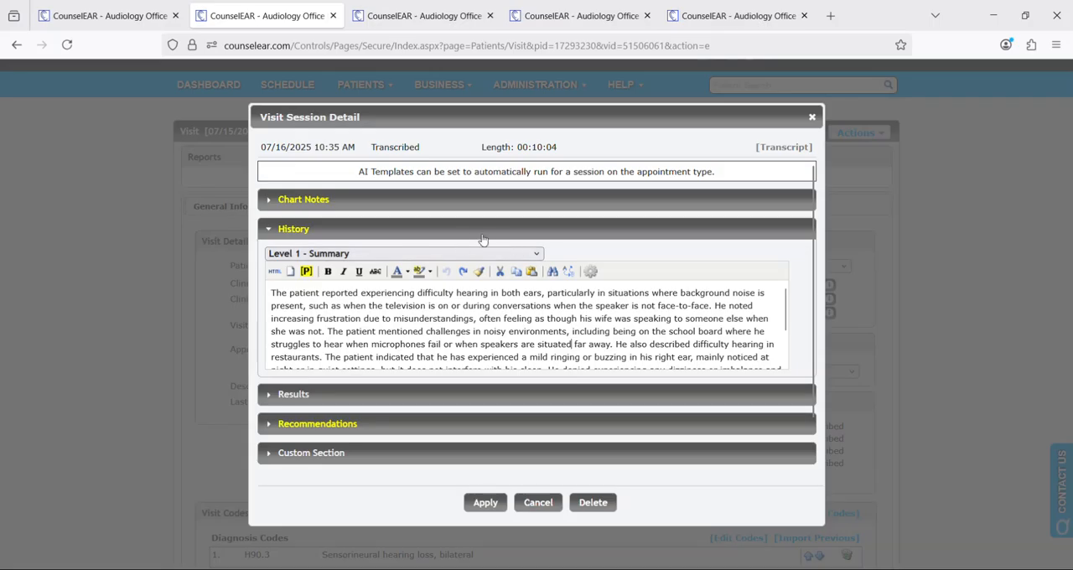
- Collapse the History section in the Visit Session Detail dialog
left_click(304, 199)
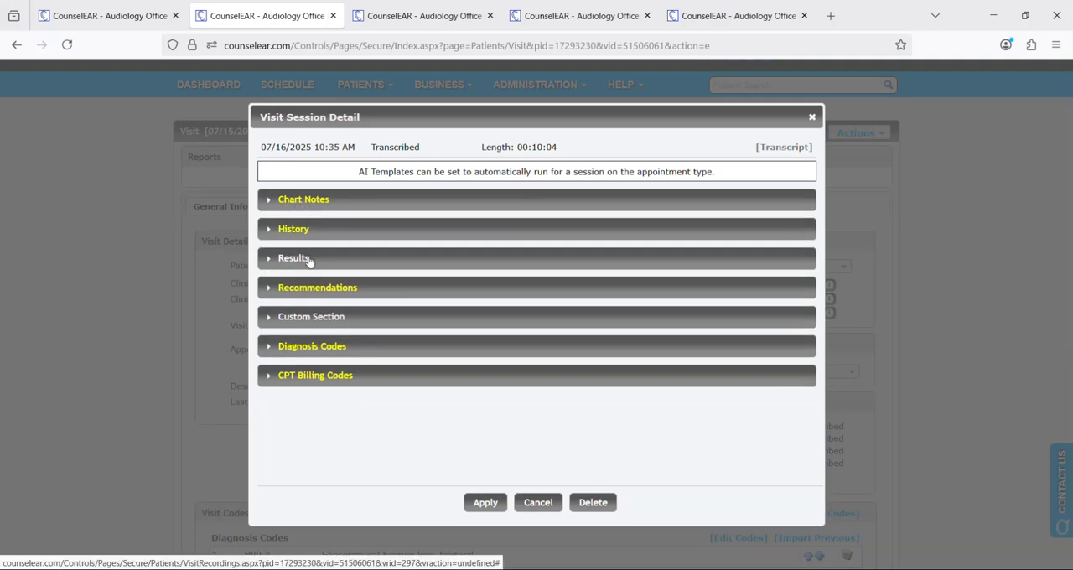
mouse_move(346, 305)
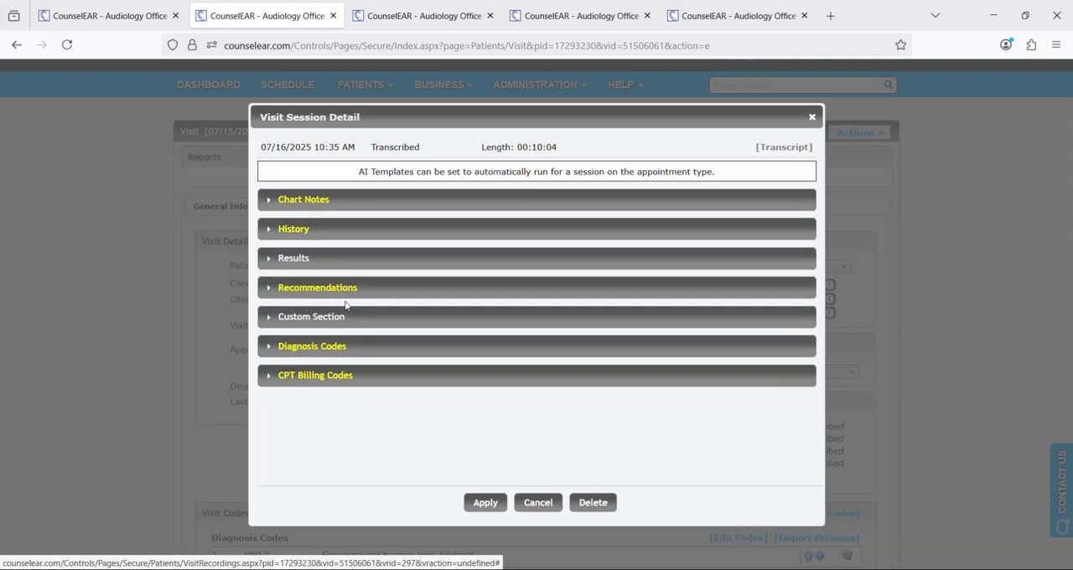
mouse_move(356, 188)
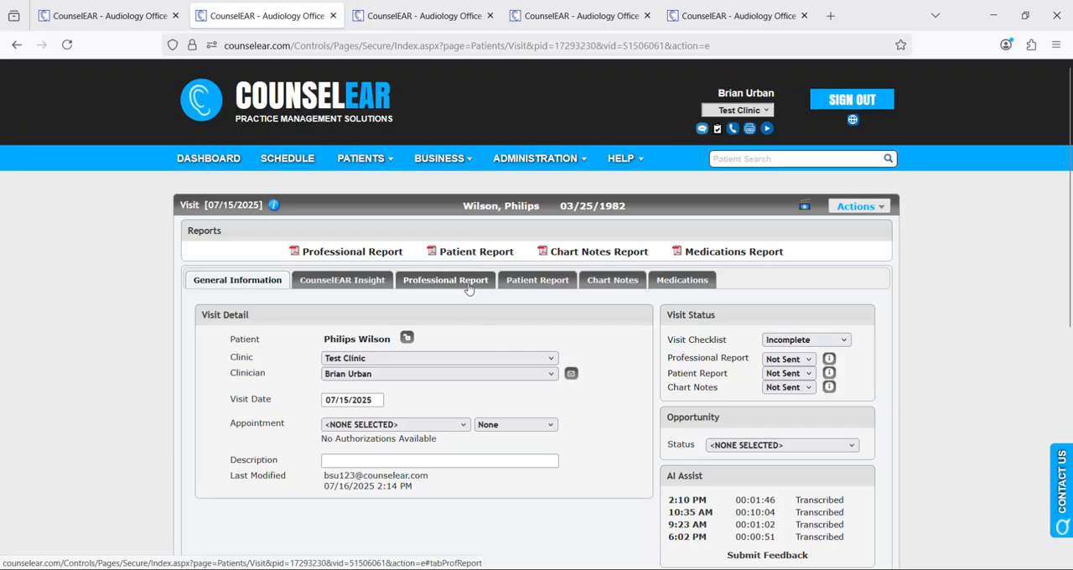
- Scroll through the Professional Report's AI-generated history, recommendations and chart notes
left_click(445, 279)
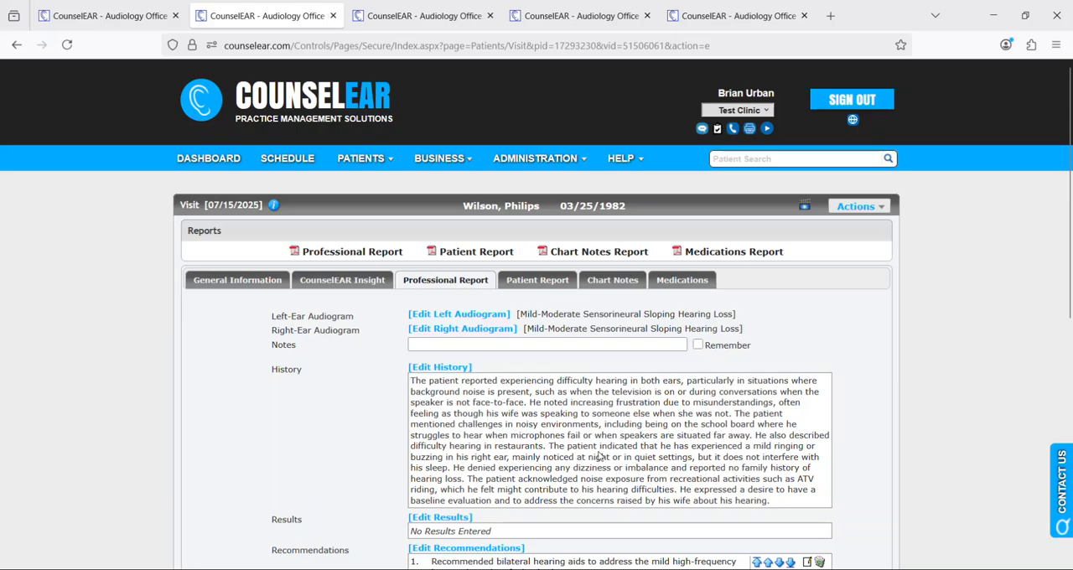
scroll("down", 3)
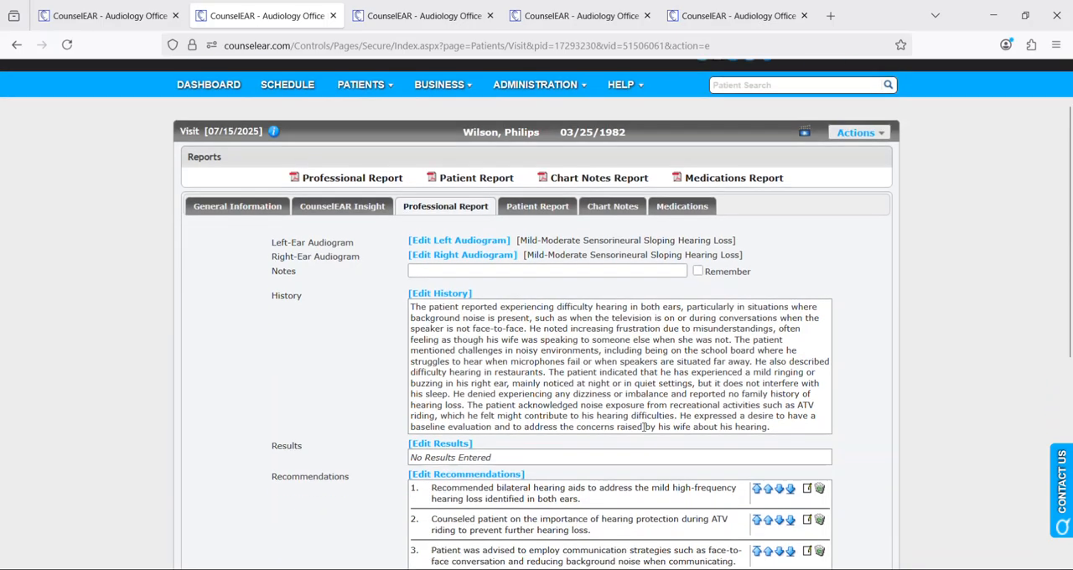
mouse_move(459, 293)
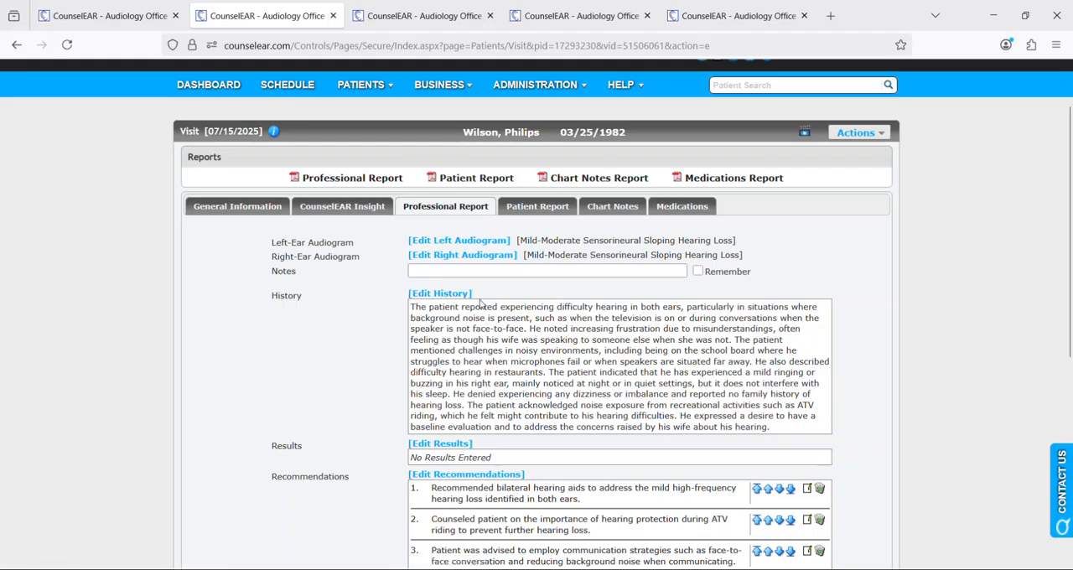
mouse_move(371, 358)
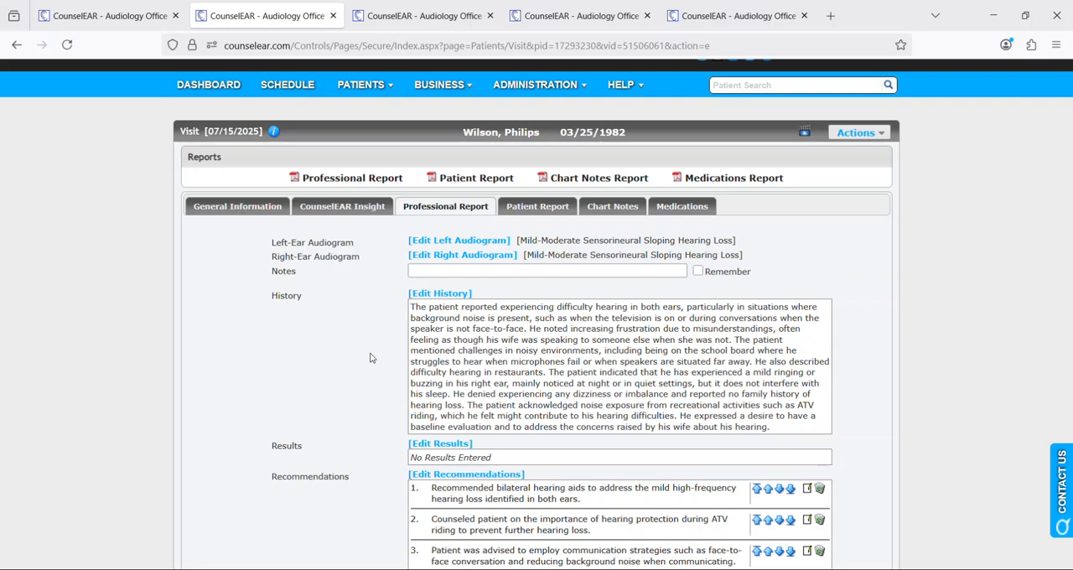
mouse_move(376, 333)
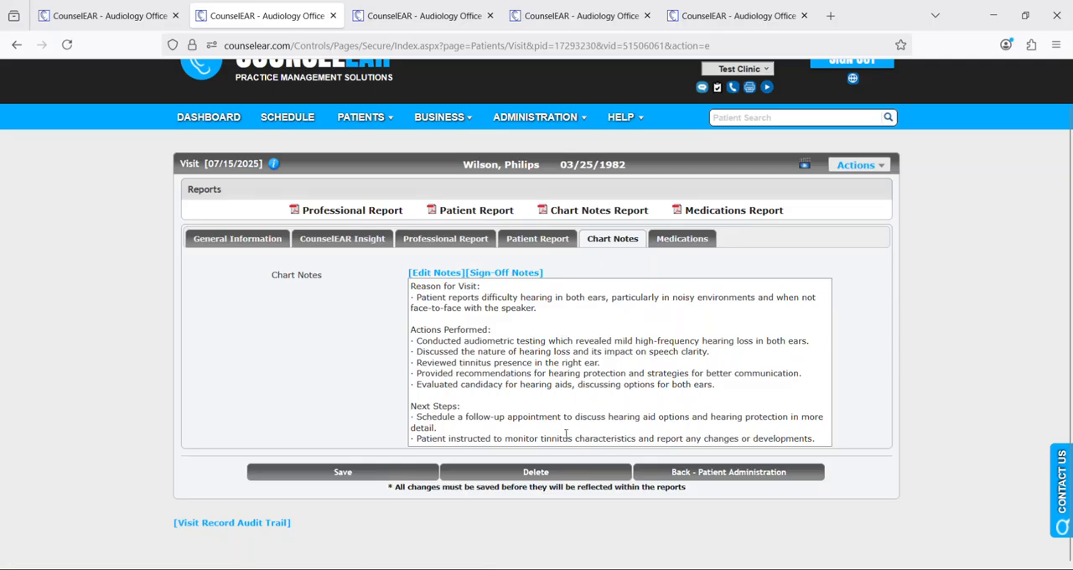
left_click(445, 238)
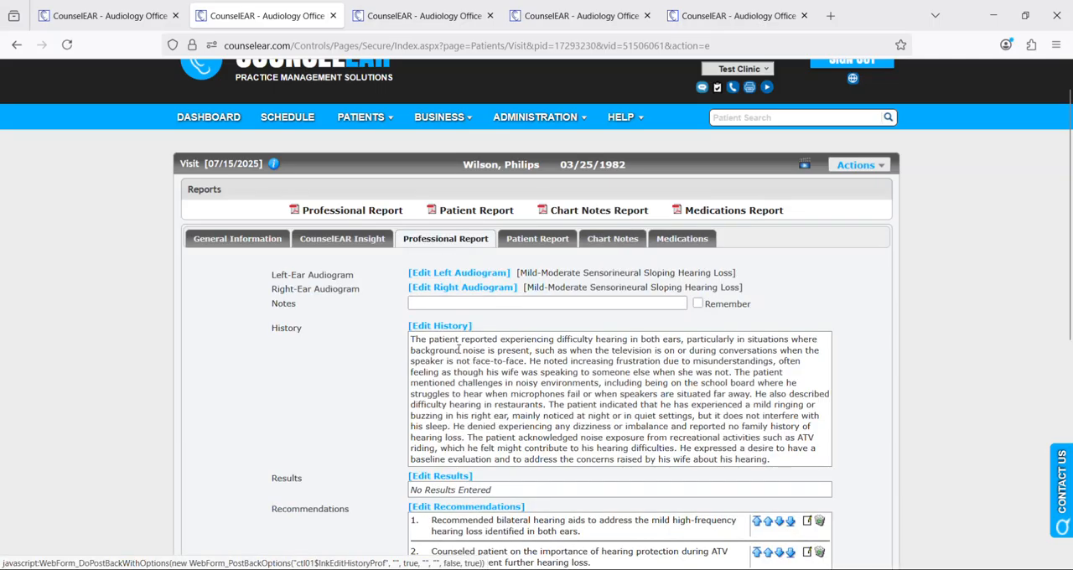
scroll("down", 3)
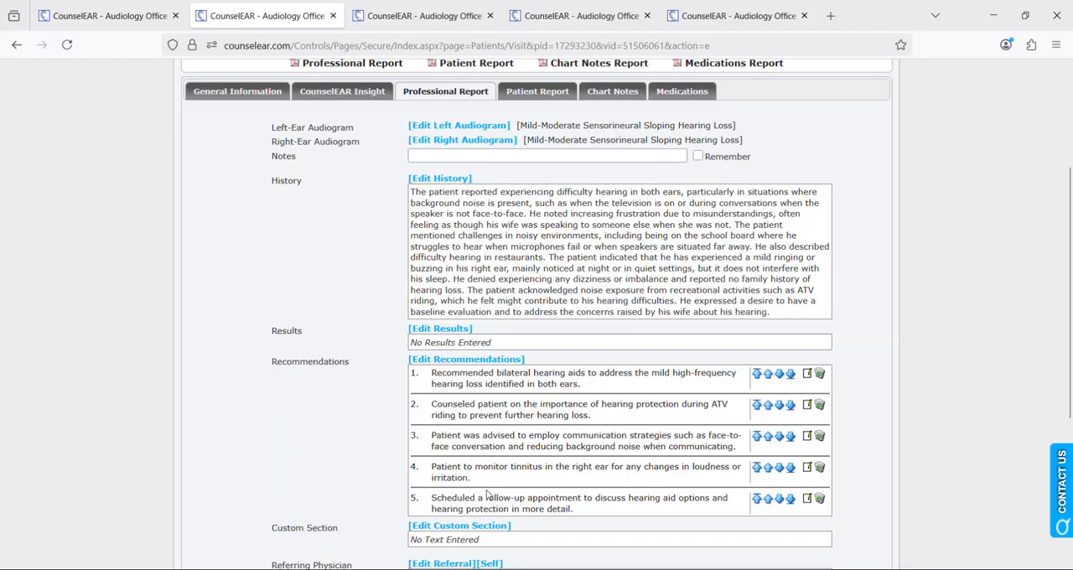
scroll("down", 3)
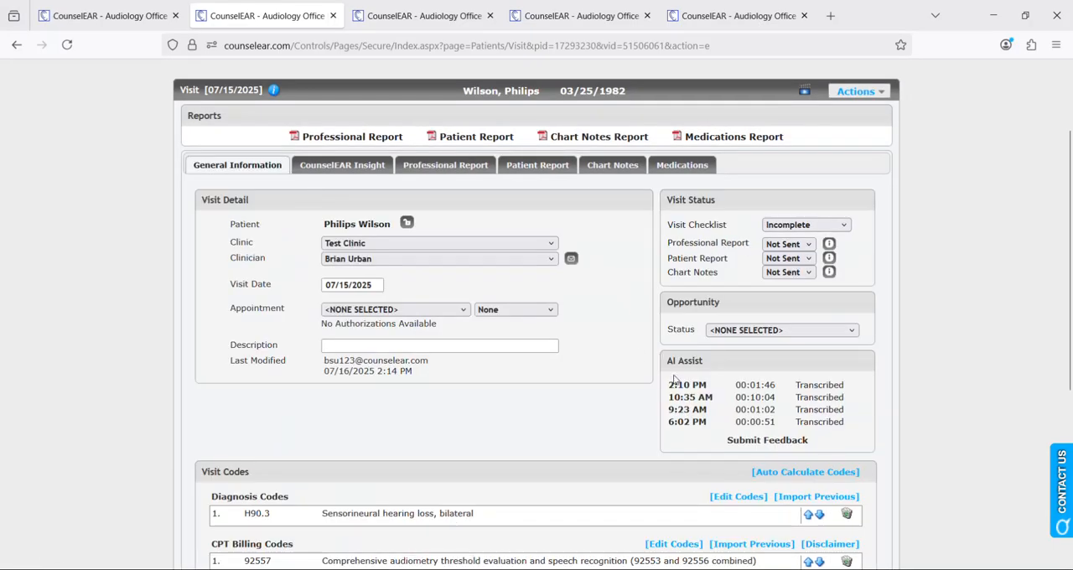
- Open the 10:35 AM session, re-tick the first recommendation, and apply all five to the visit
left_click(691, 396)
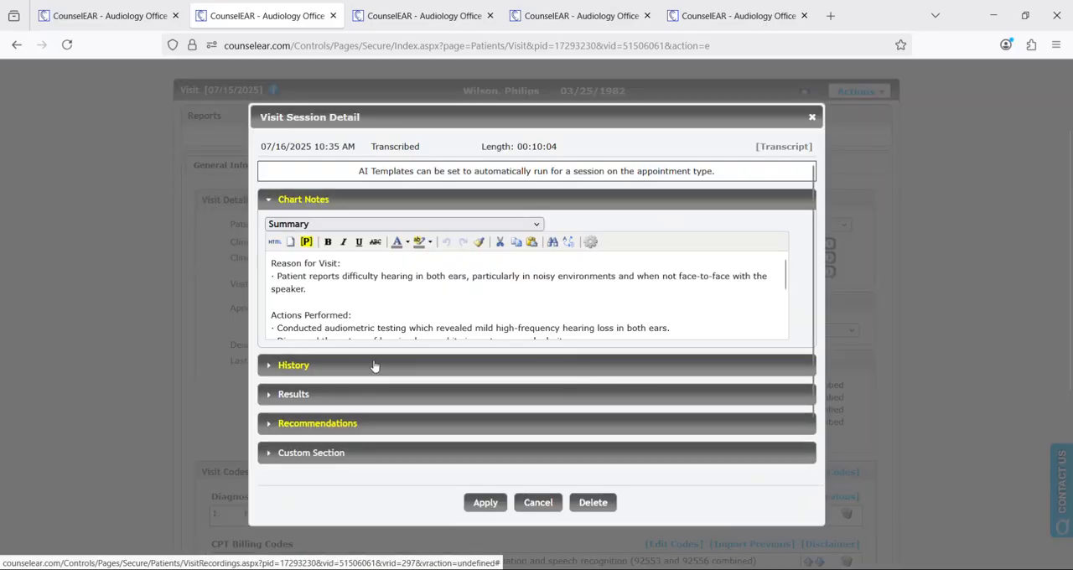
left_click(317, 422)
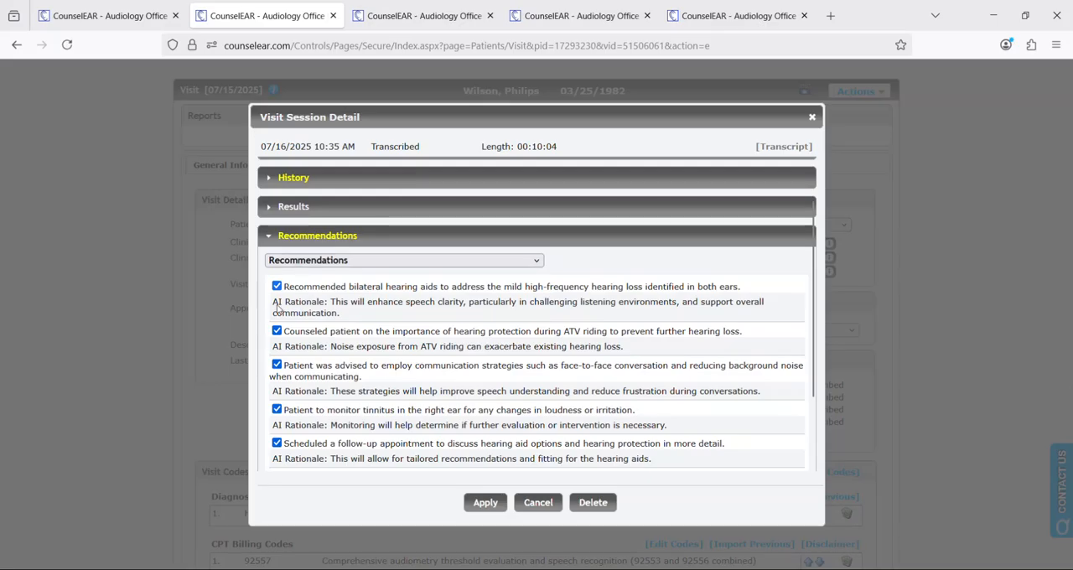
double_click(300, 301)
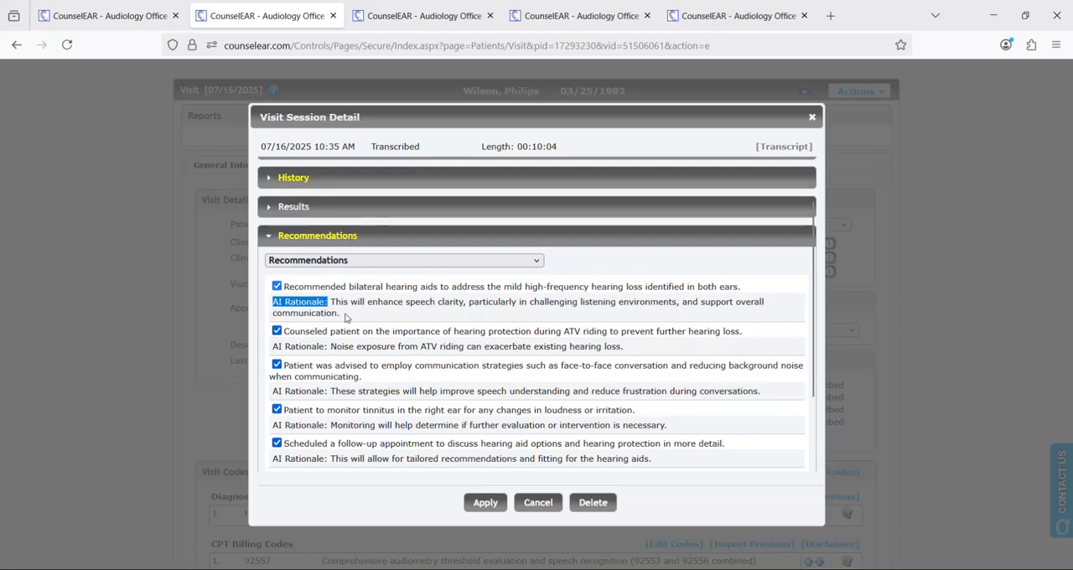
left_click(276, 286)
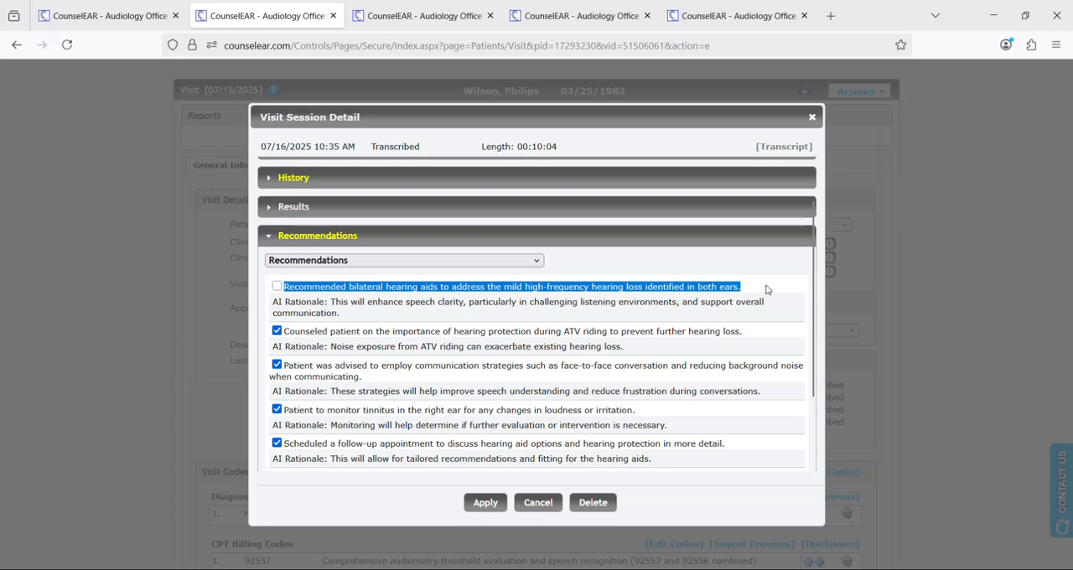
left_click(277, 286)
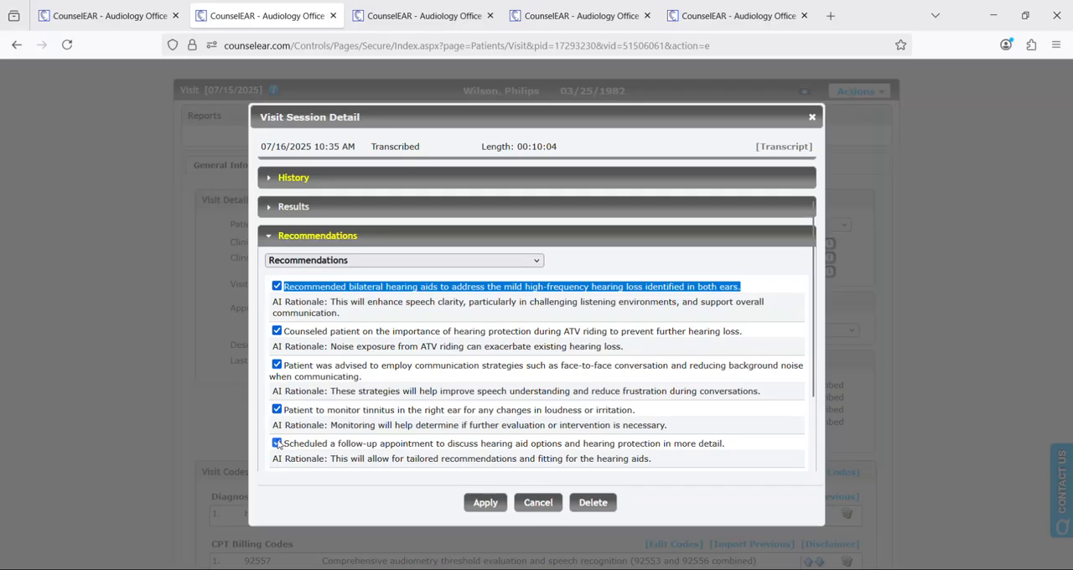
left_click(277, 409)
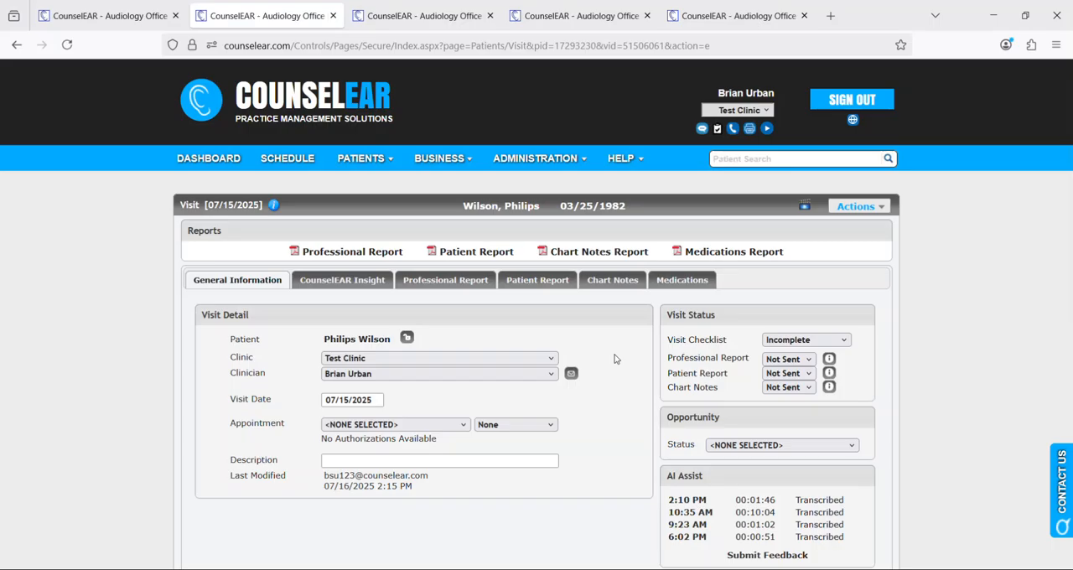
scroll("down", 3)
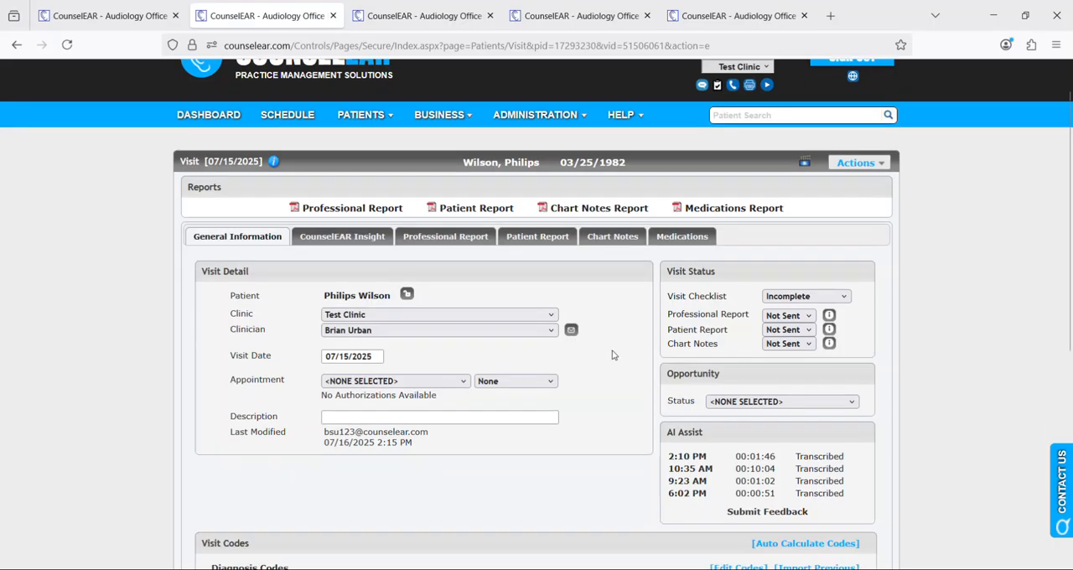
scroll("down", 3)
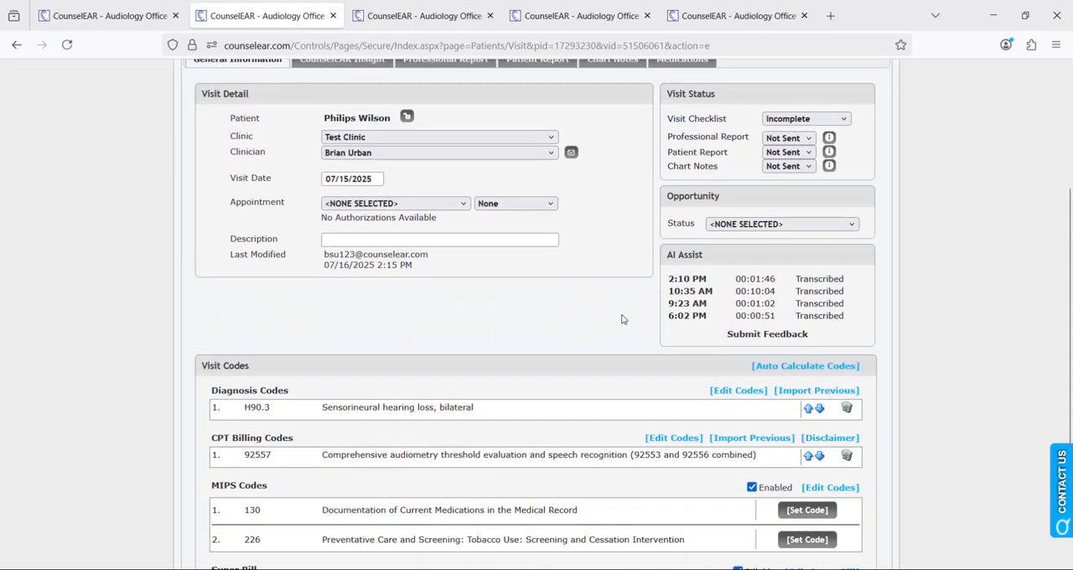
scroll("down", 3)
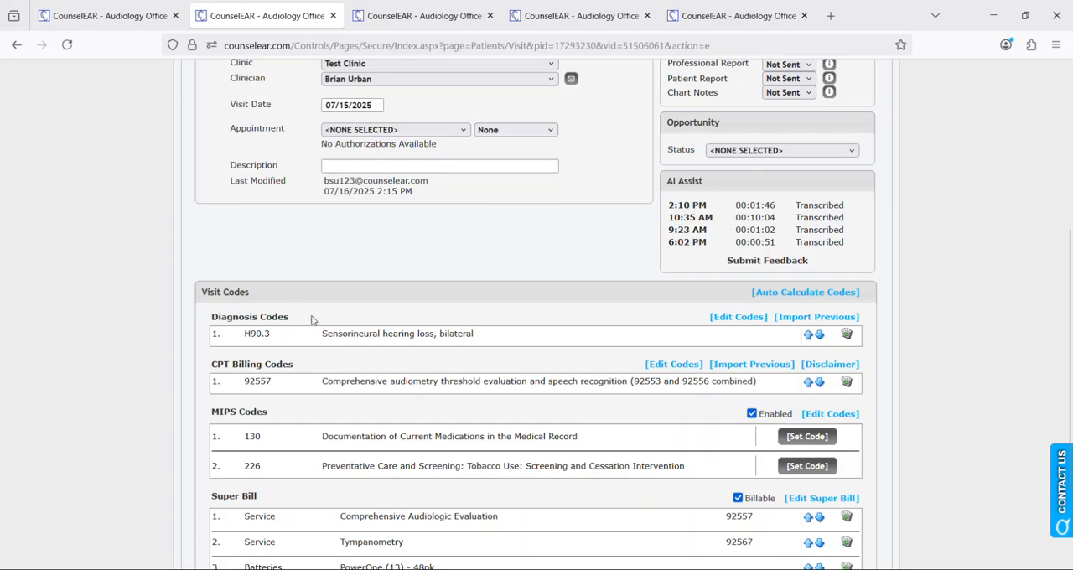
mouse_move(939, 322)
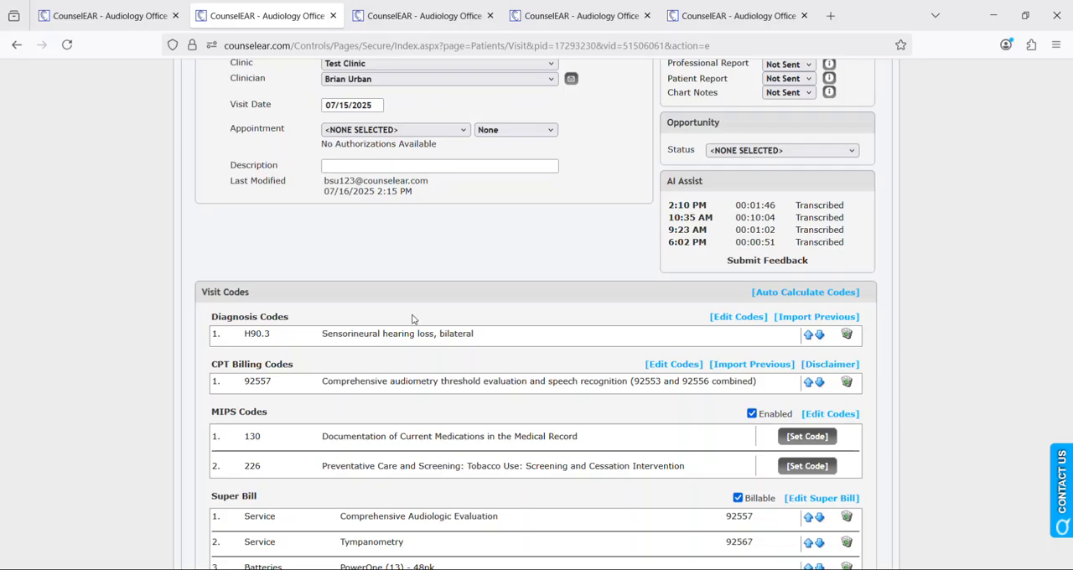
mouse_move(307, 319)
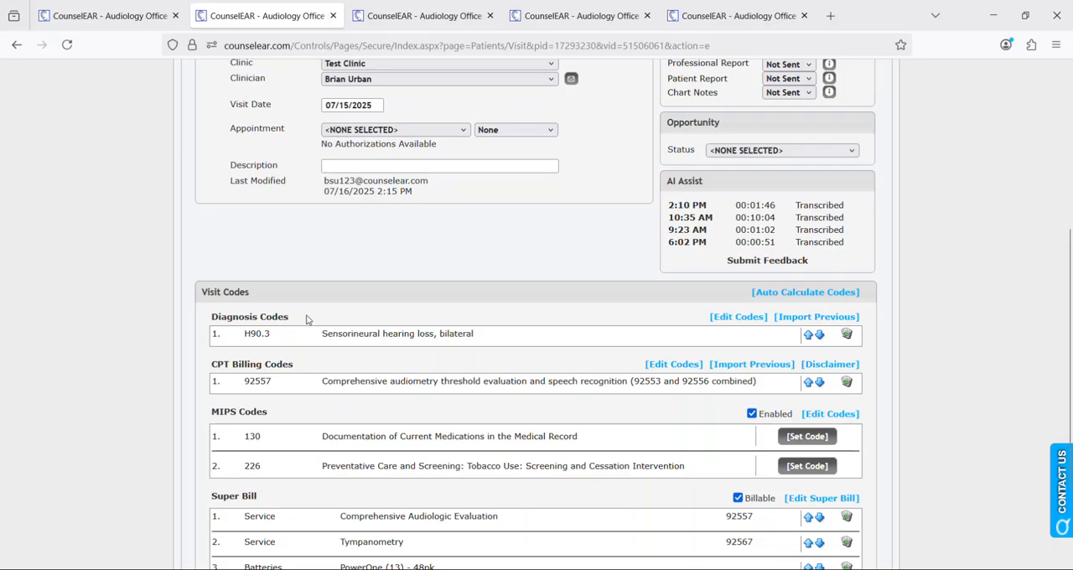
mouse_move(308, 364)
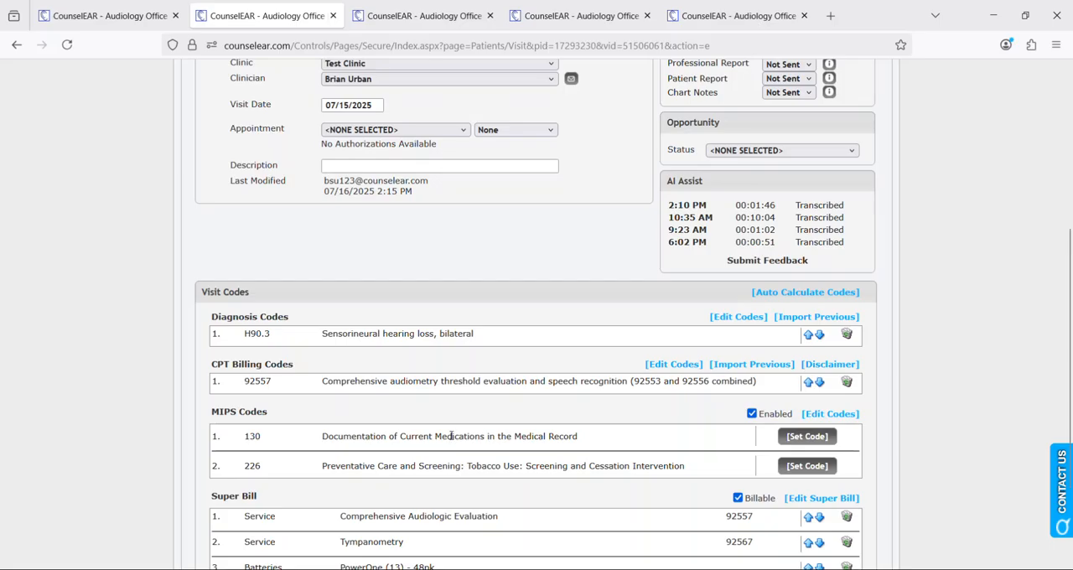
scroll("down", 3)
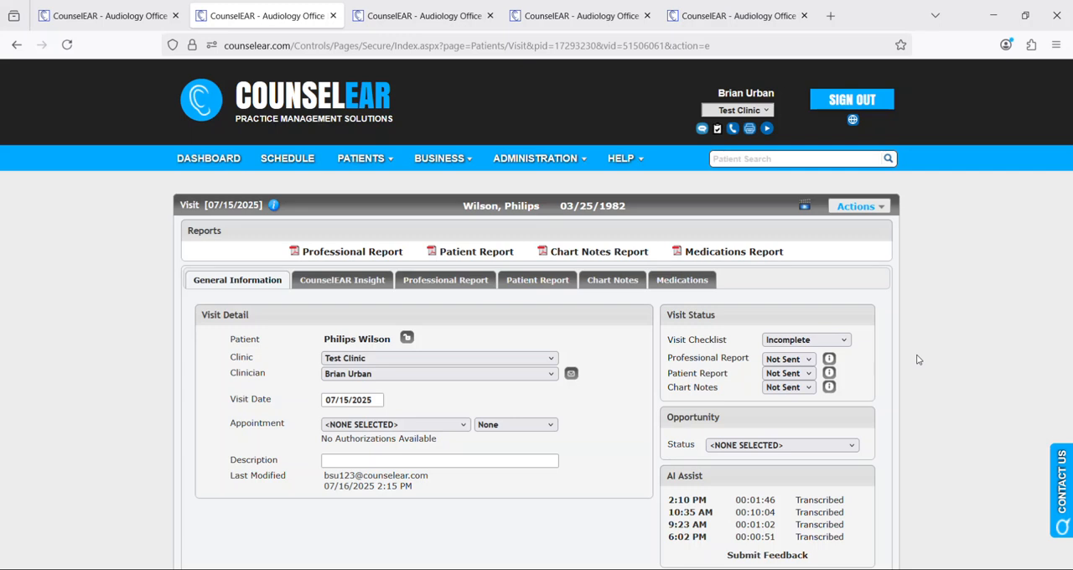
scroll("down", 3)
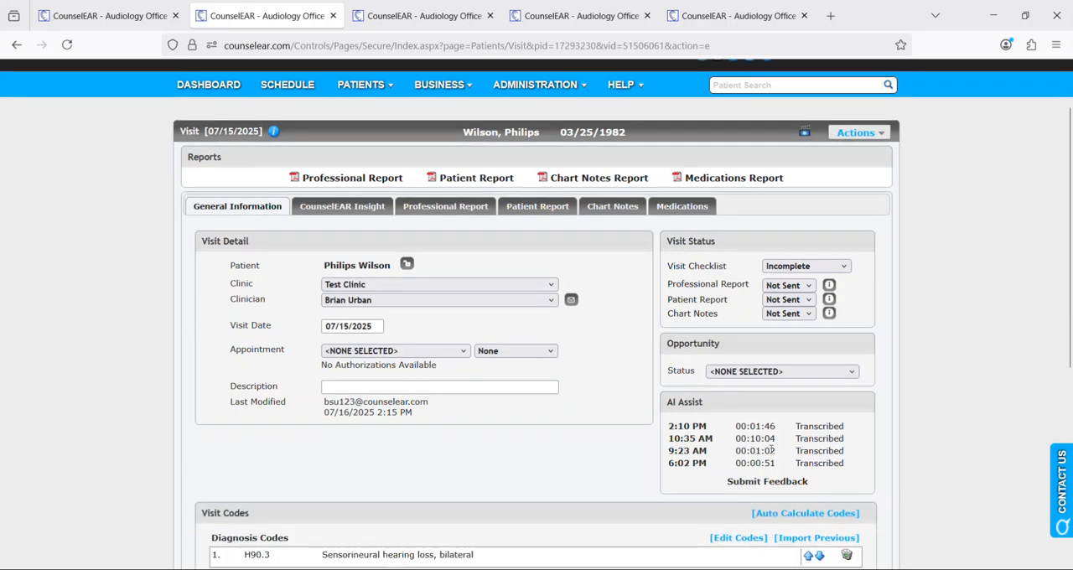
mouse_move(632, 443)
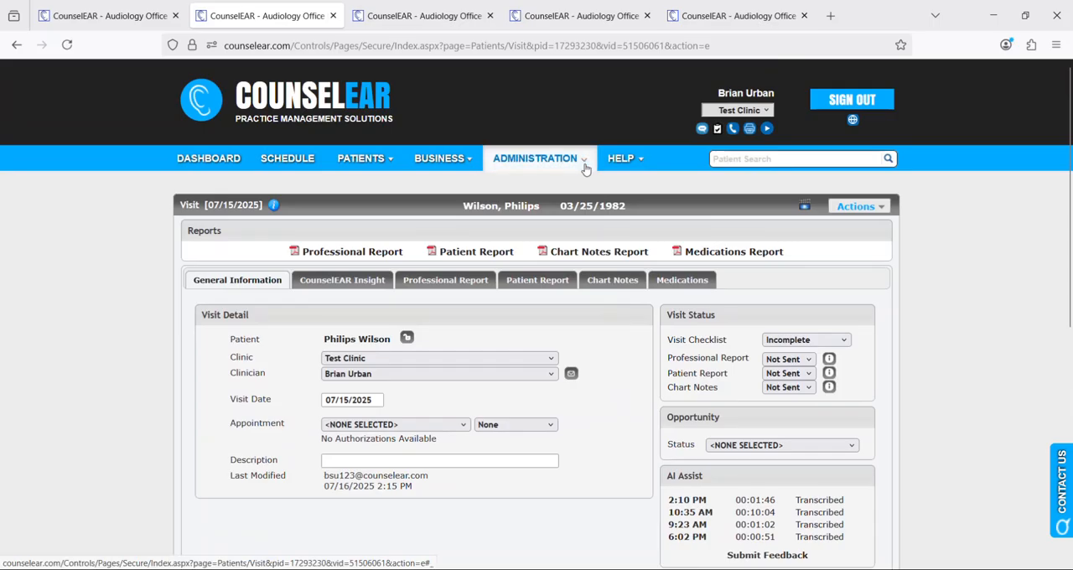
- Go to Administration > AI Templates and scroll down to the Available AI Templates list
left_click(535, 157)
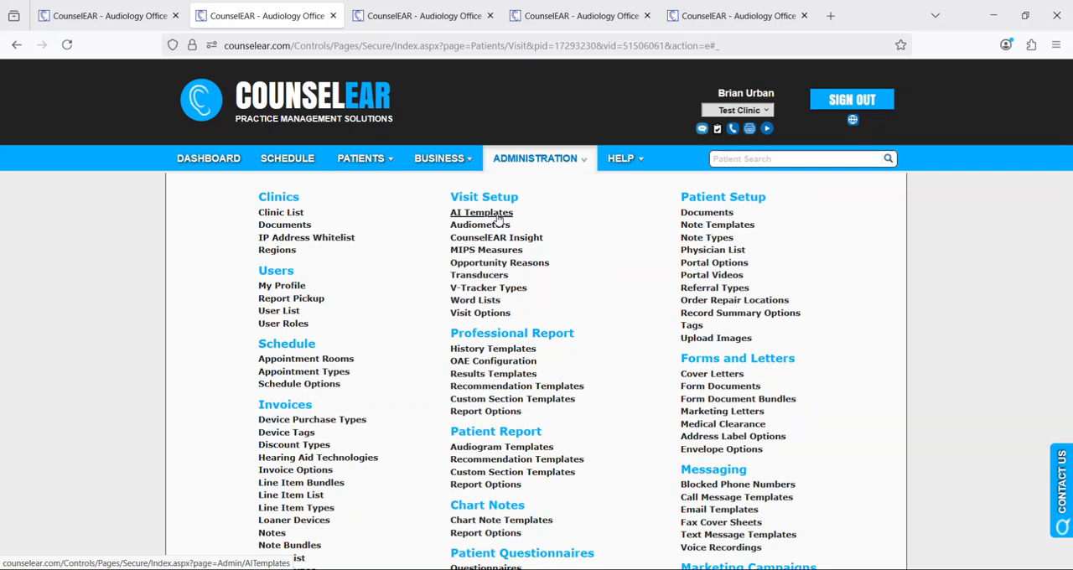
left_click(481, 212)
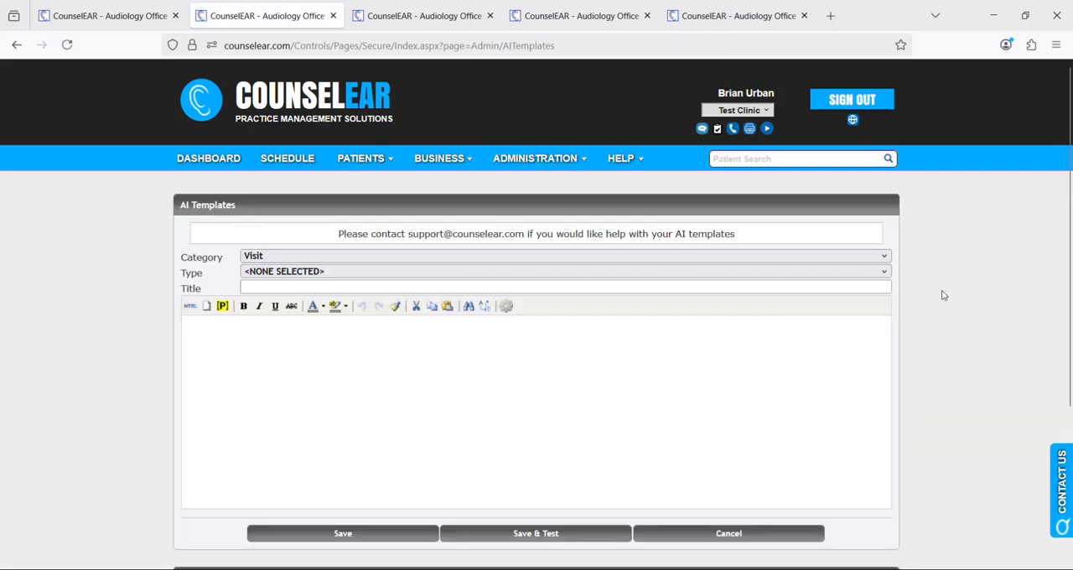
scroll("down", 3)
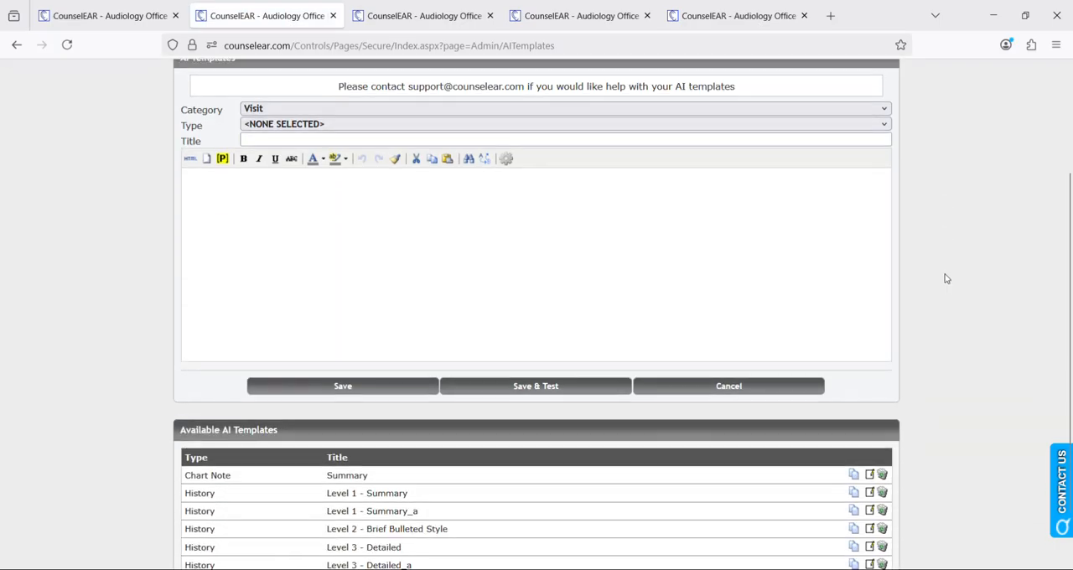
mouse_move(939, 269)
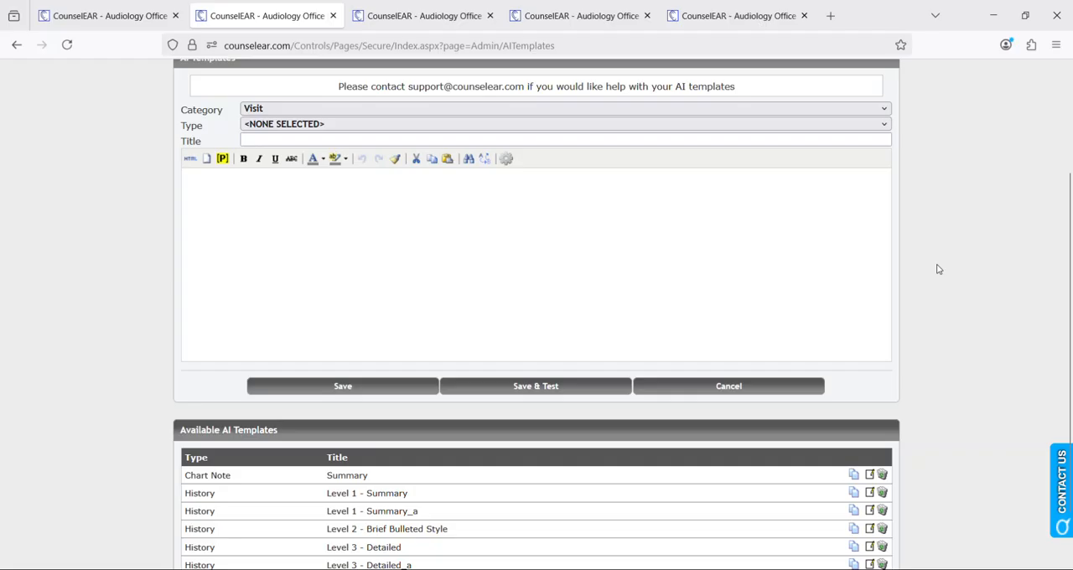
mouse_move(940, 265)
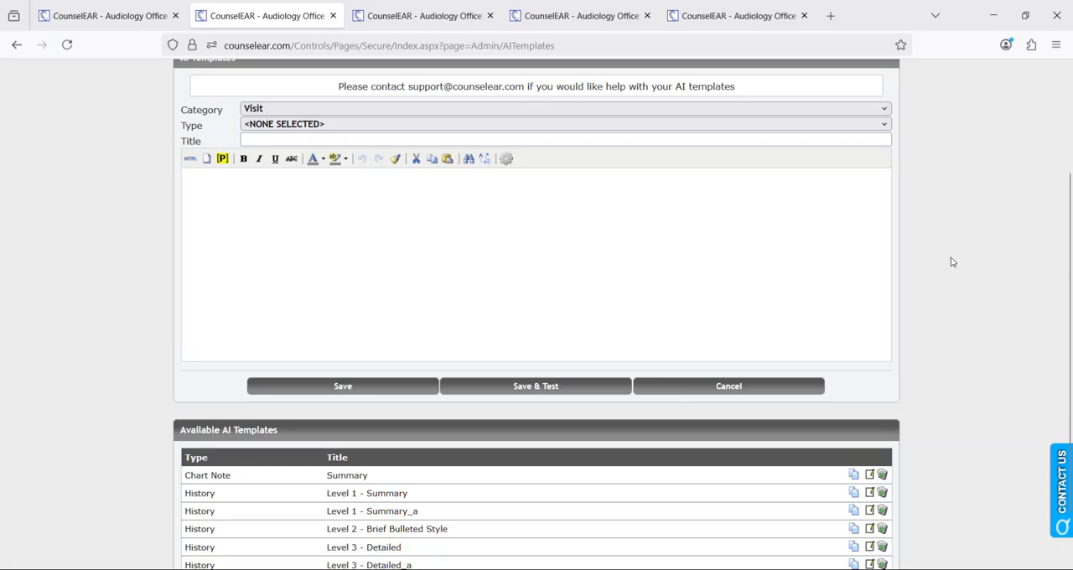
scroll("down", 3)
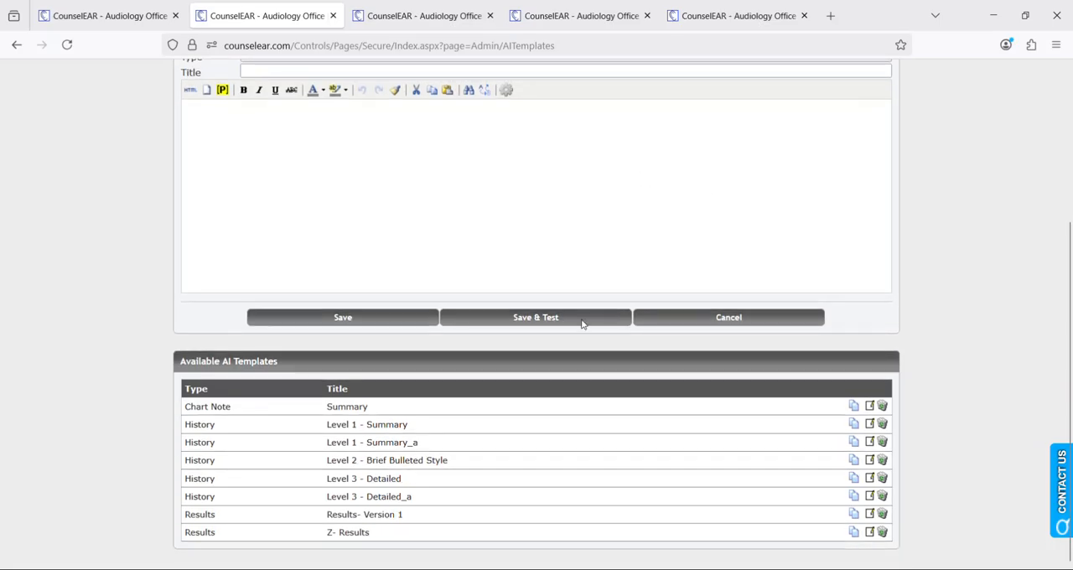
mouse_move(195, 434)
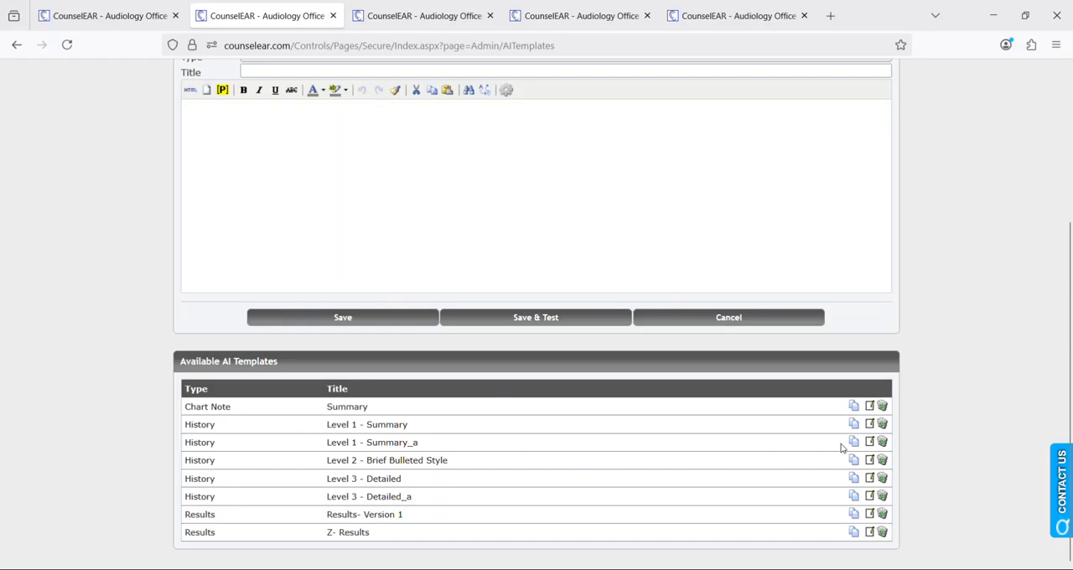
mouse_move(854, 423)
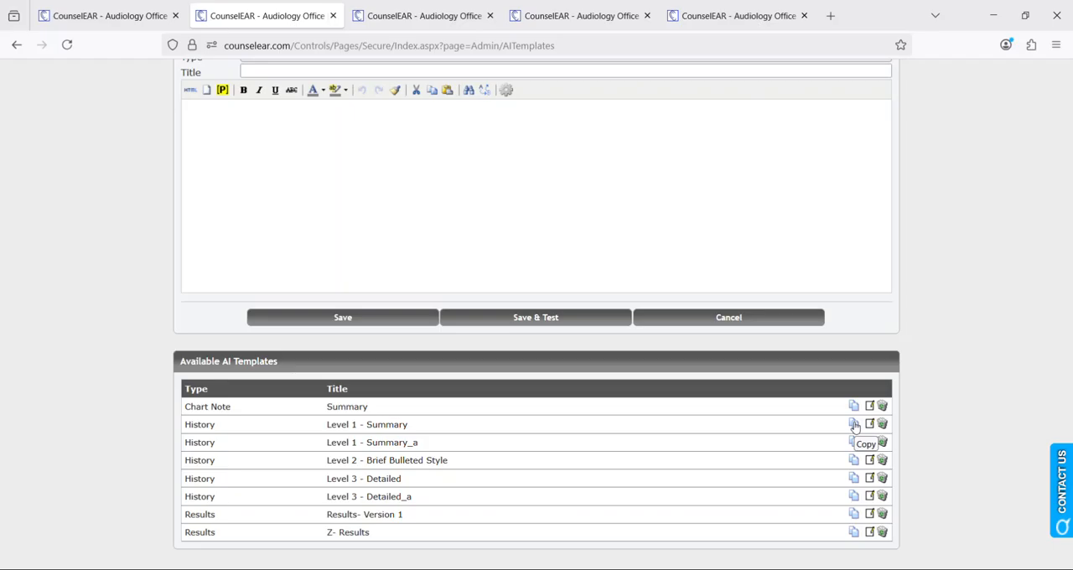
mouse_move(870, 442)
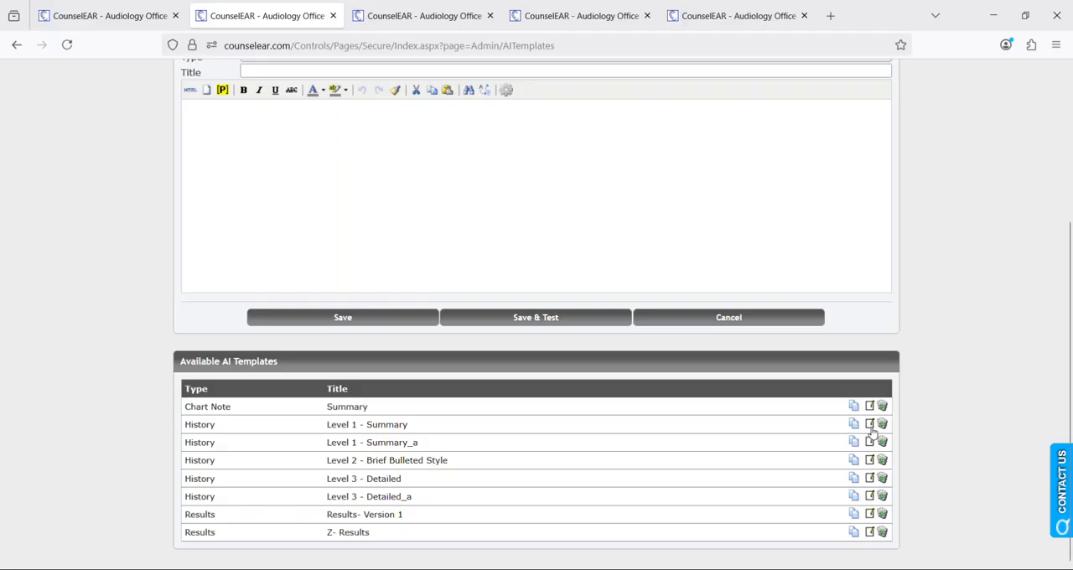
mouse_move(869, 460)
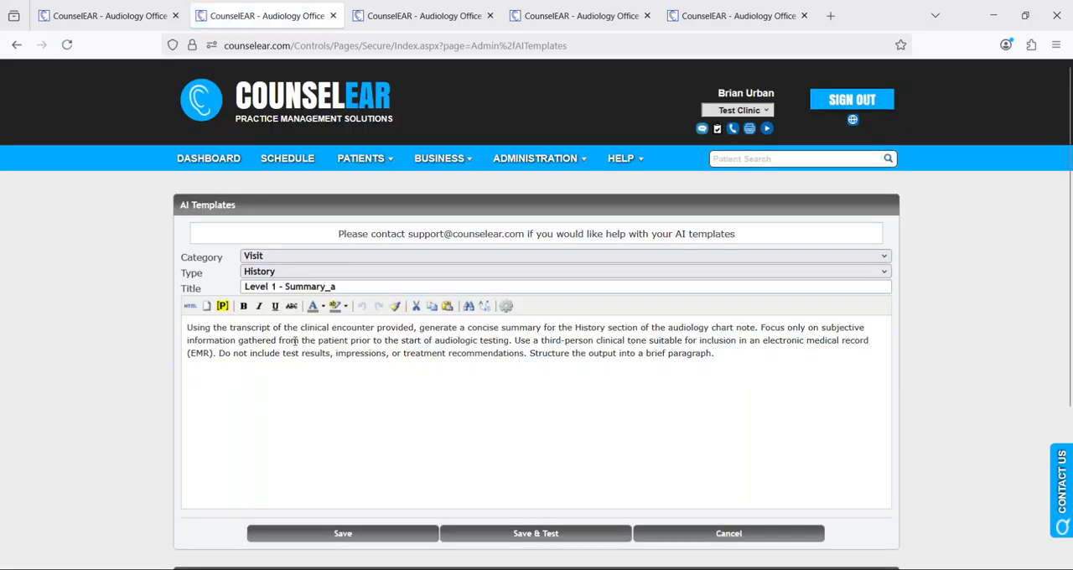
mouse_move(422, 383)
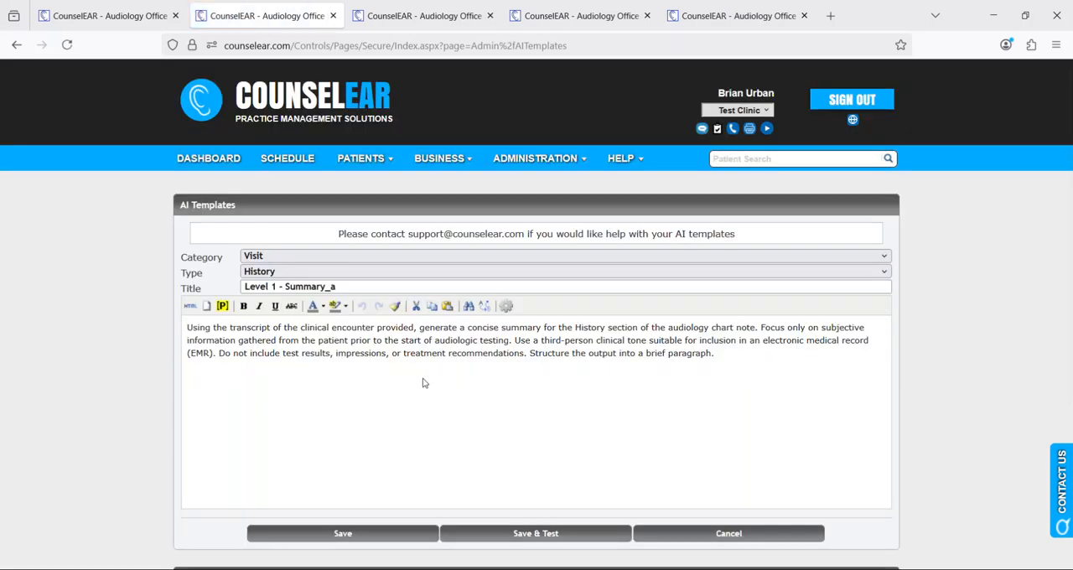
mouse_move(440, 365)
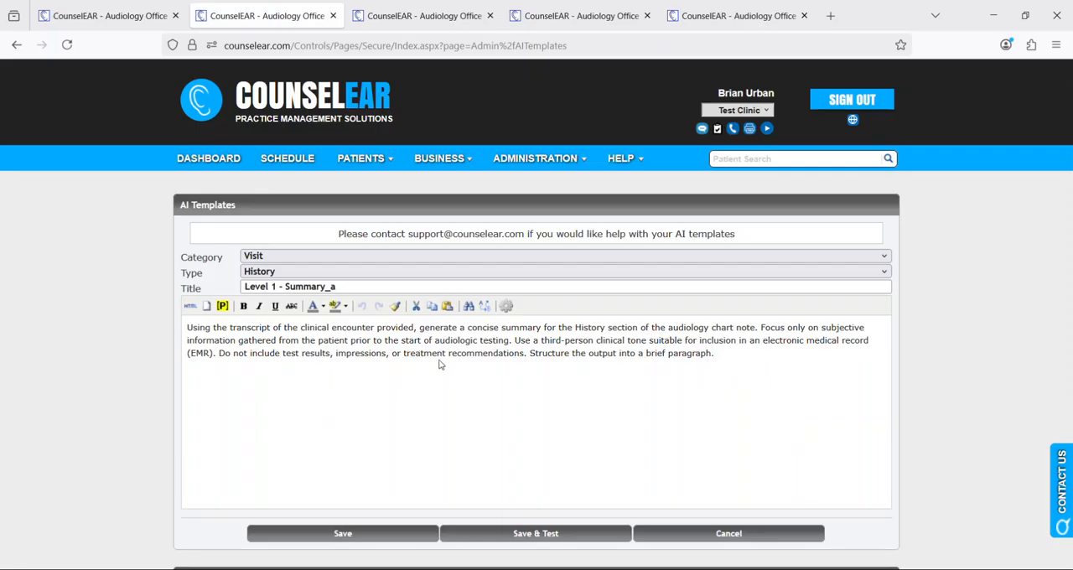
left_click(535, 159)
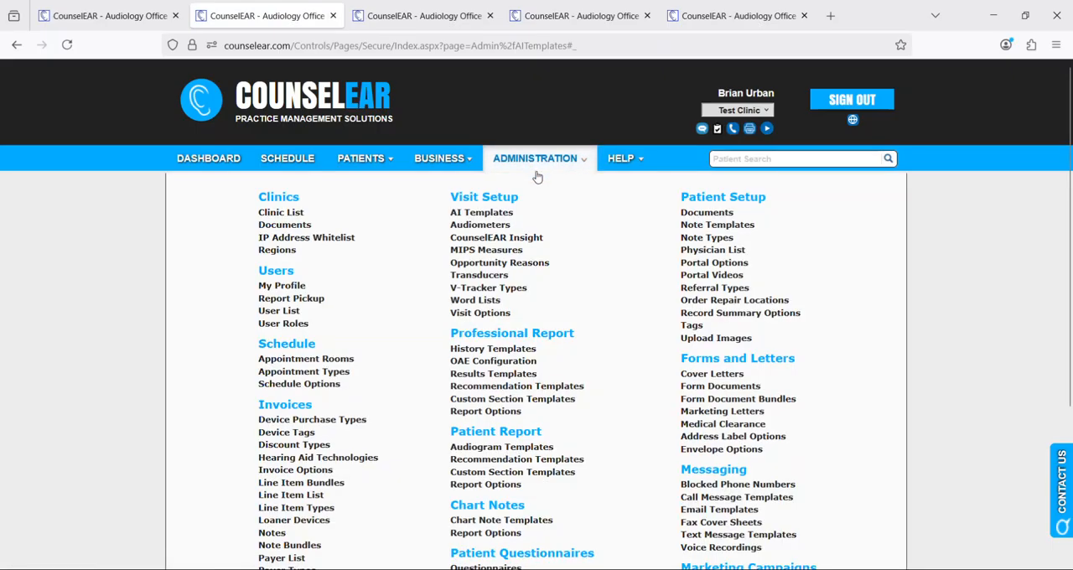
mouse_move(493, 347)
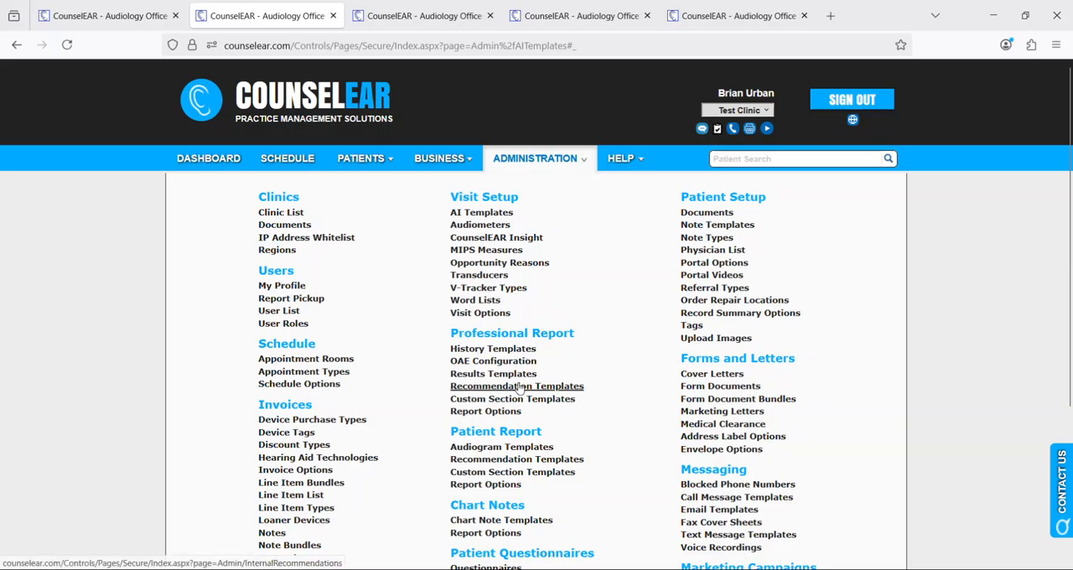
left_click(481, 211)
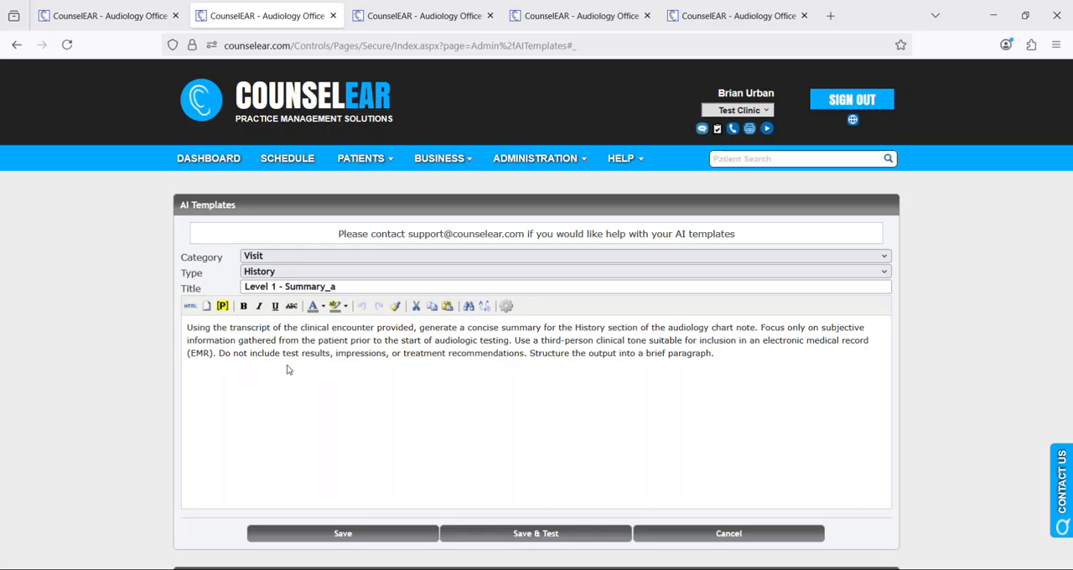
left_click(534, 157)
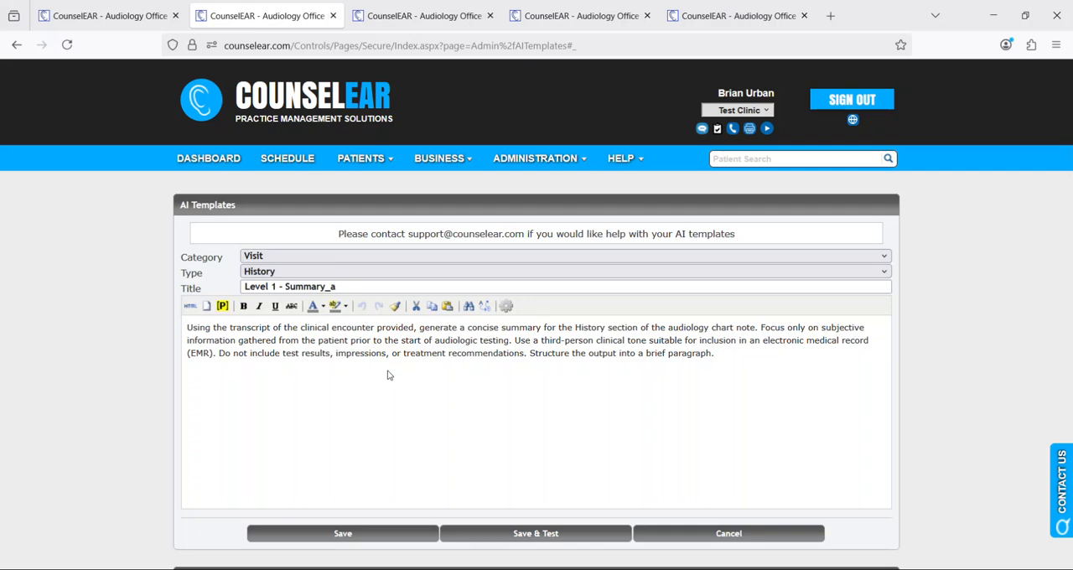
mouse_move(481, 374)
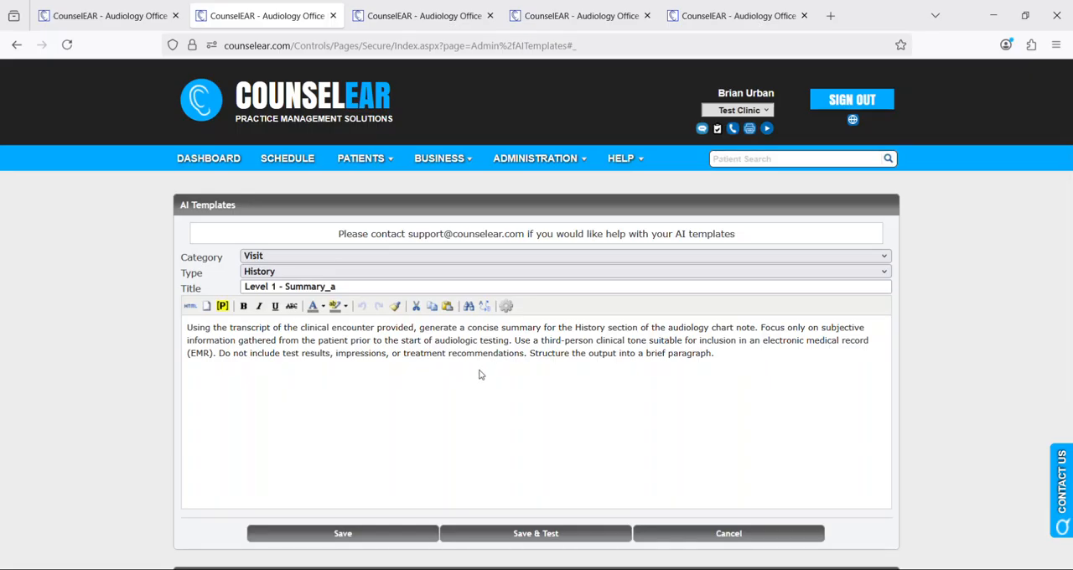
mouse_move(922, 363)
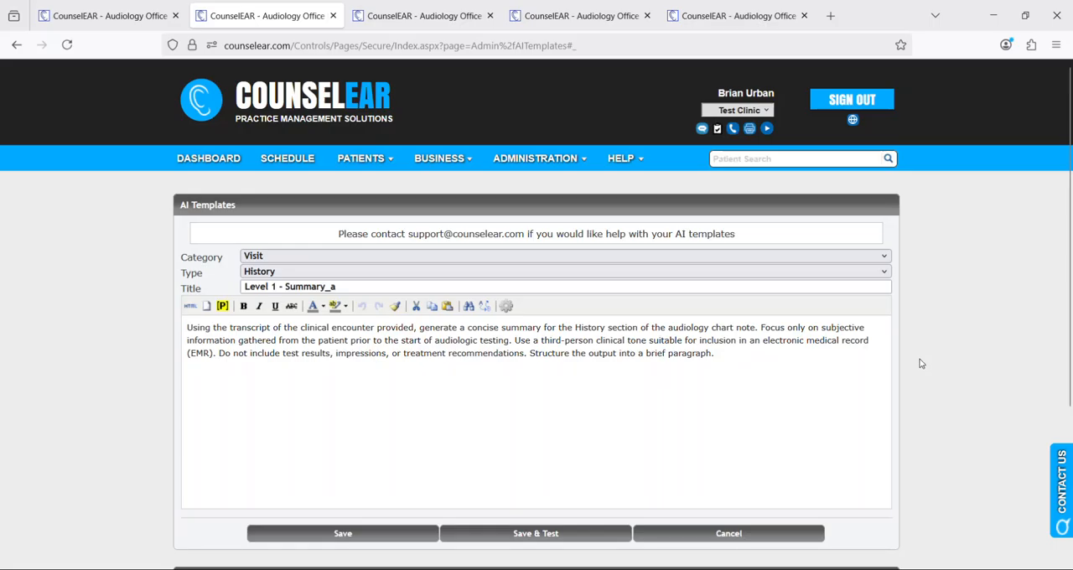
mouse_move(985, 318)
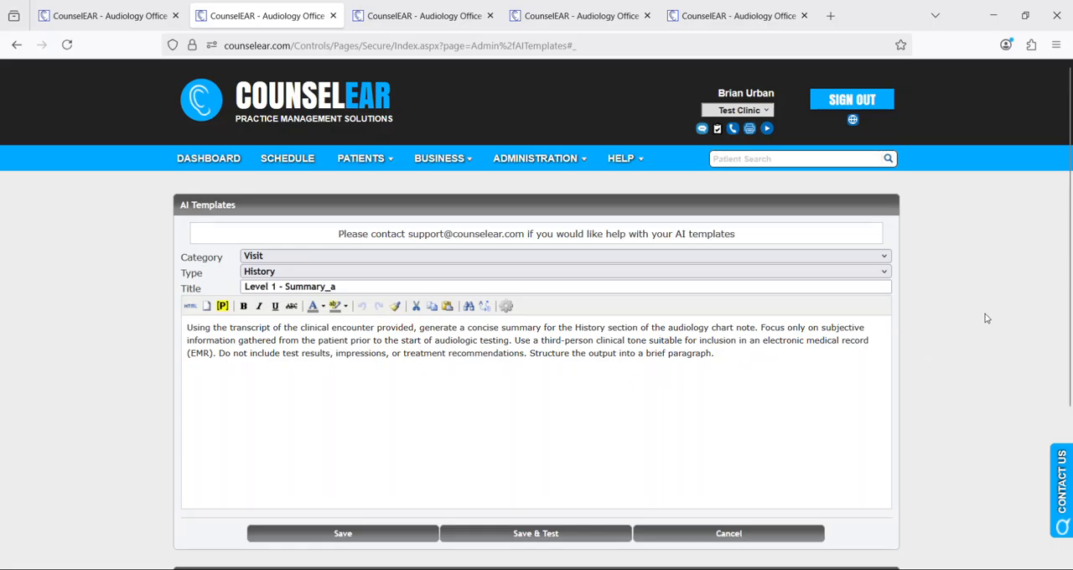
scroll("down", 3)
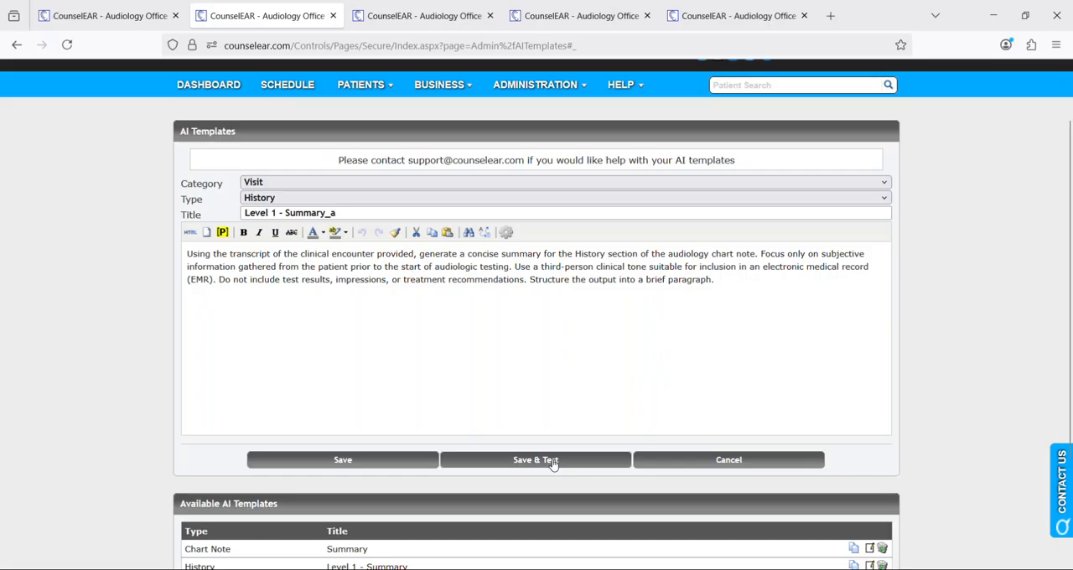
- Save the template and pick the 'wa' patient's 7/13/2025 visit, 11:19 AM session
left_click(535, 459)
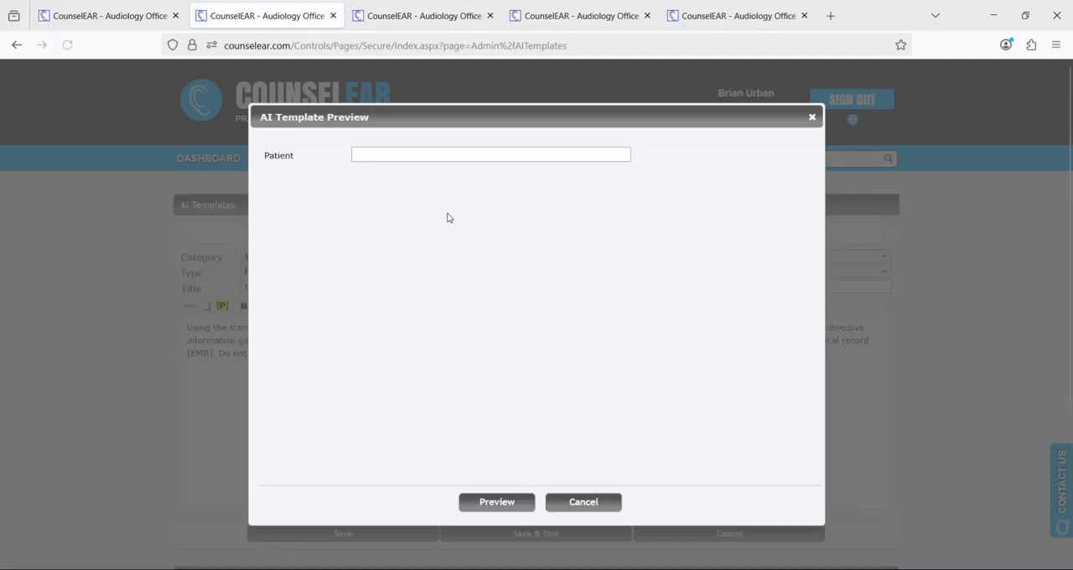
type("wallin")
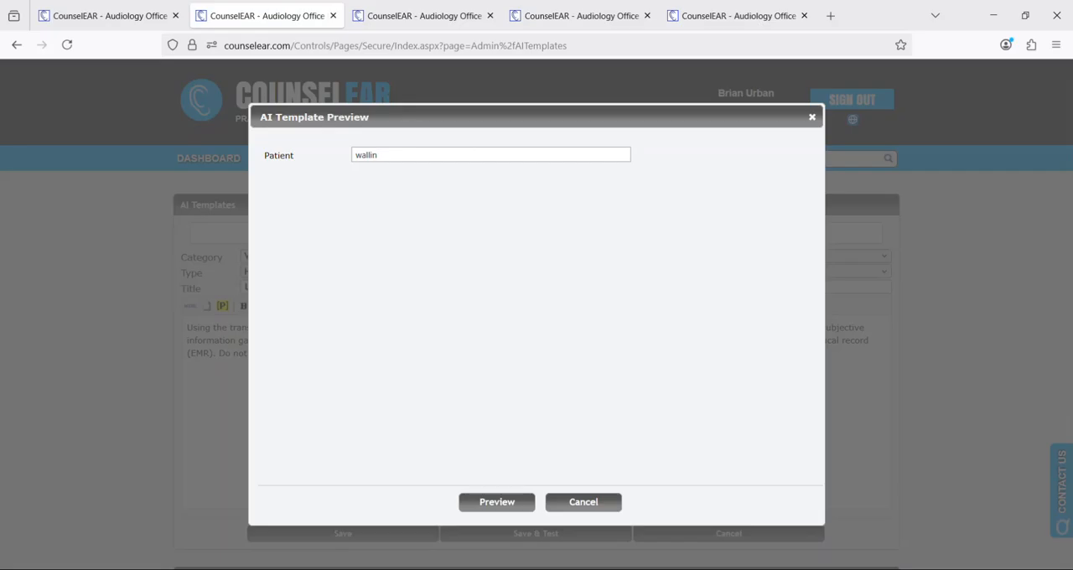
left_click(419, 154)
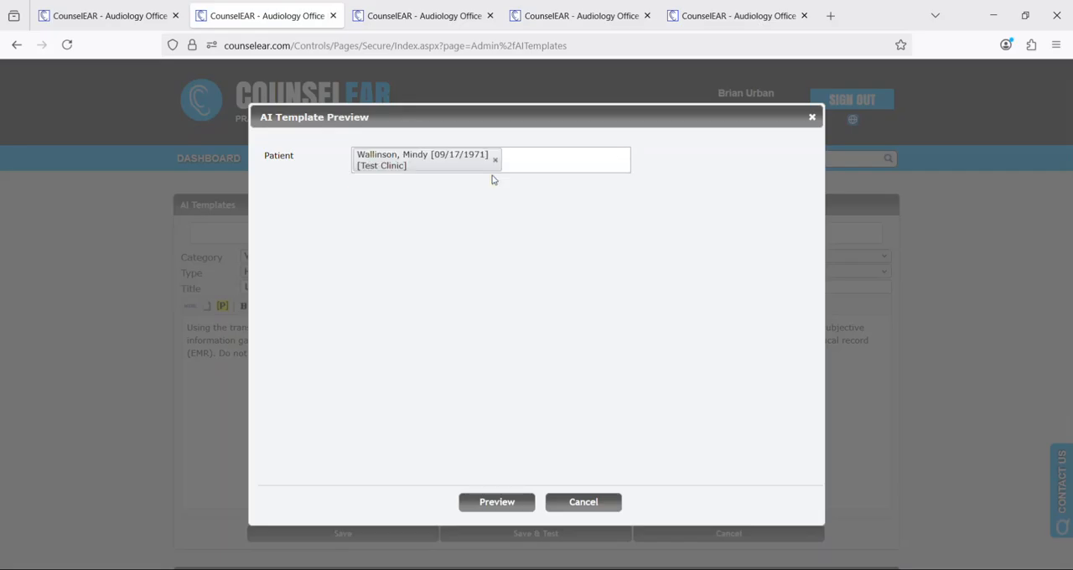
left_click(489, 181)
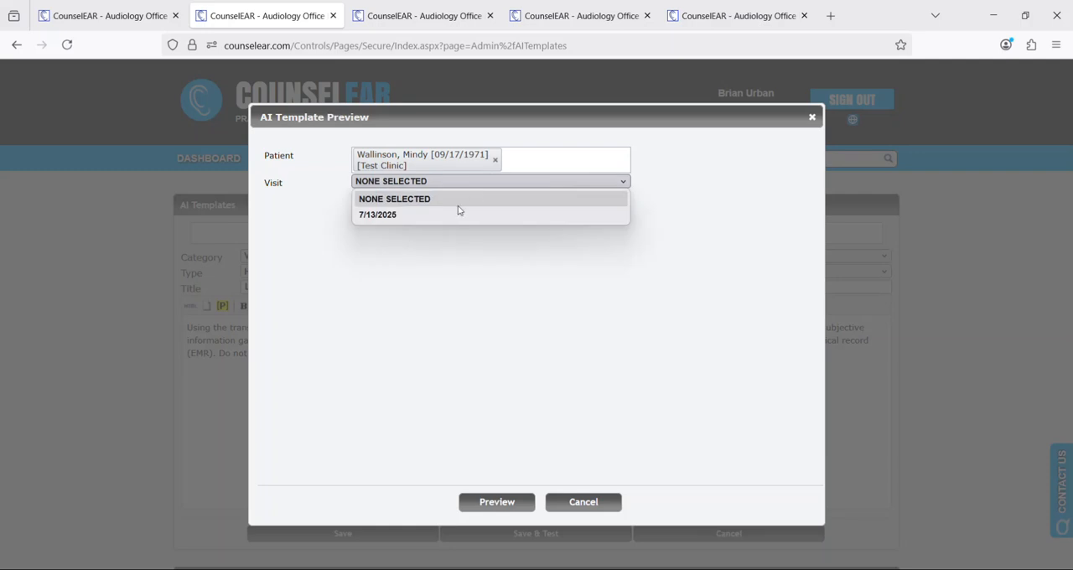
left_click(378, 213)
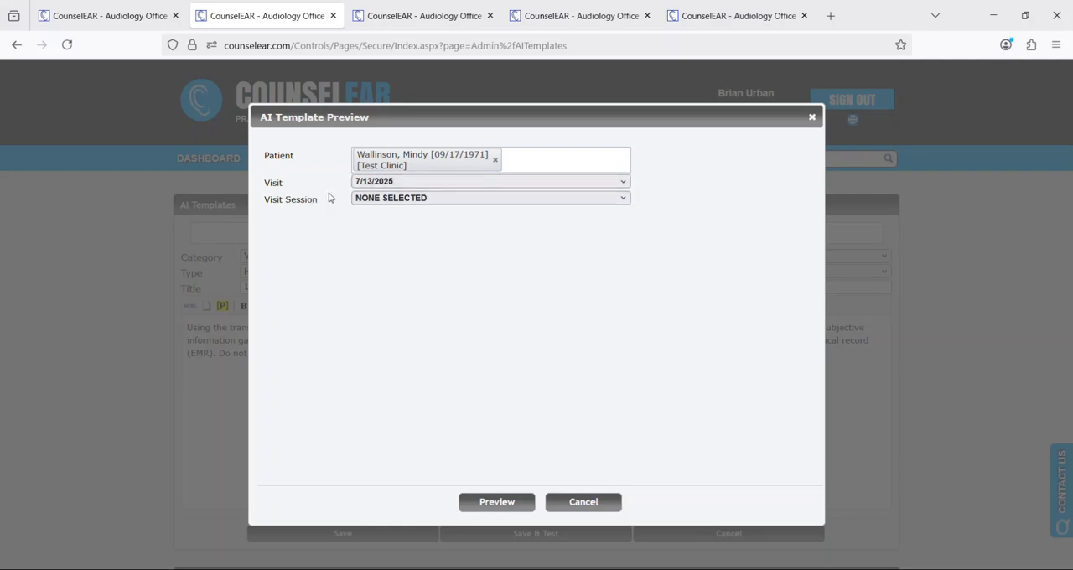
left_click(489, 198)
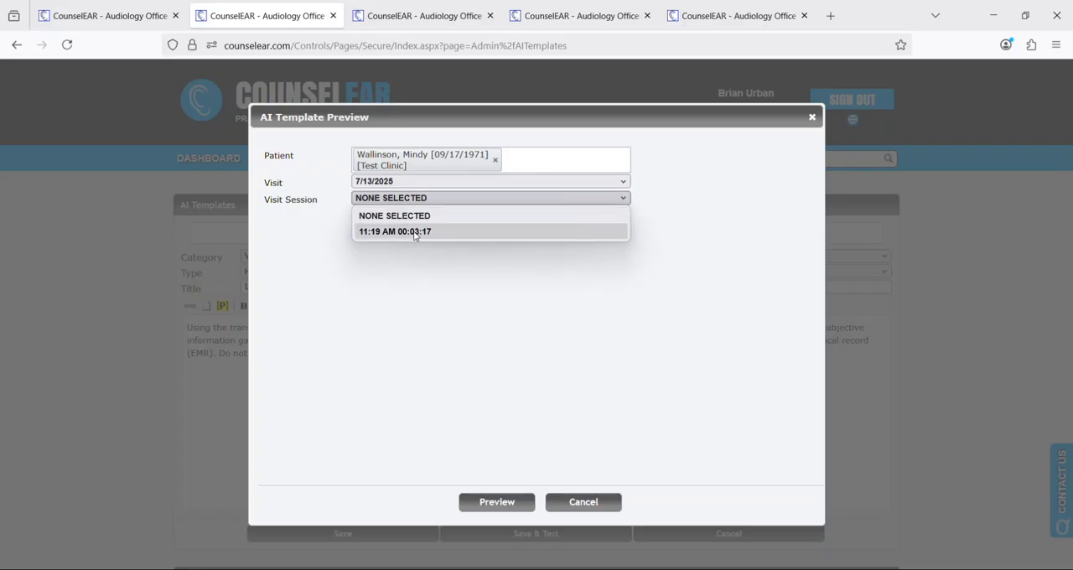
mouse_move(444, 234)
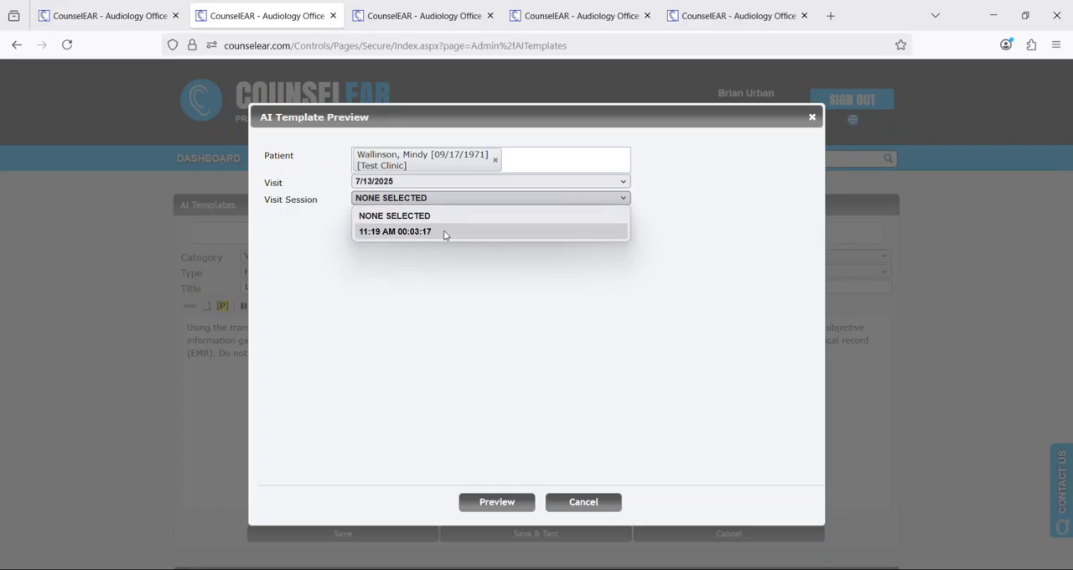
left_click(395, 231)
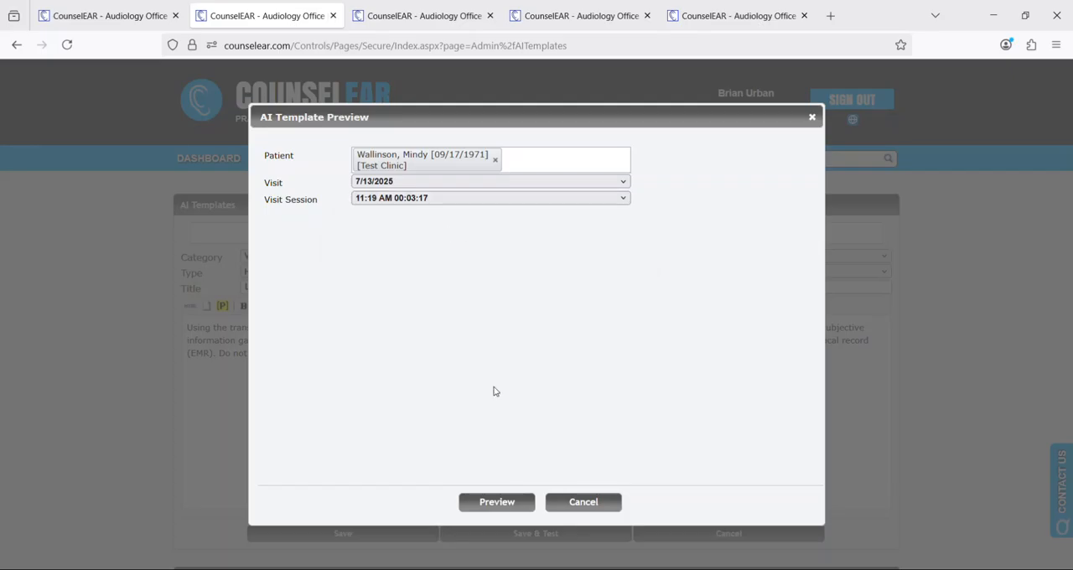
- Generate the History summary preview, then close it
left_click(496, 501)
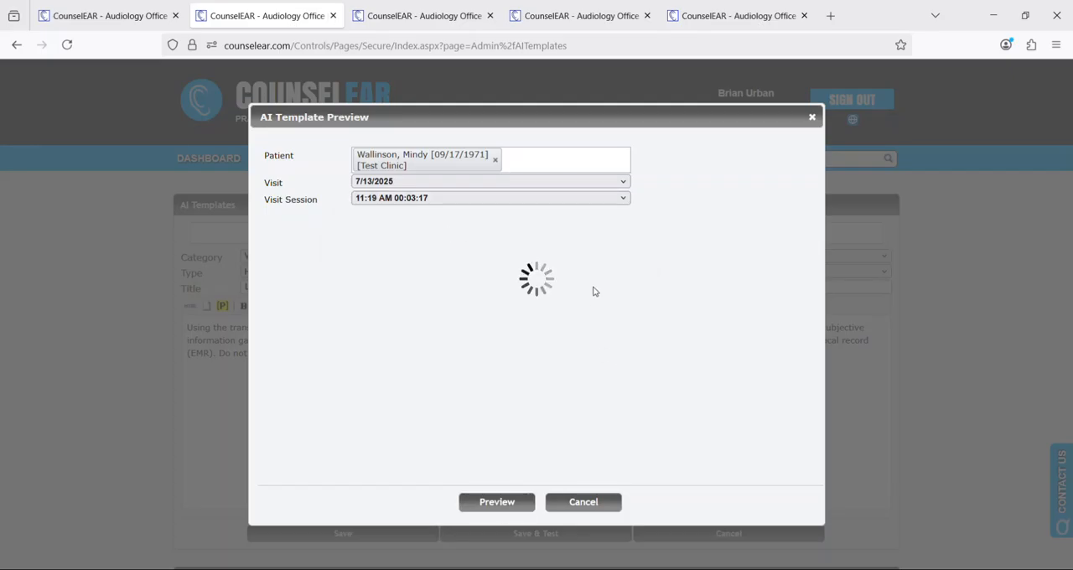
left_click(497, 501)
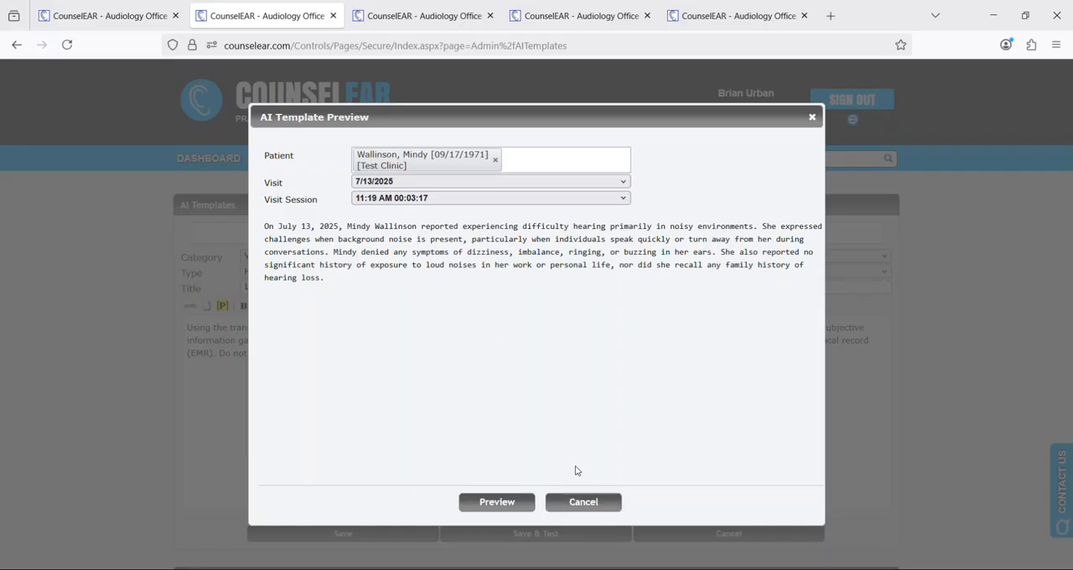
left_click(582, 501)
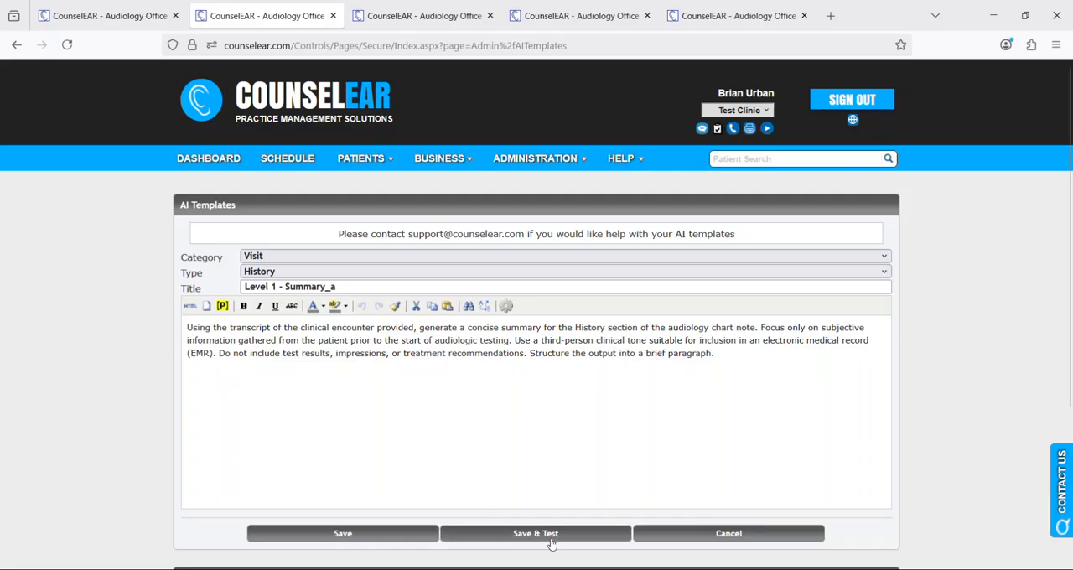
mouse_move(950, 426)
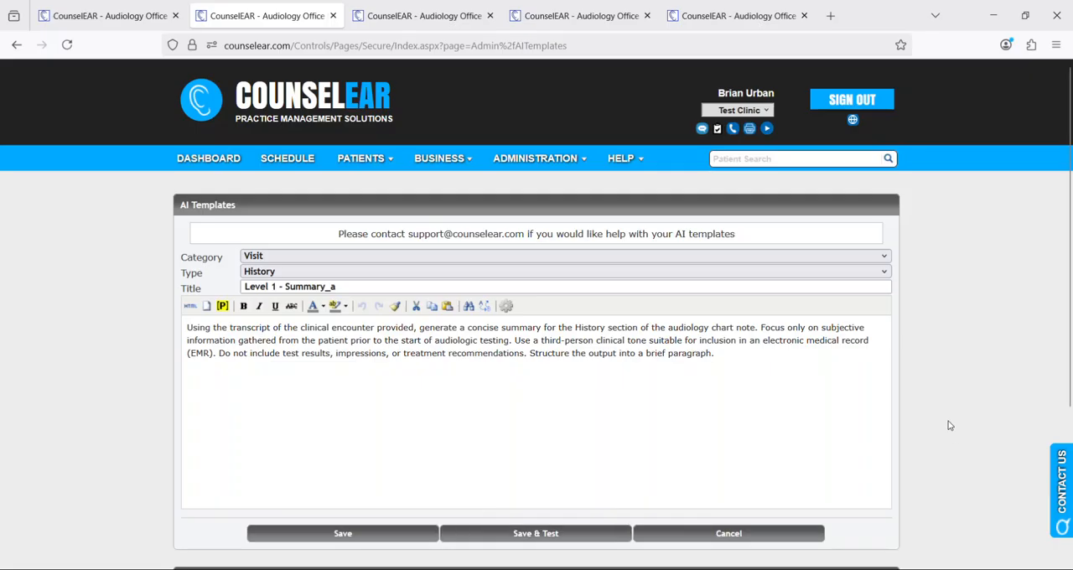
- Scroll down to the Available AI Templates list below the template editor
scroll("down", 3)
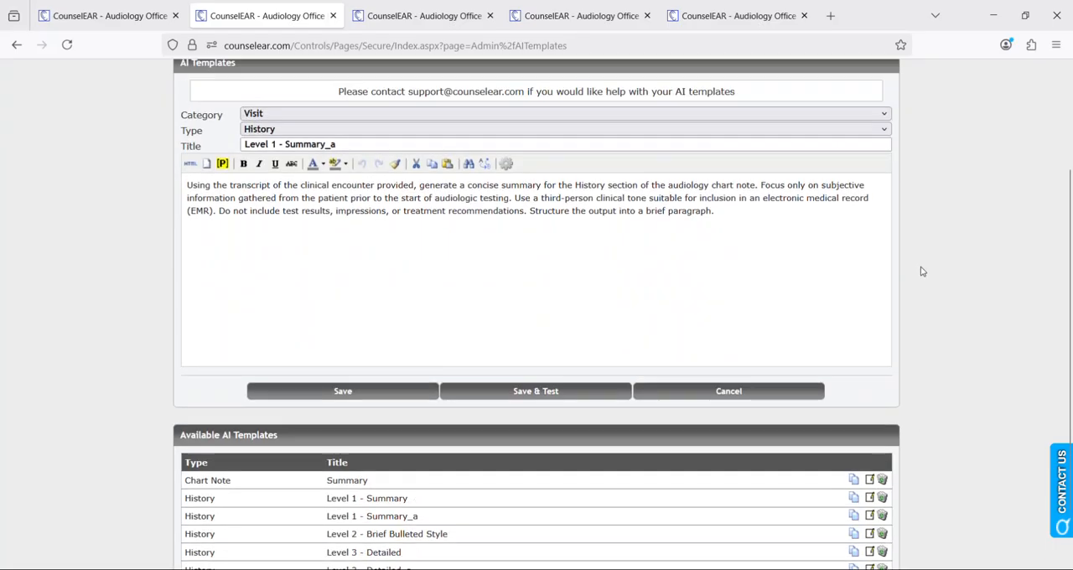
mouse_move(933, 266)
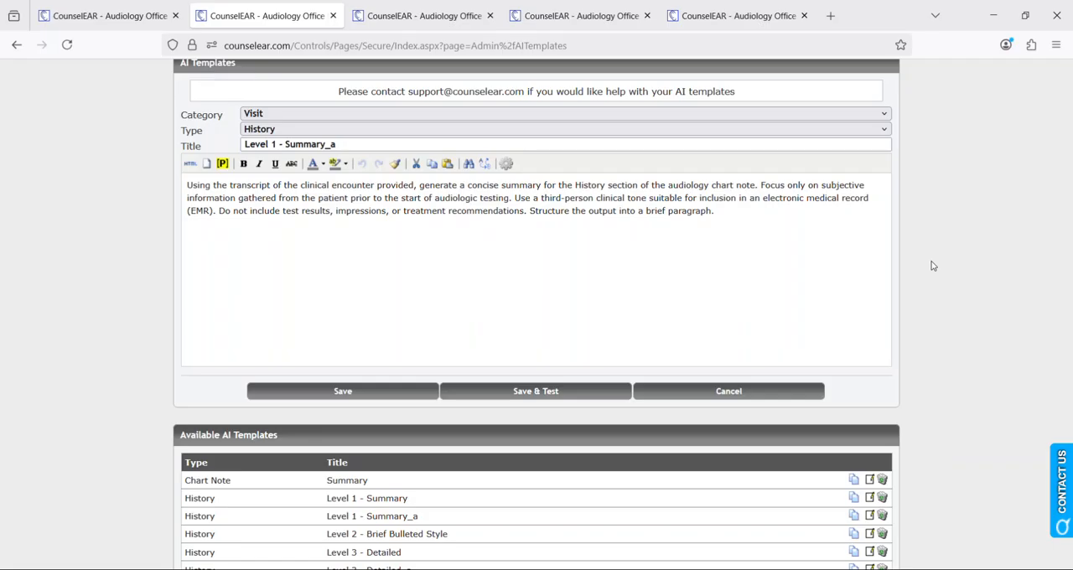
mouse_move(946, 256)
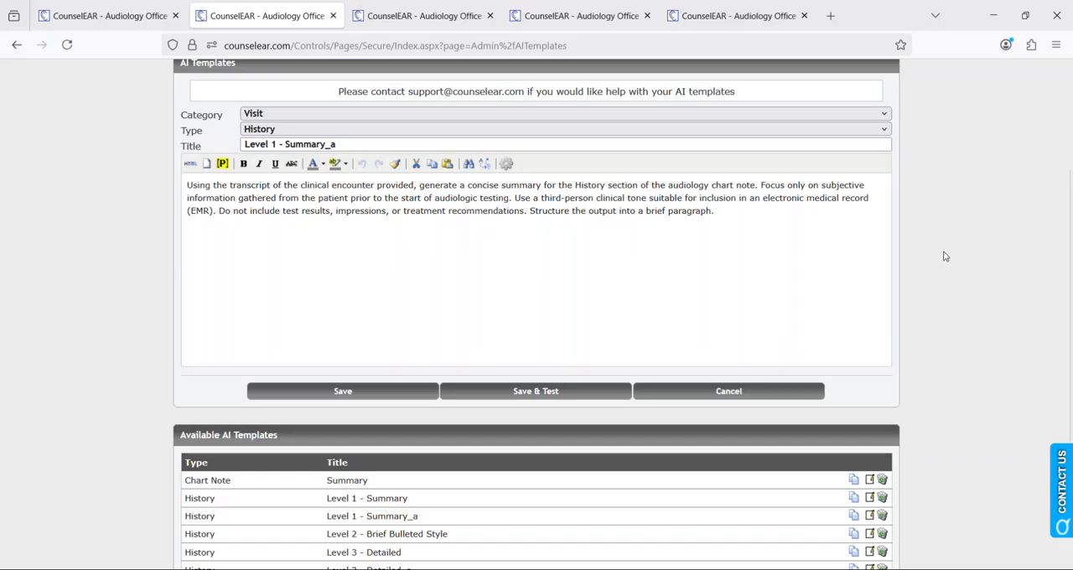